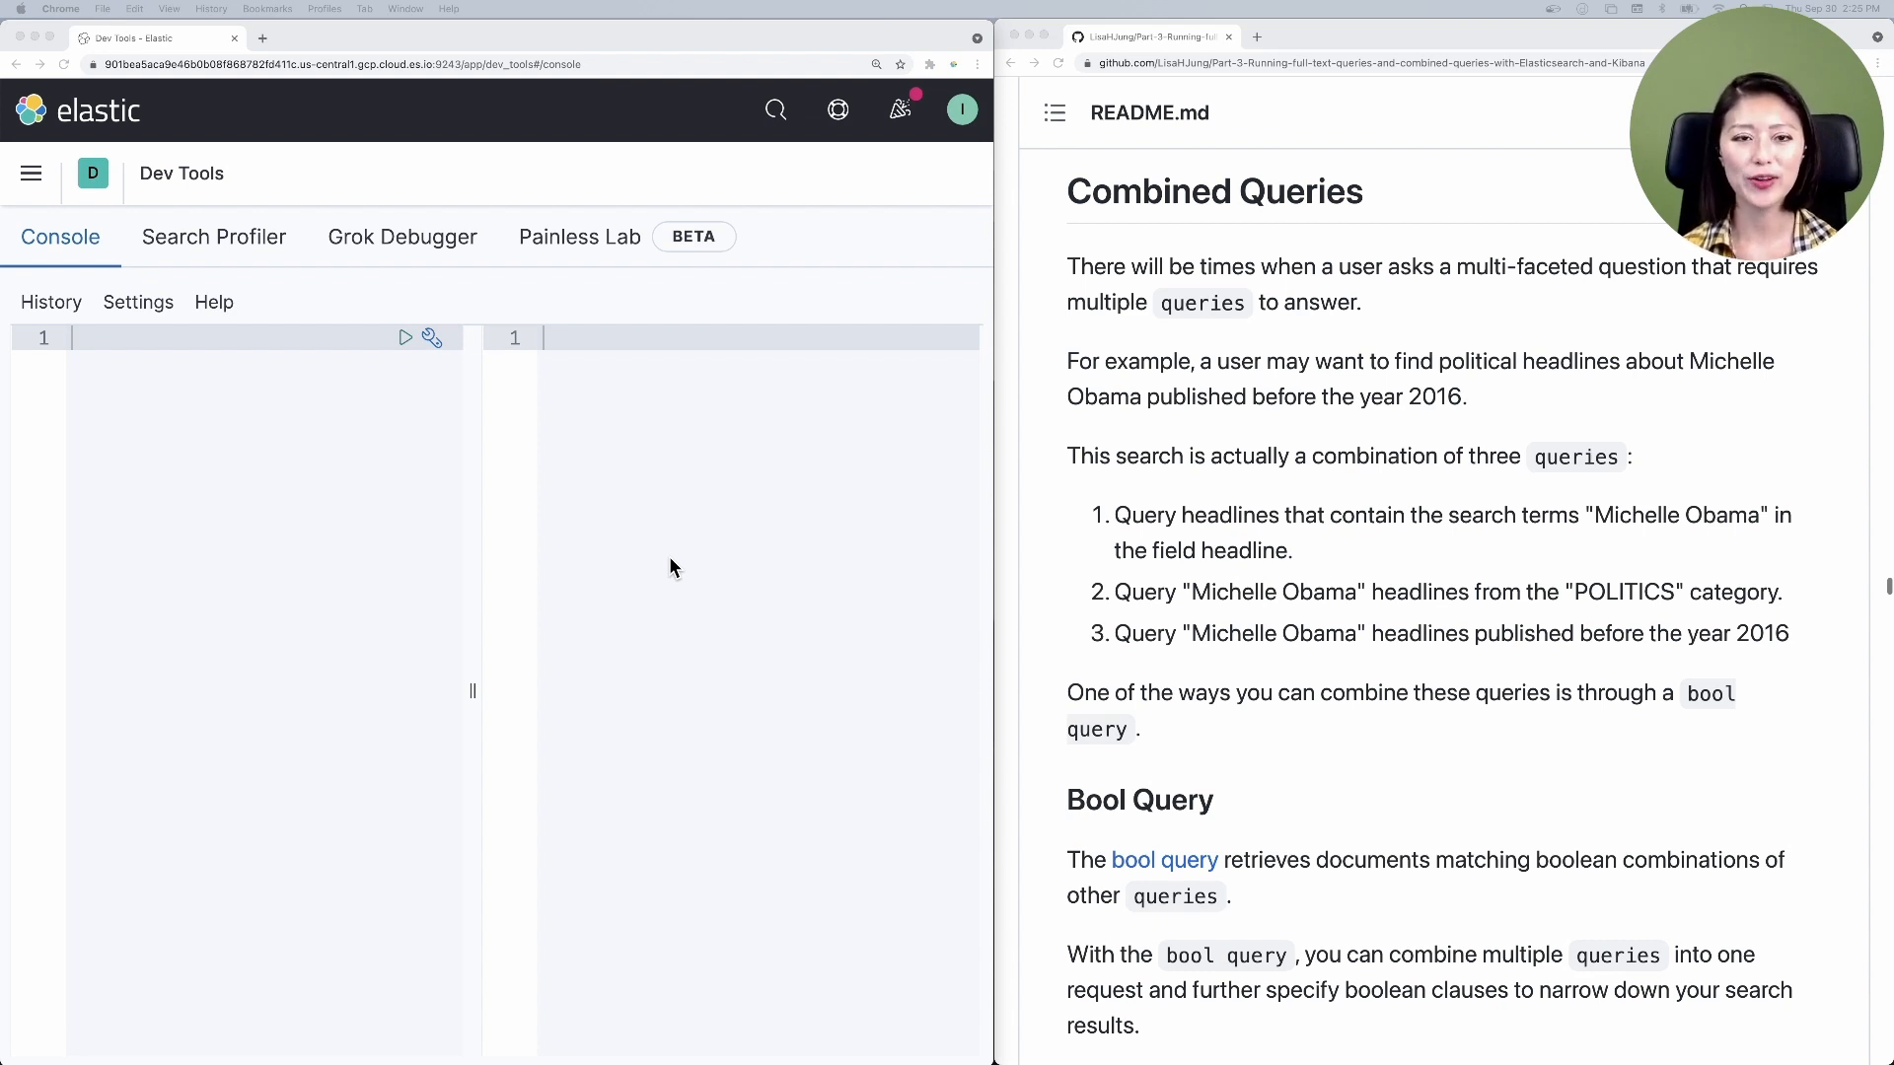
mouse_move(604, 511)
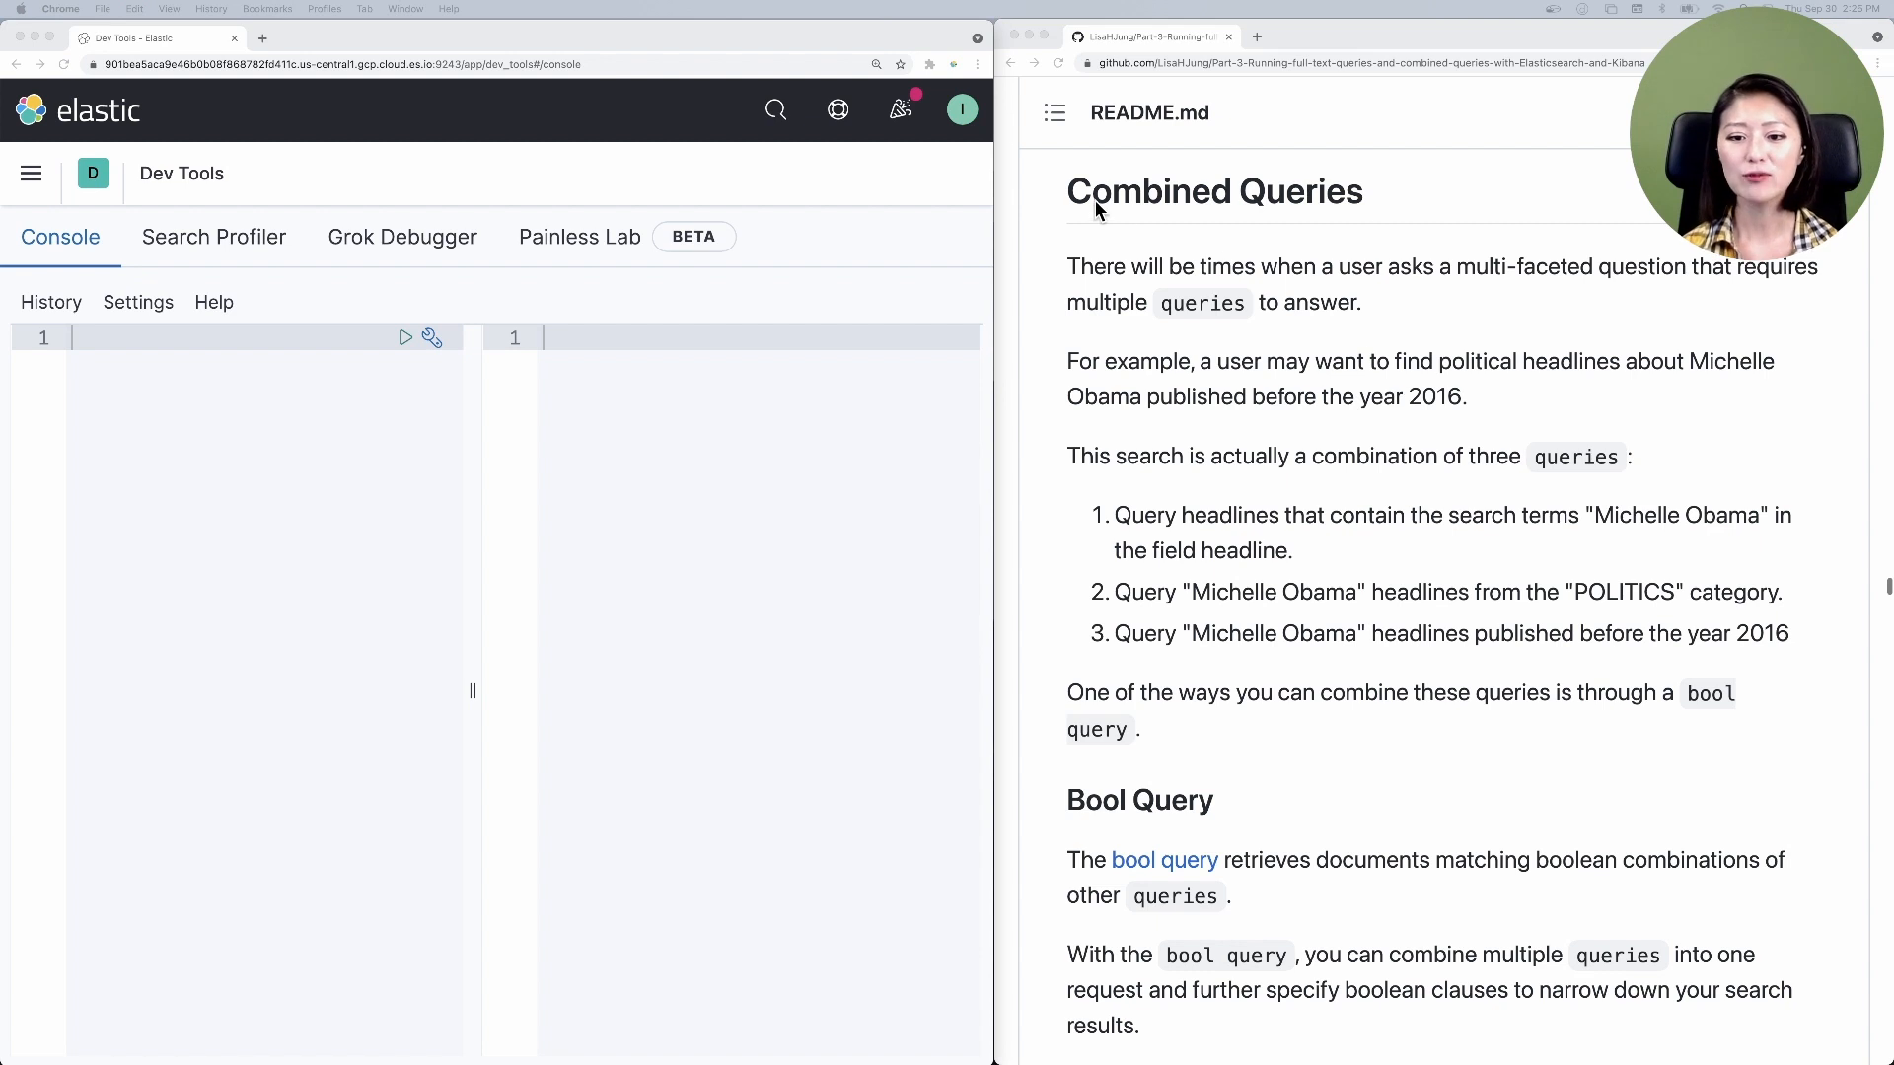
mouse_move(1387, 224)
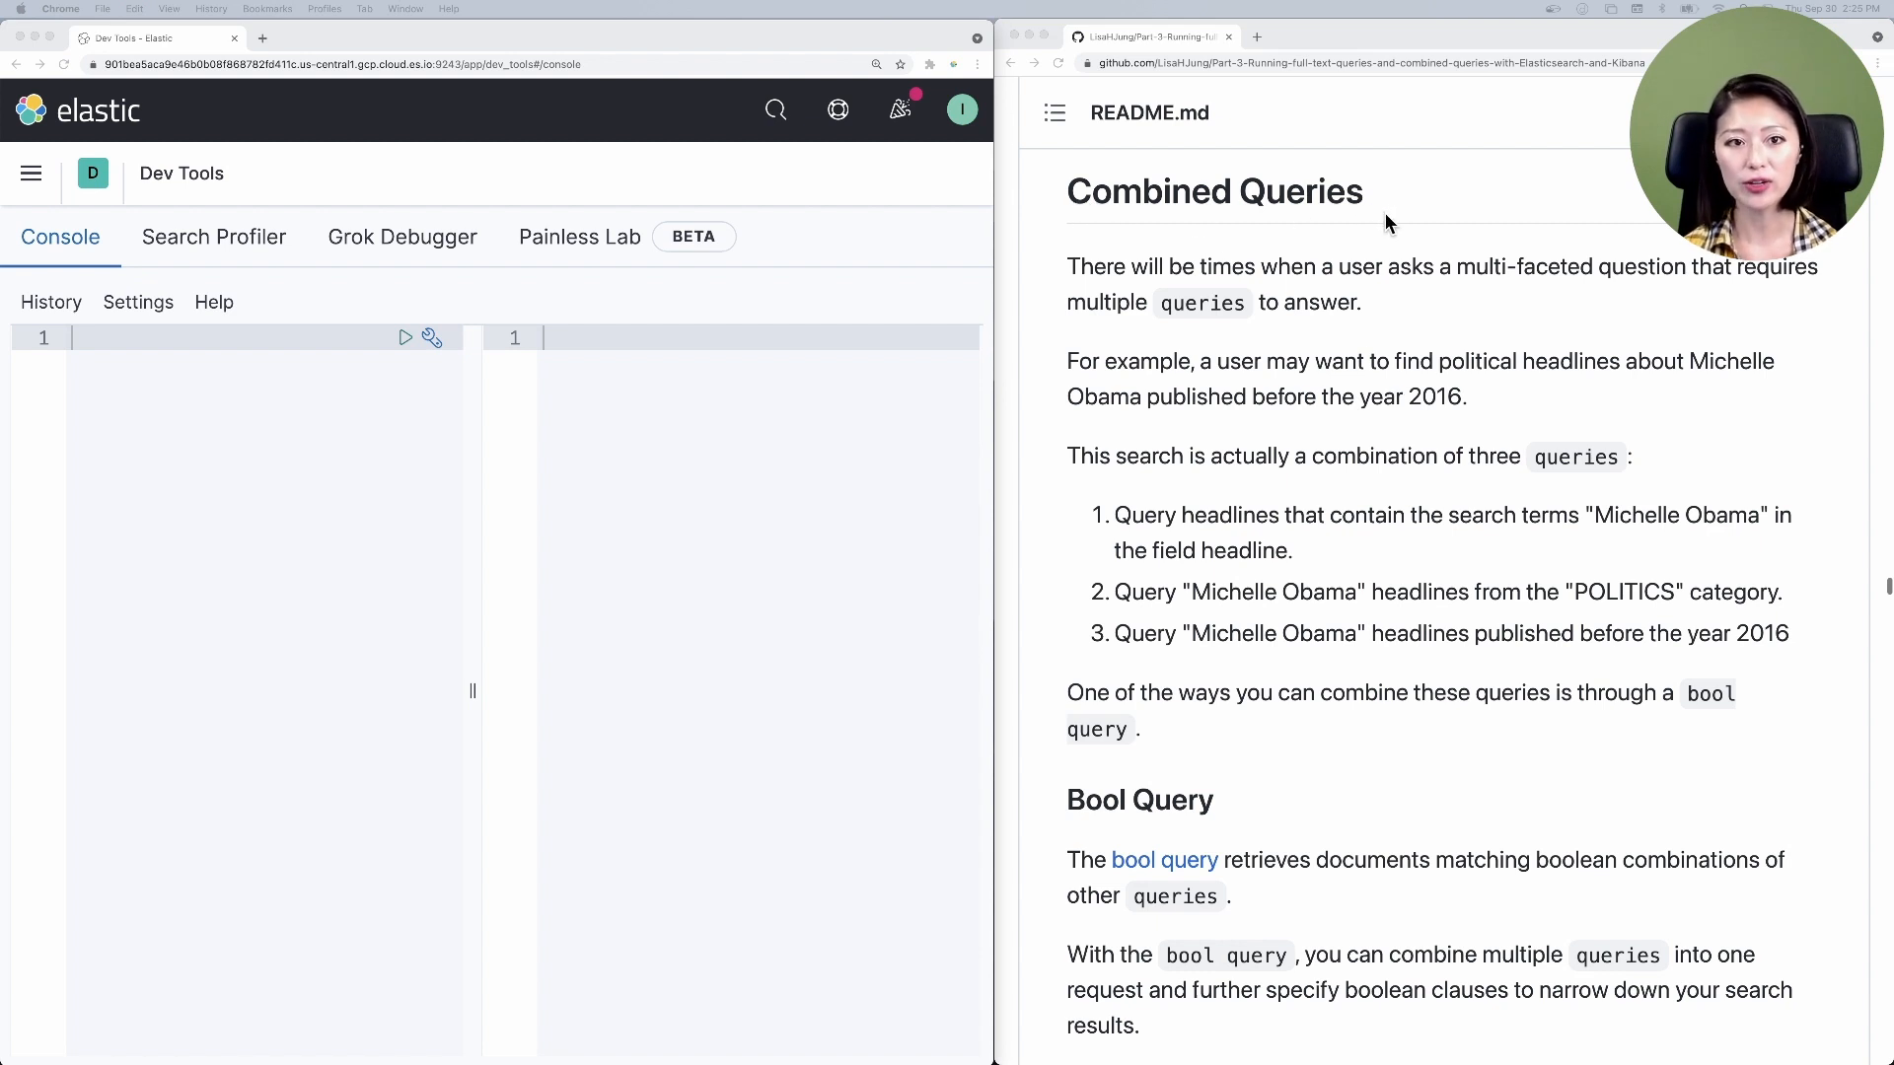
mouse_move(1846, 382)
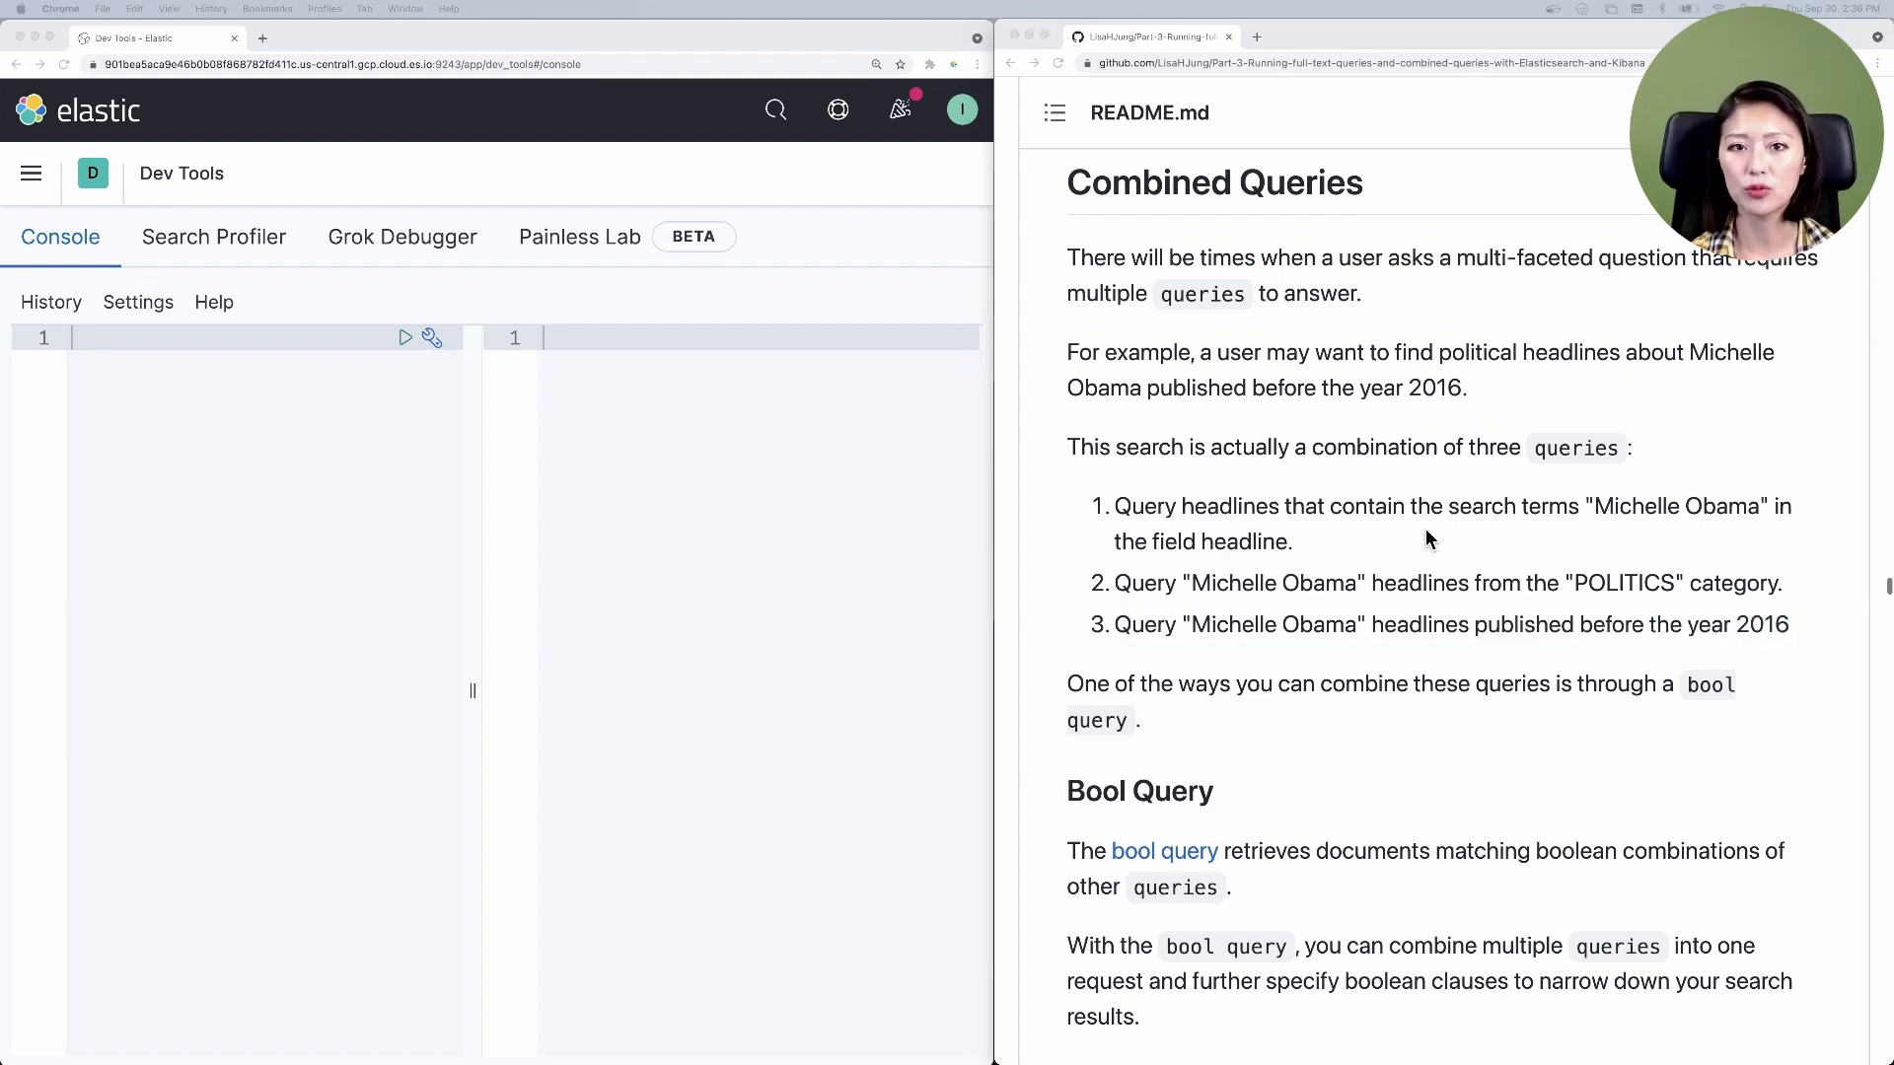
- Scroll the GitHub README past the four clauses list to the bool query Syntax block
scroll(down, 3)
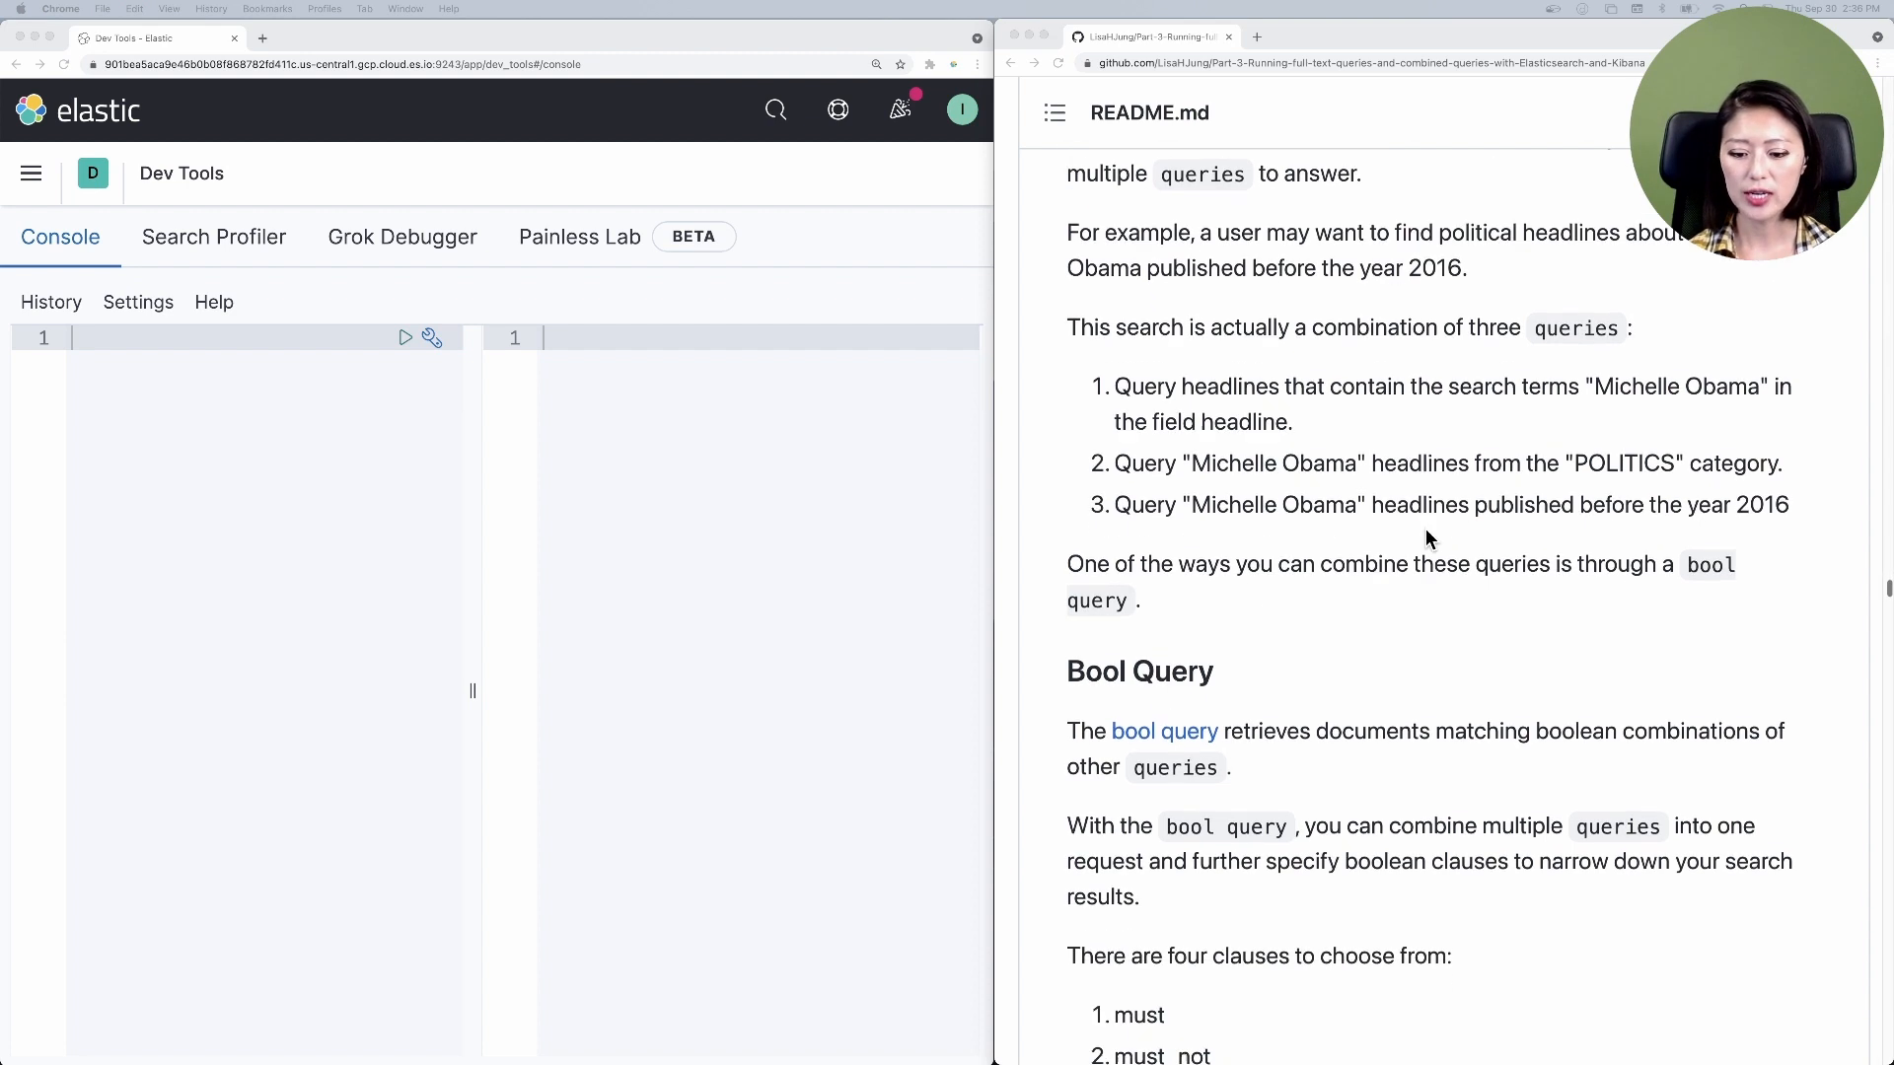
scroll(down, 3)
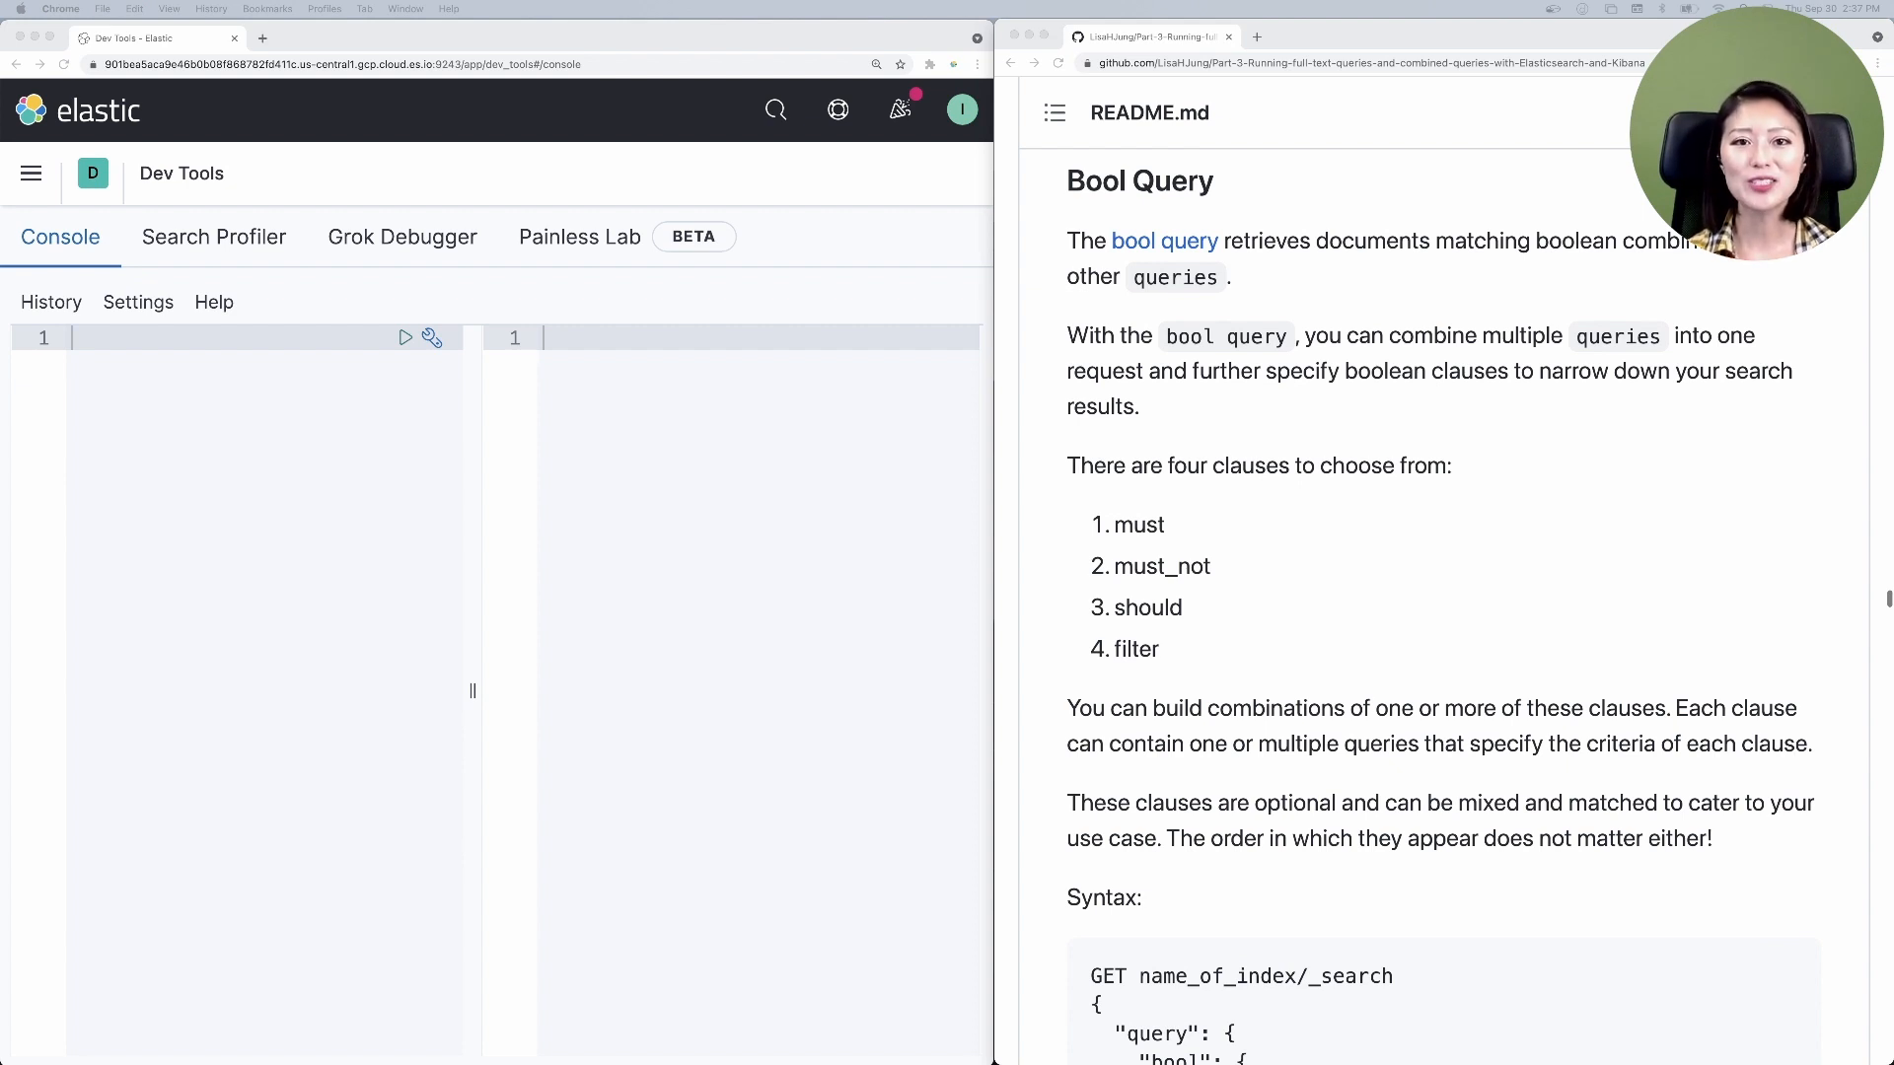
scroll(down, 3)
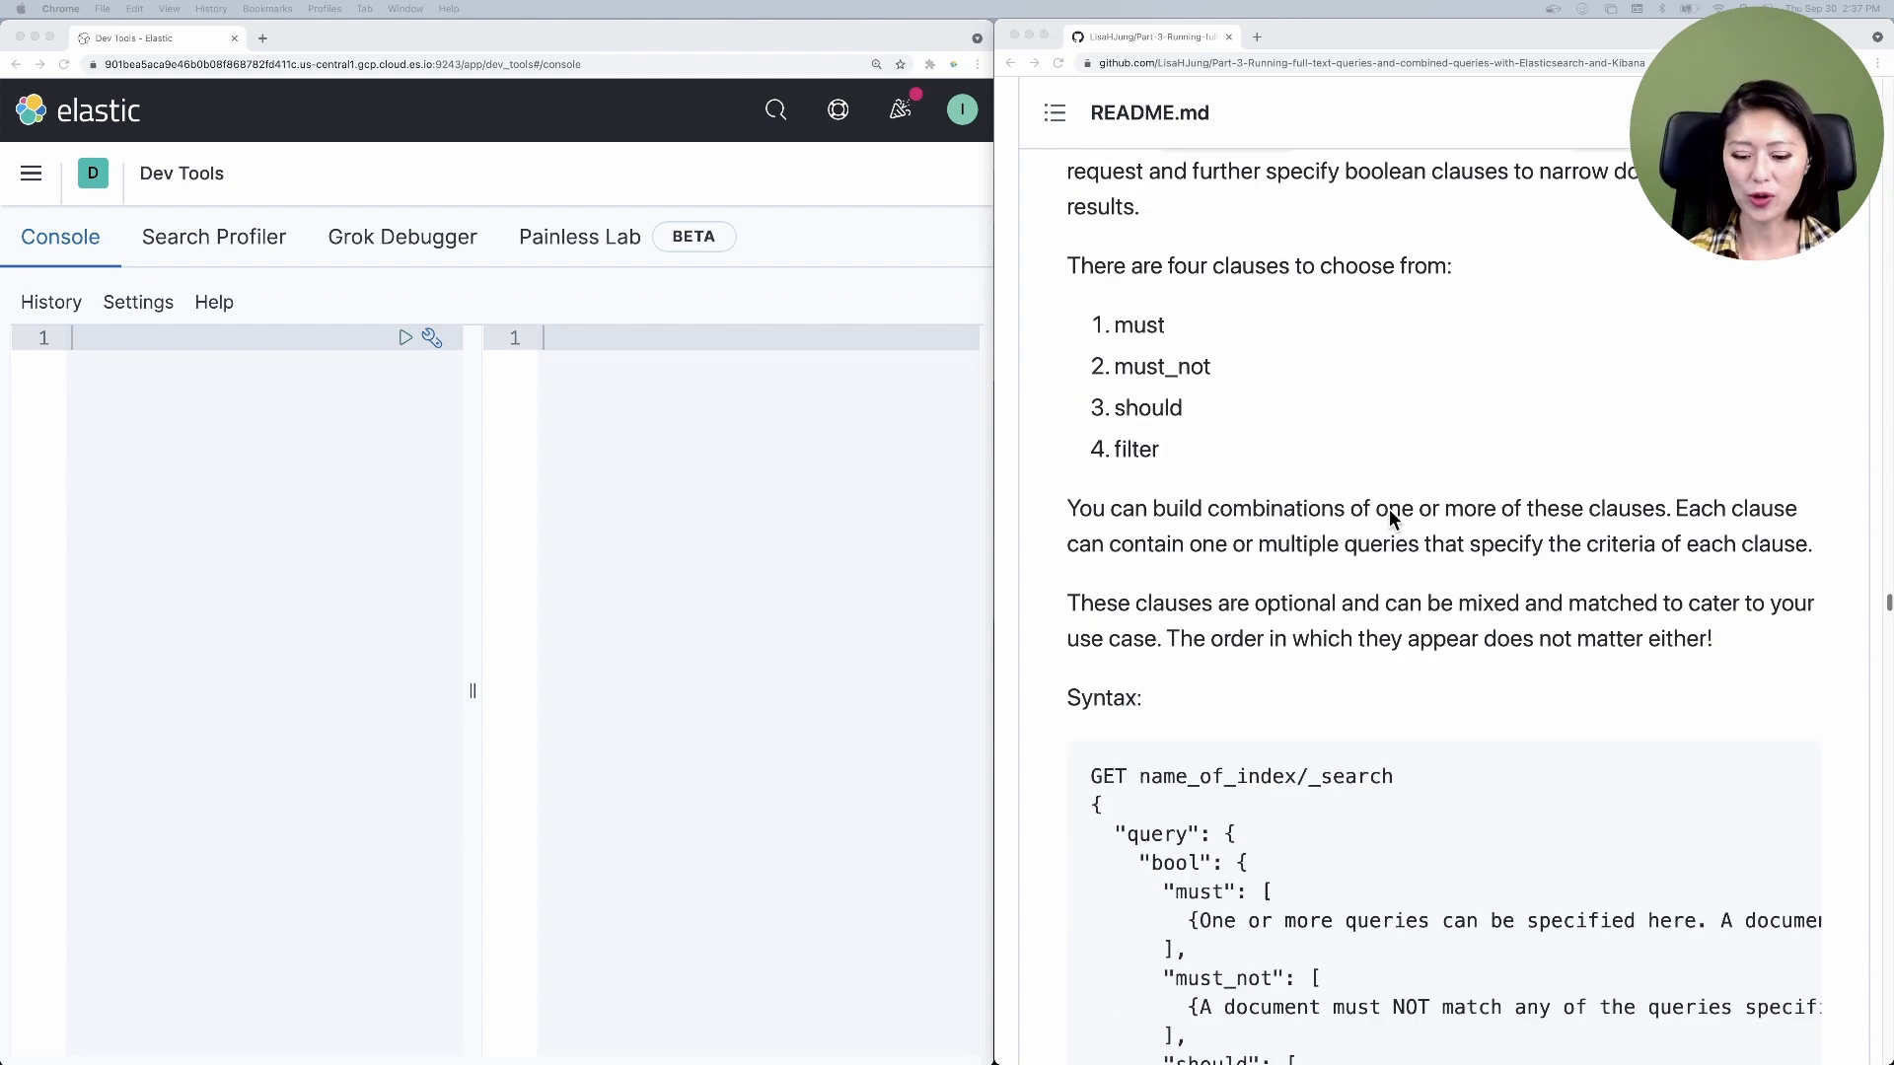
scroll(down, 3)
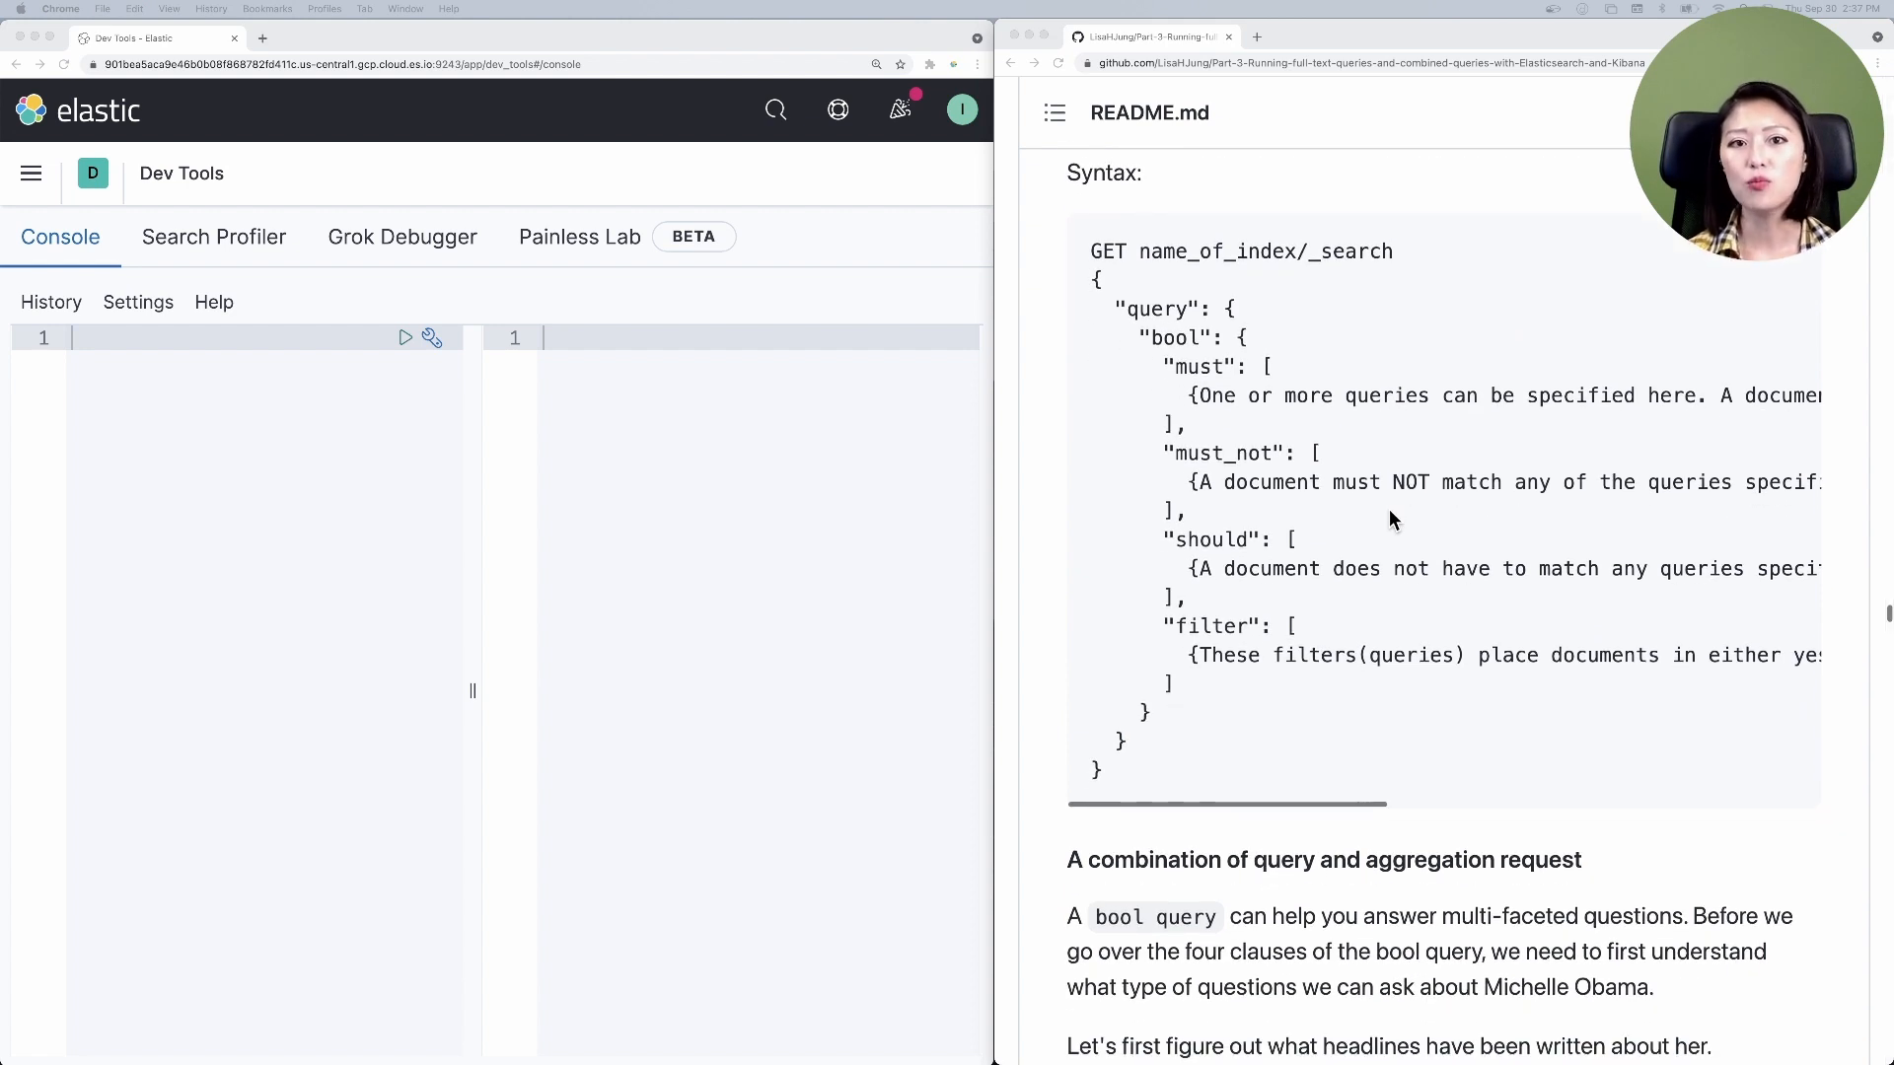
- Highlight the bool keyword in the README's bool query syntax example
double_click(1157, 308)
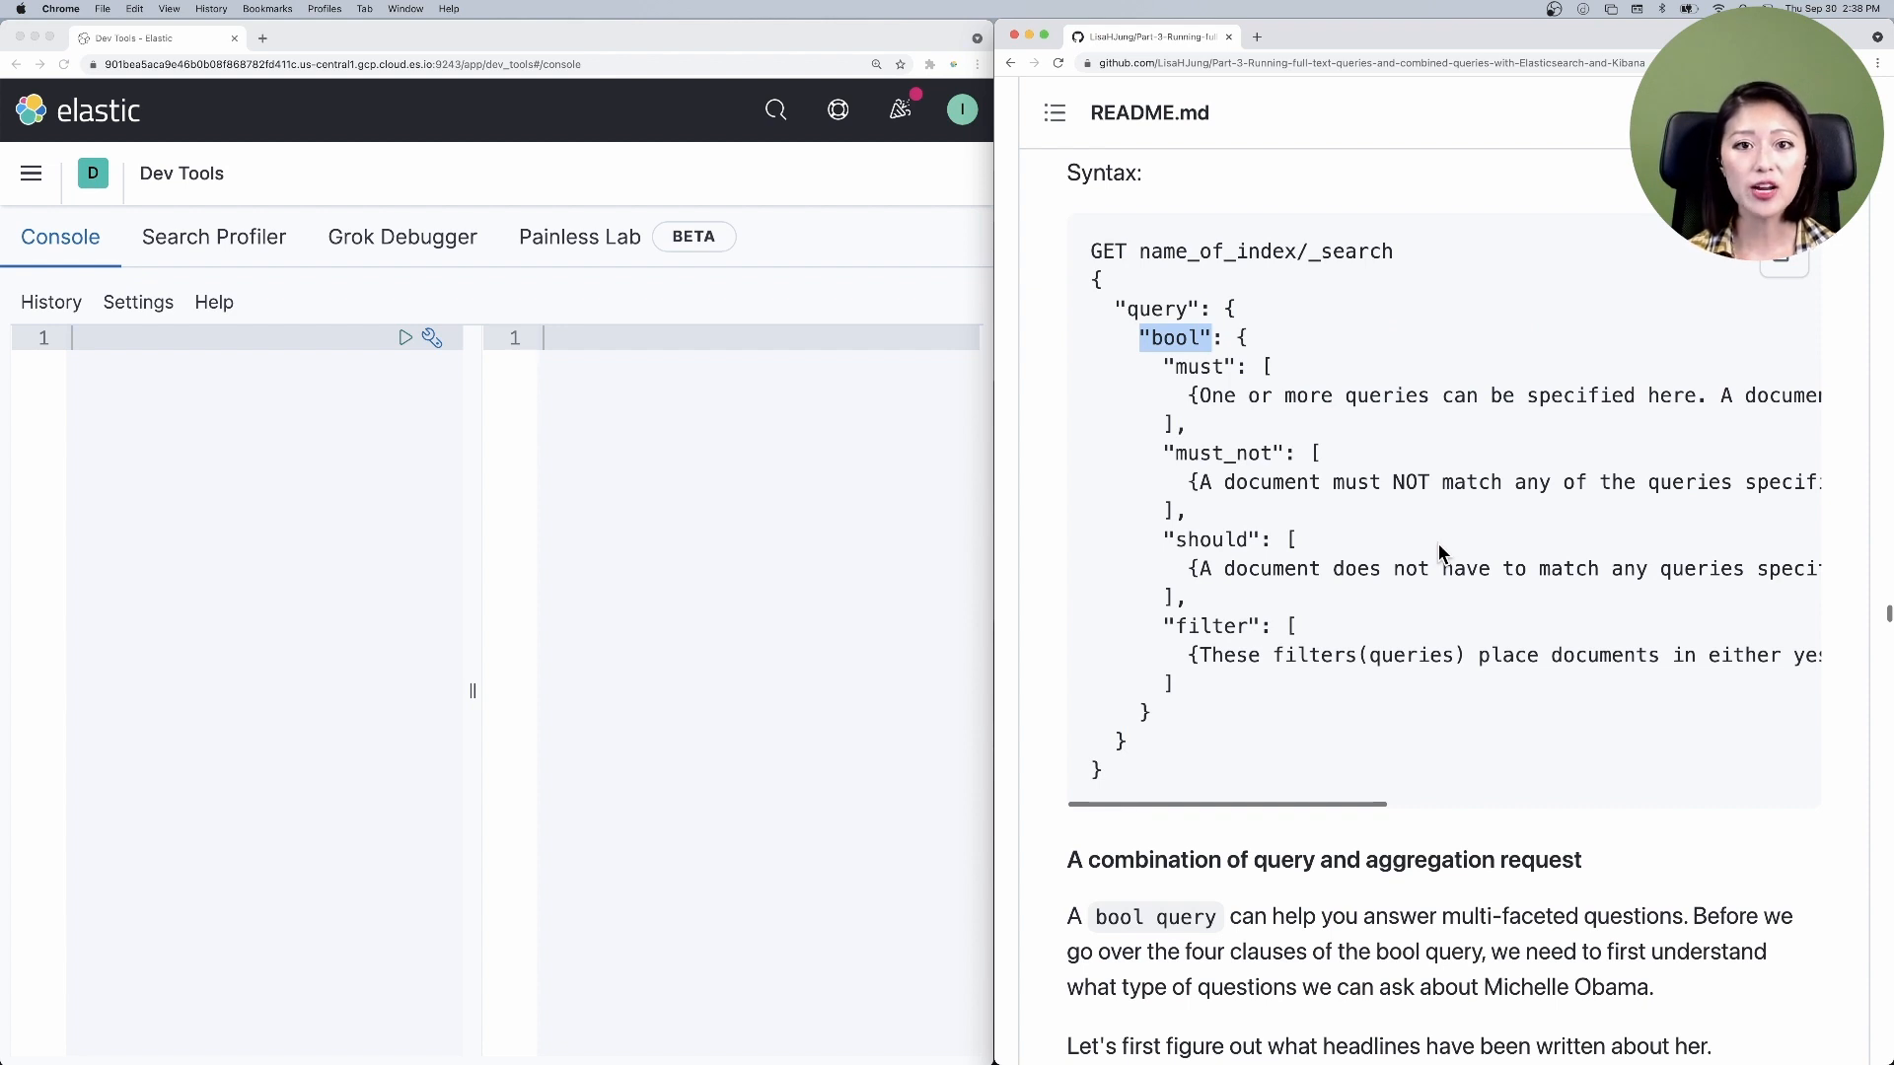
mouse_move(1194, 398)
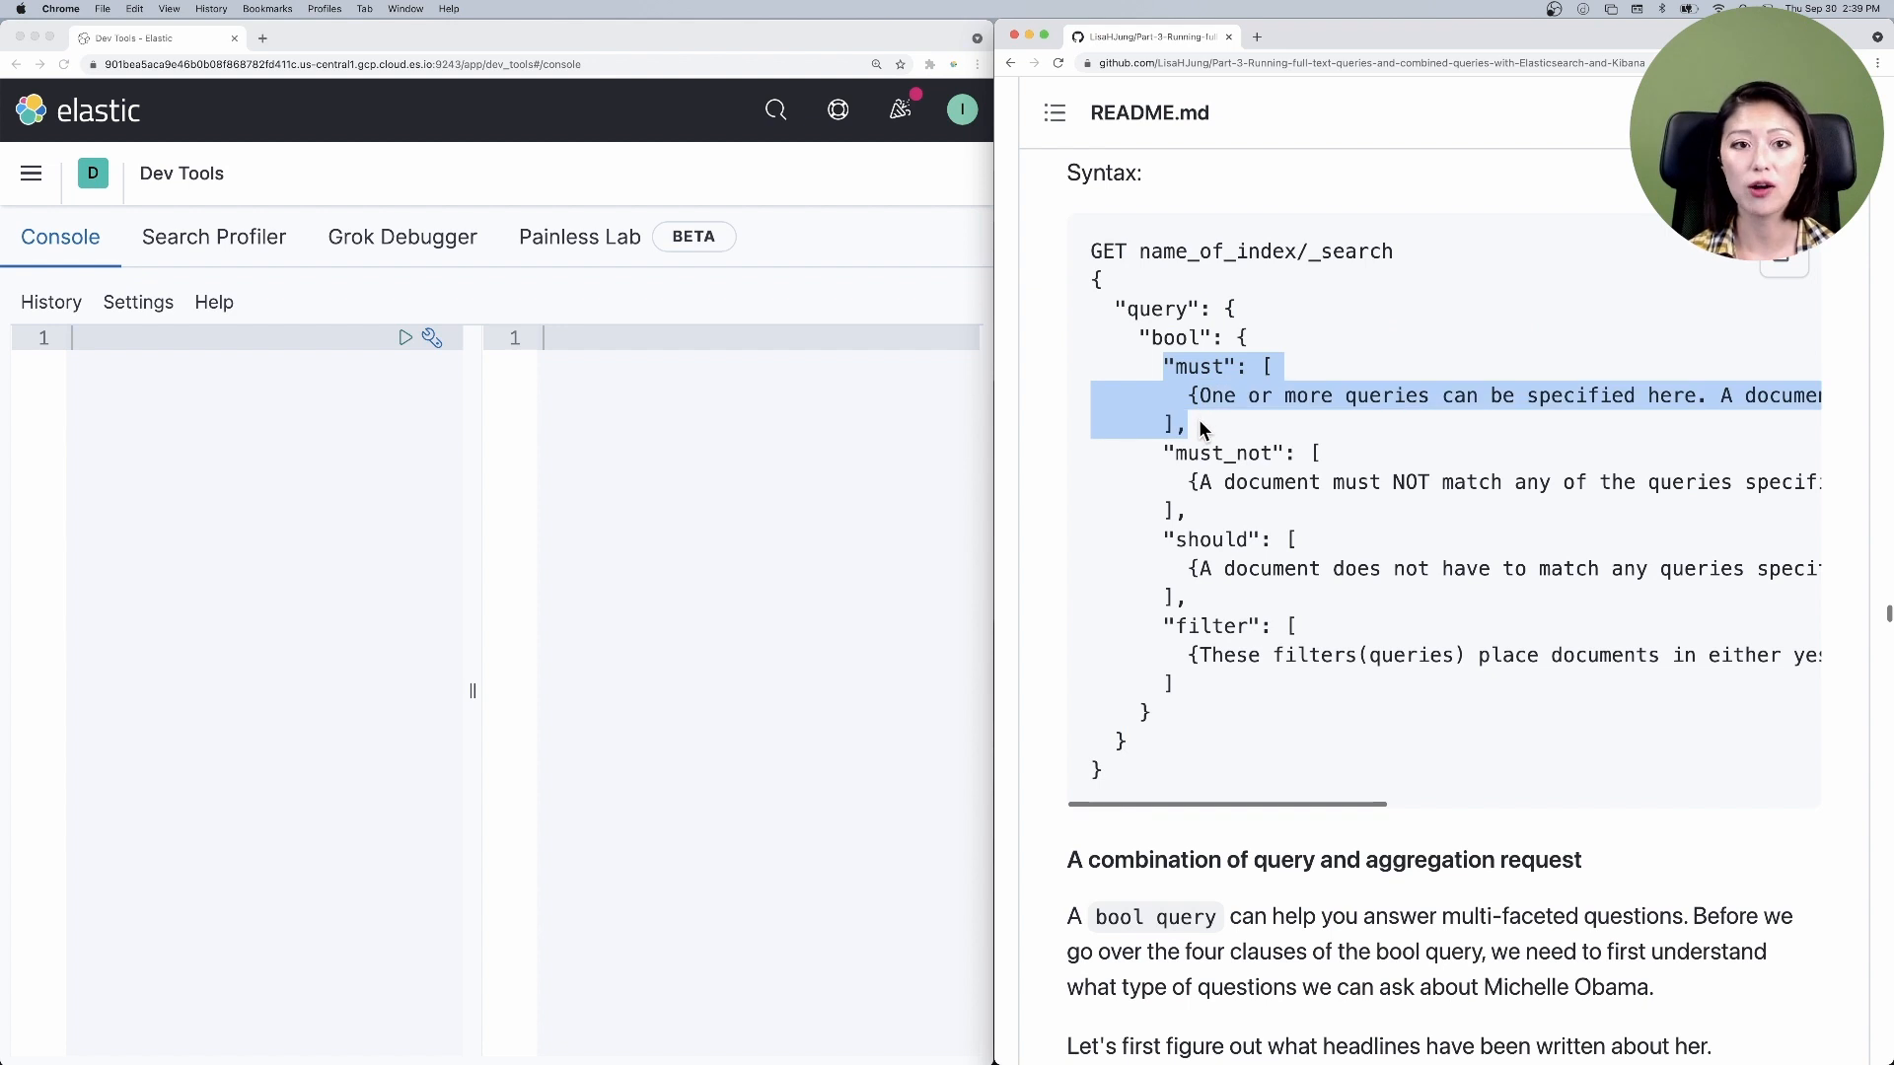
mouse_move(1280, 441)
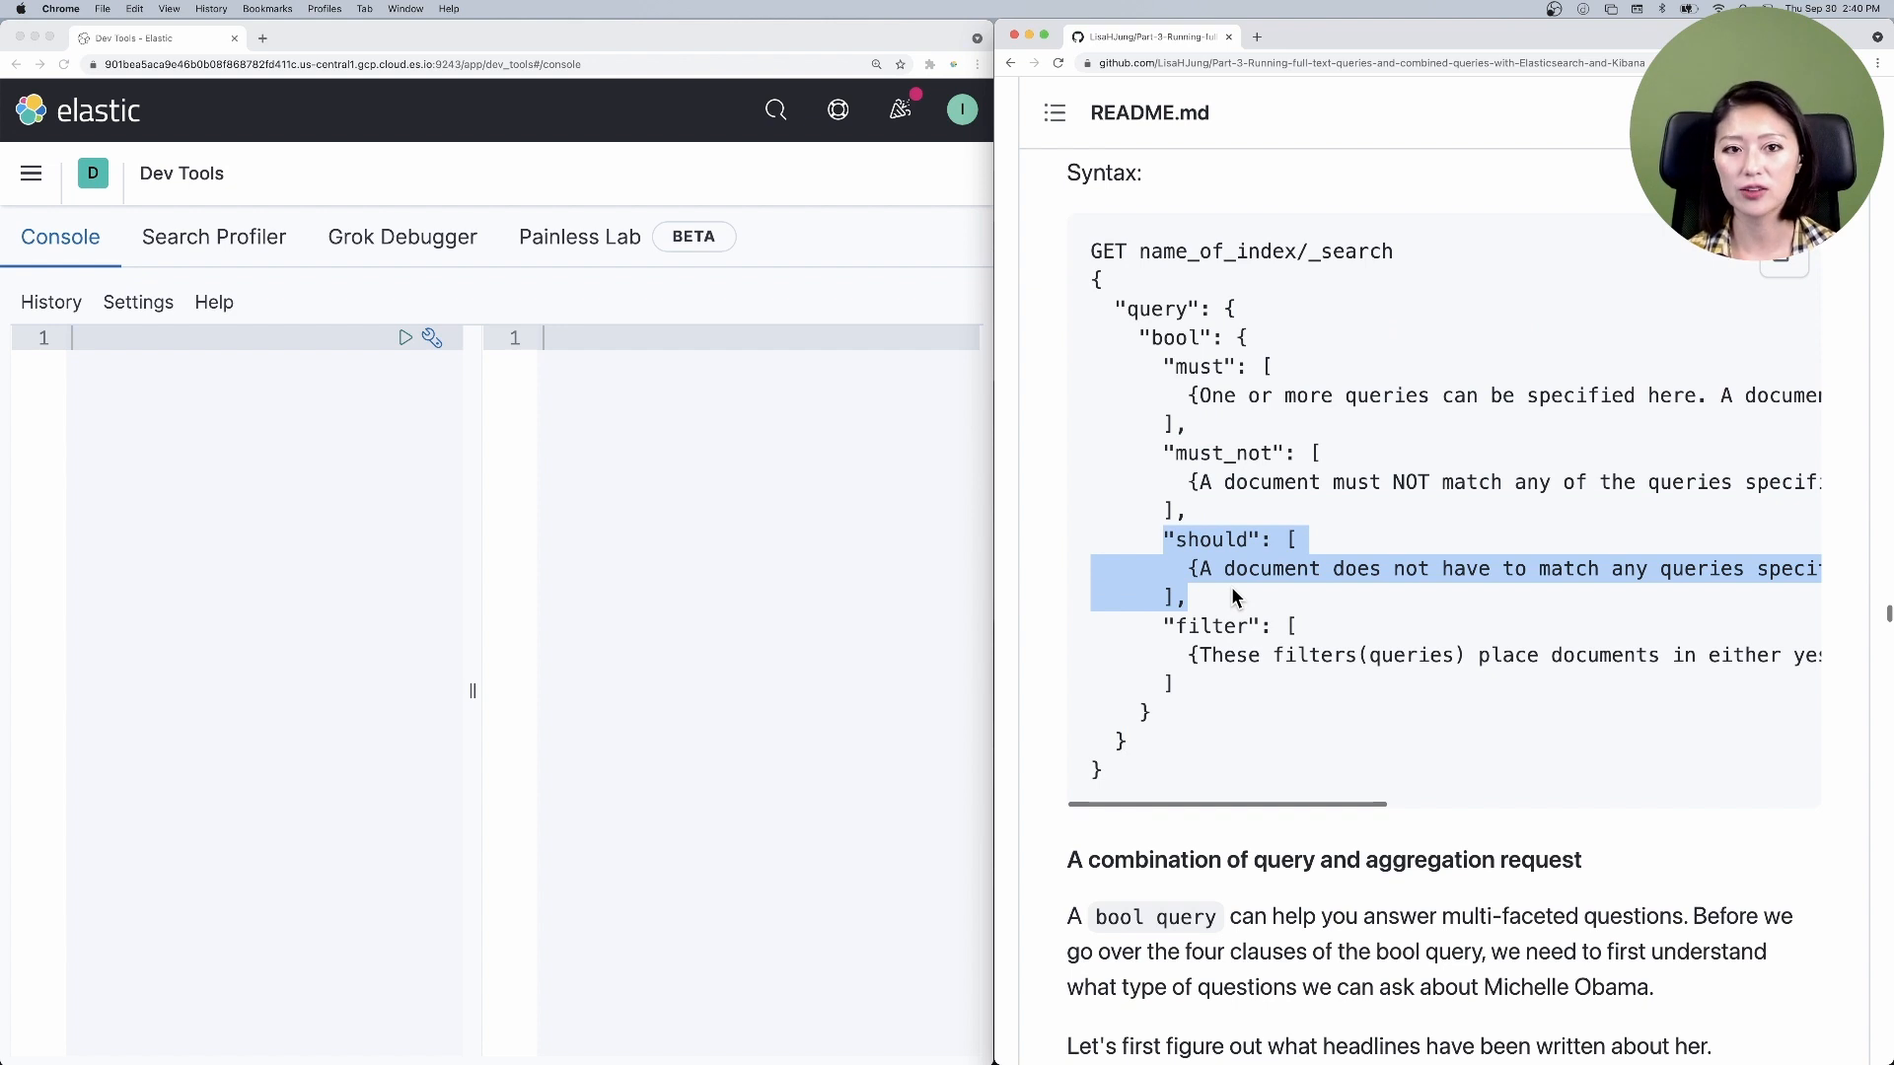
mouse_move(1349, 611)
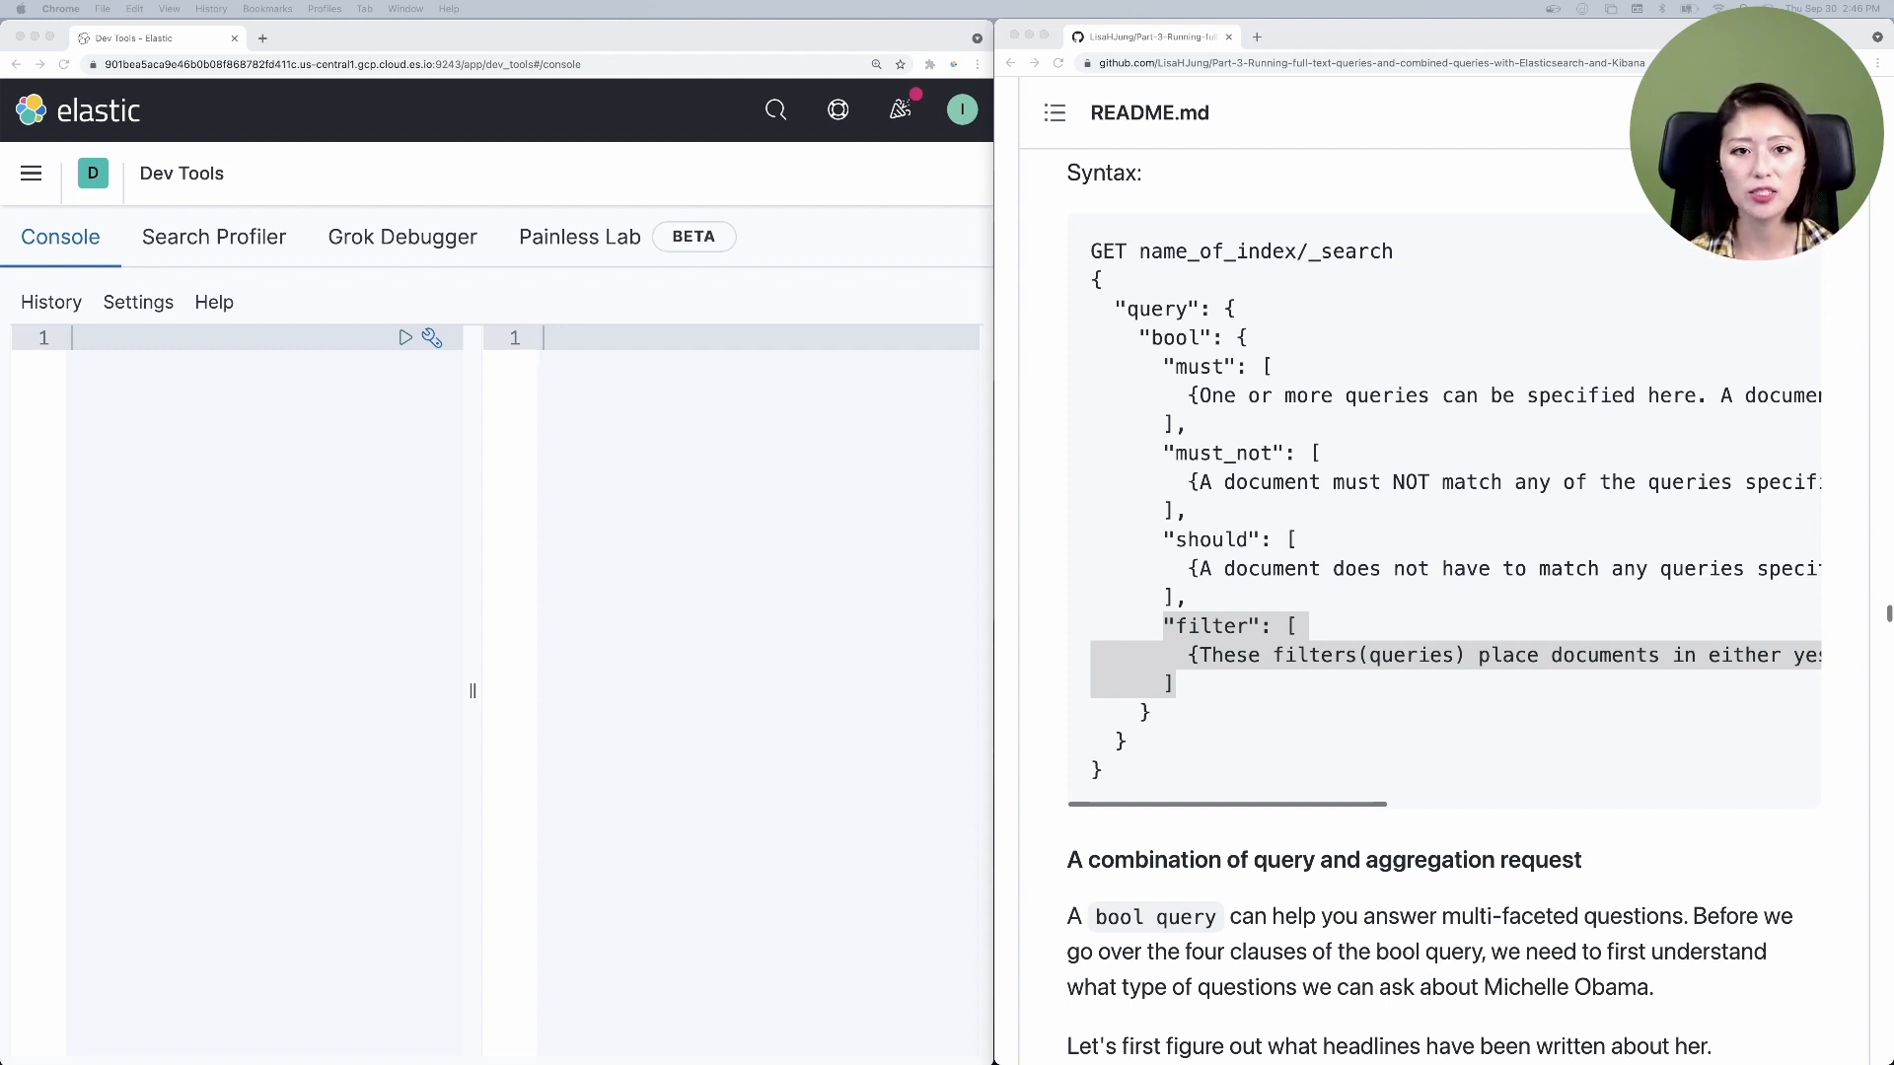
- Scroll the README down to the news_headlines Michelle Obama category aggregation example
scroll(down, 3)
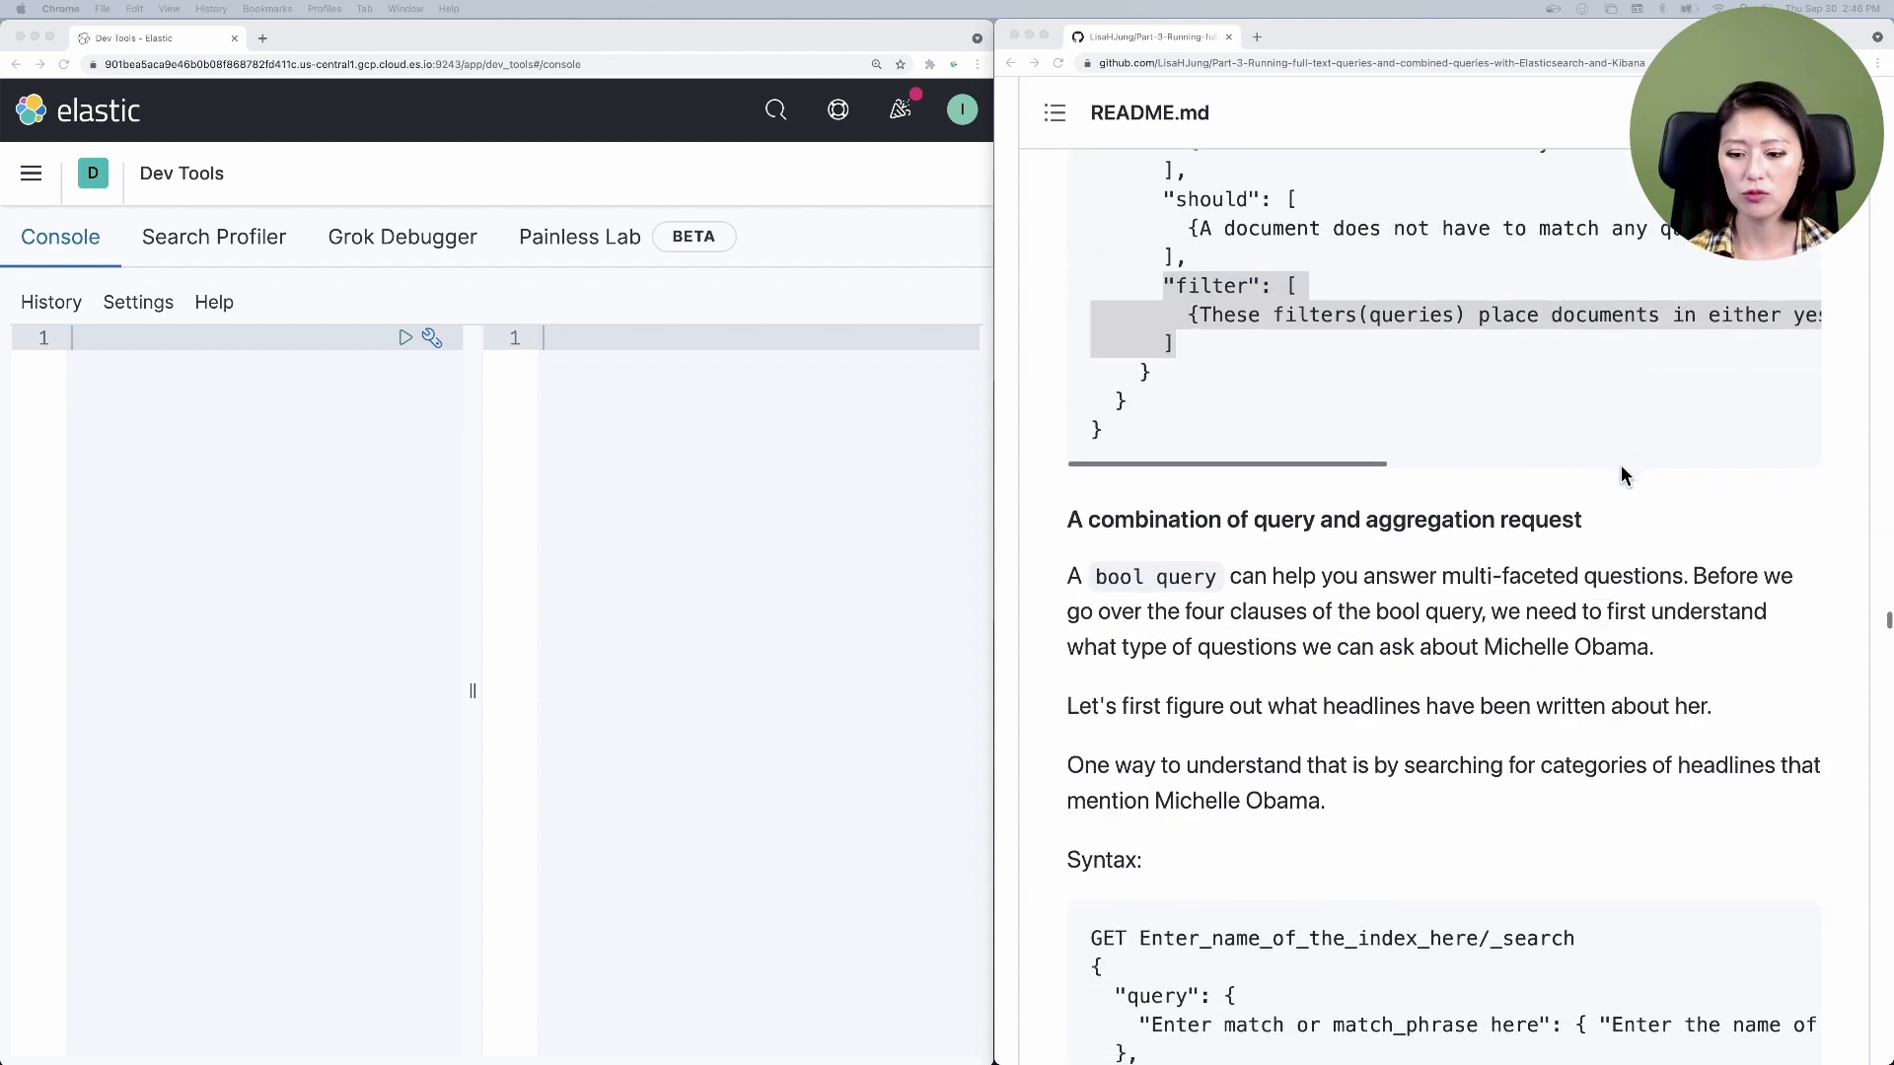
scroll(down, 3)
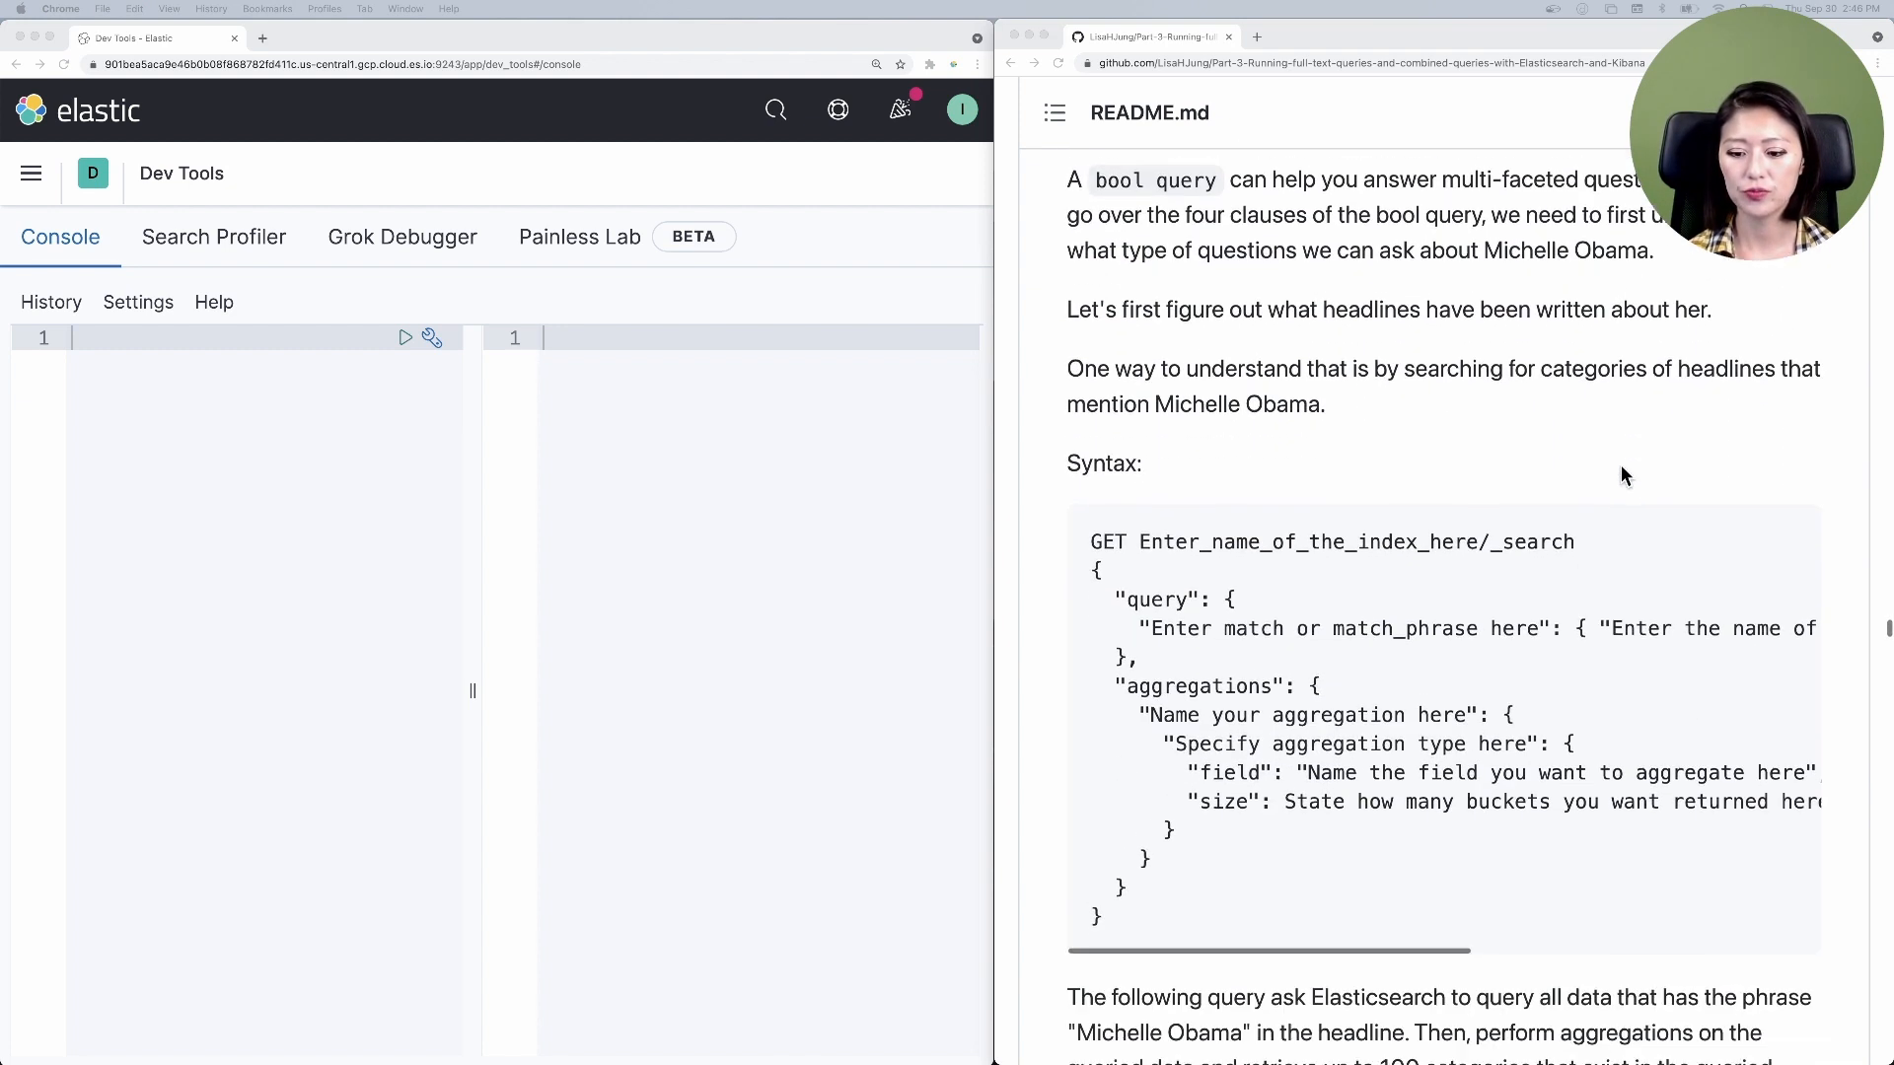
scroll(down, 3)
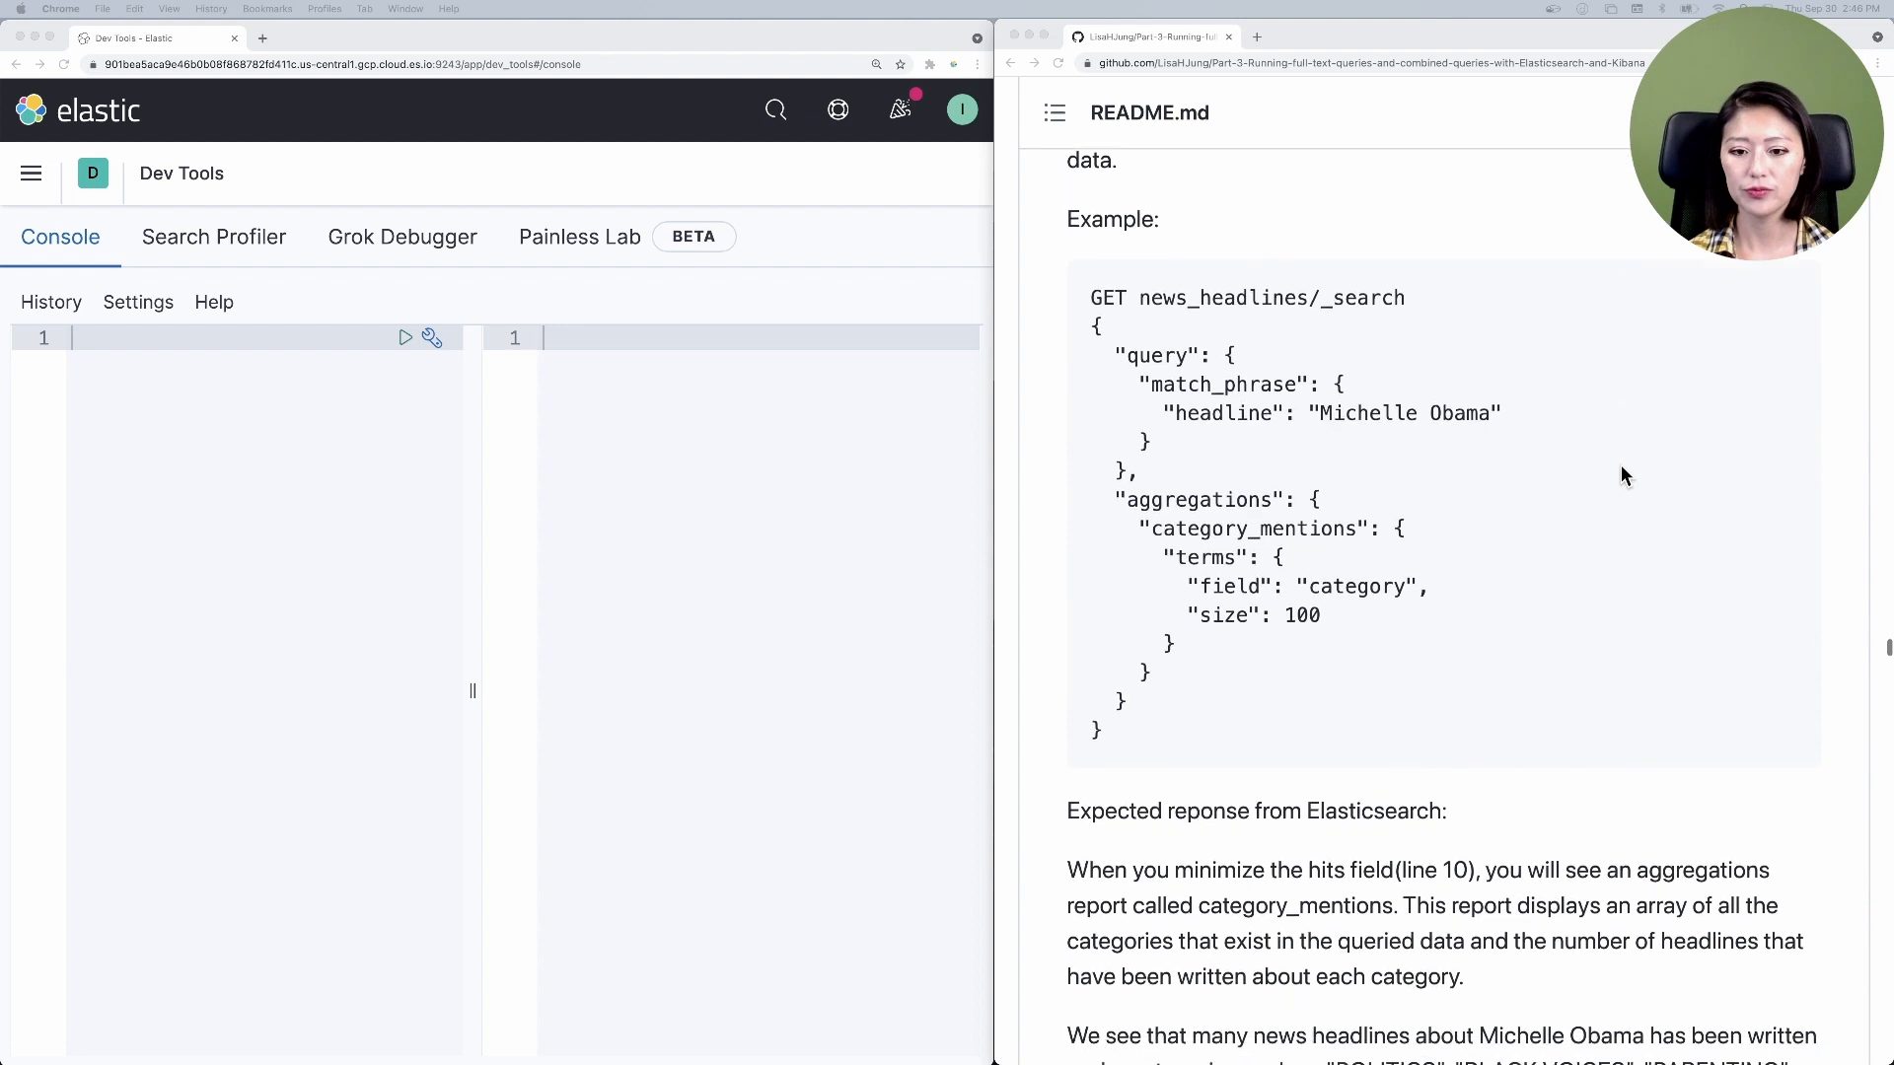
scroll(down, 3)
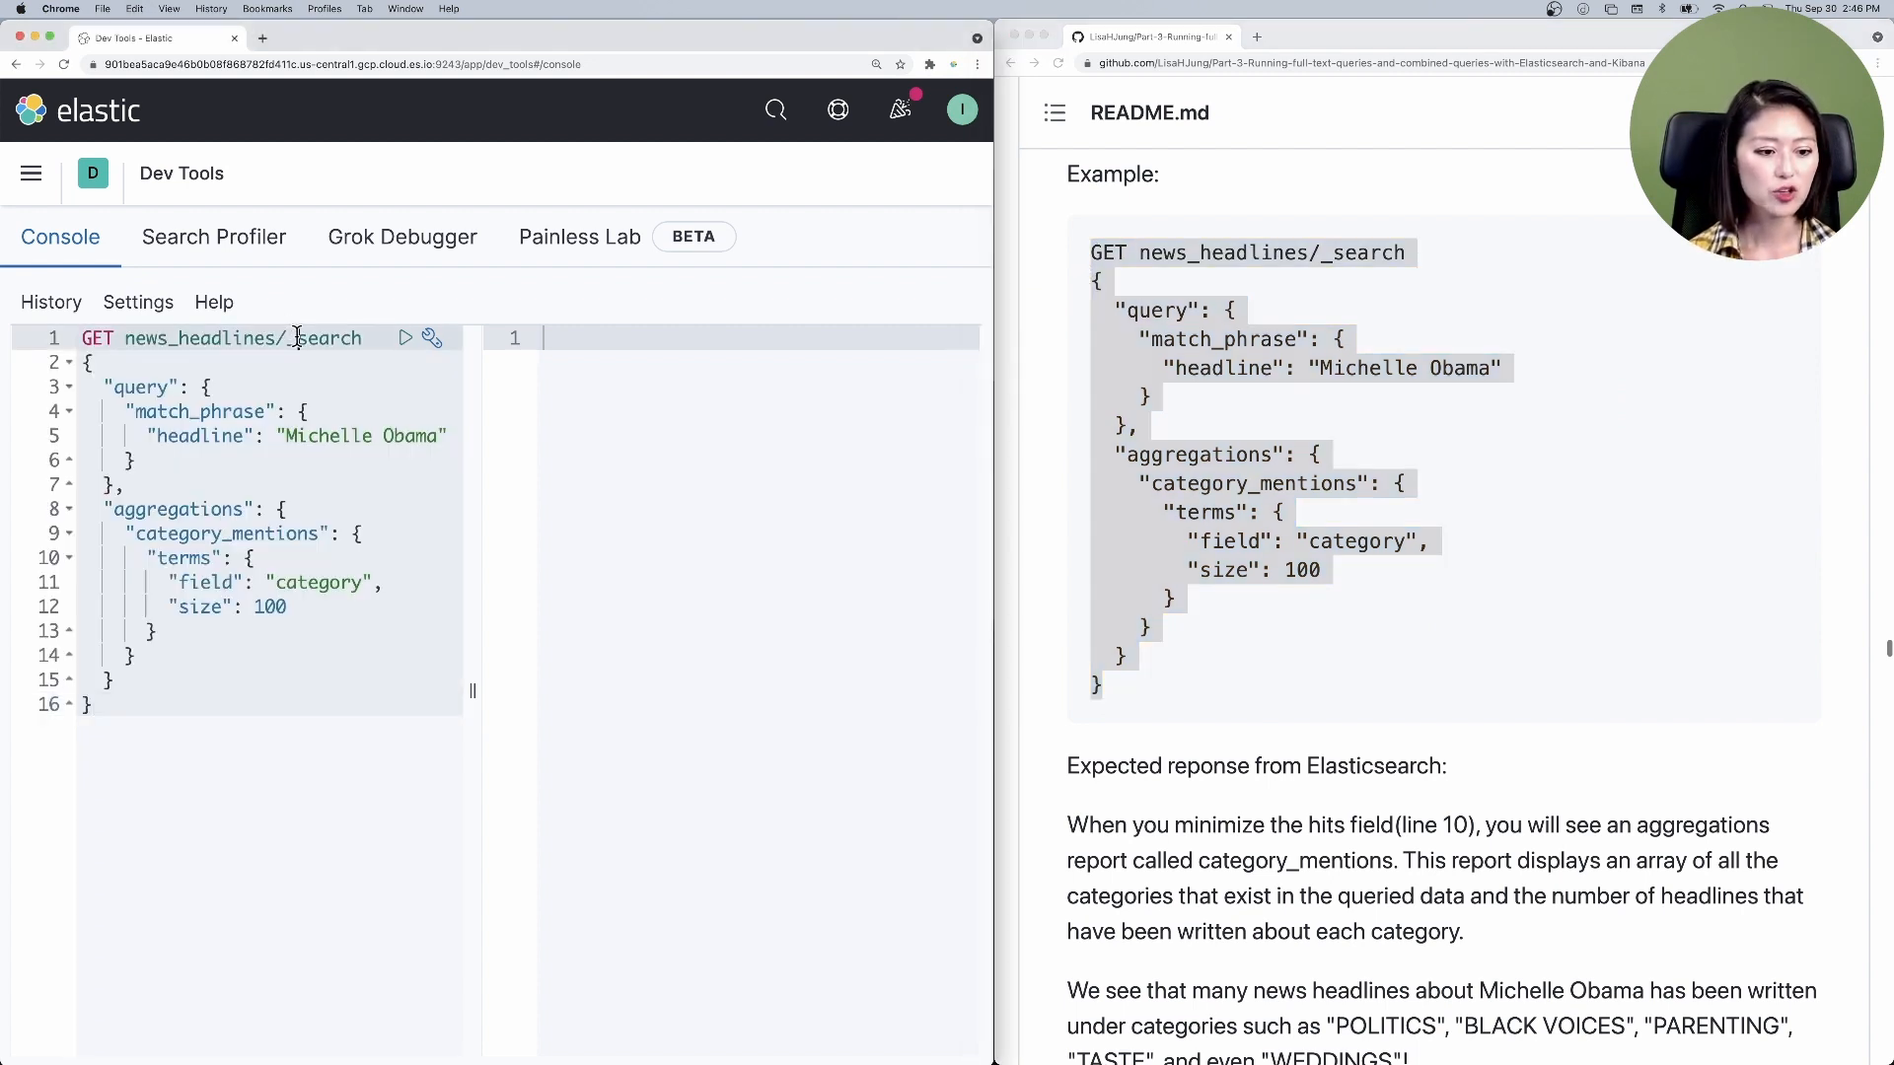
- Run the aggregation, collapse hits, and review the 207-hit category buckets including WEDDINGS
click(405, 339)
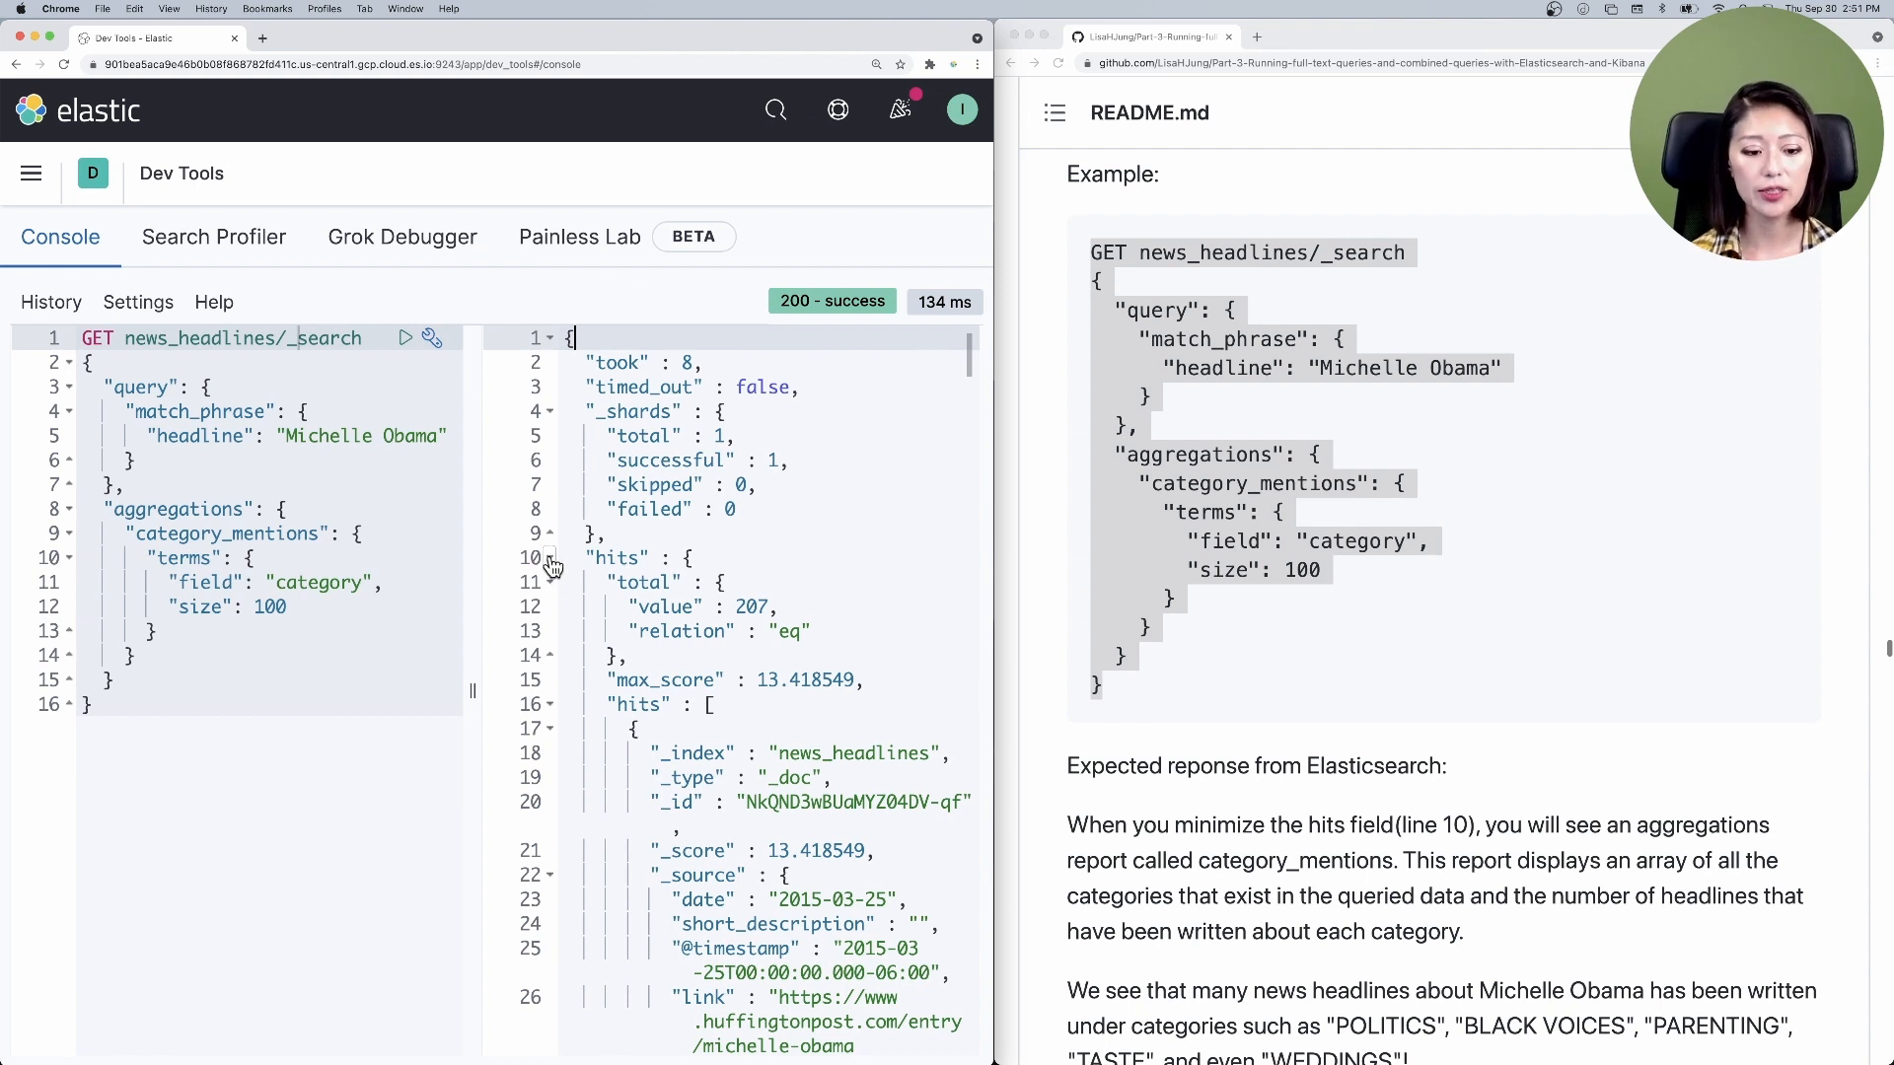
click(550, 557)
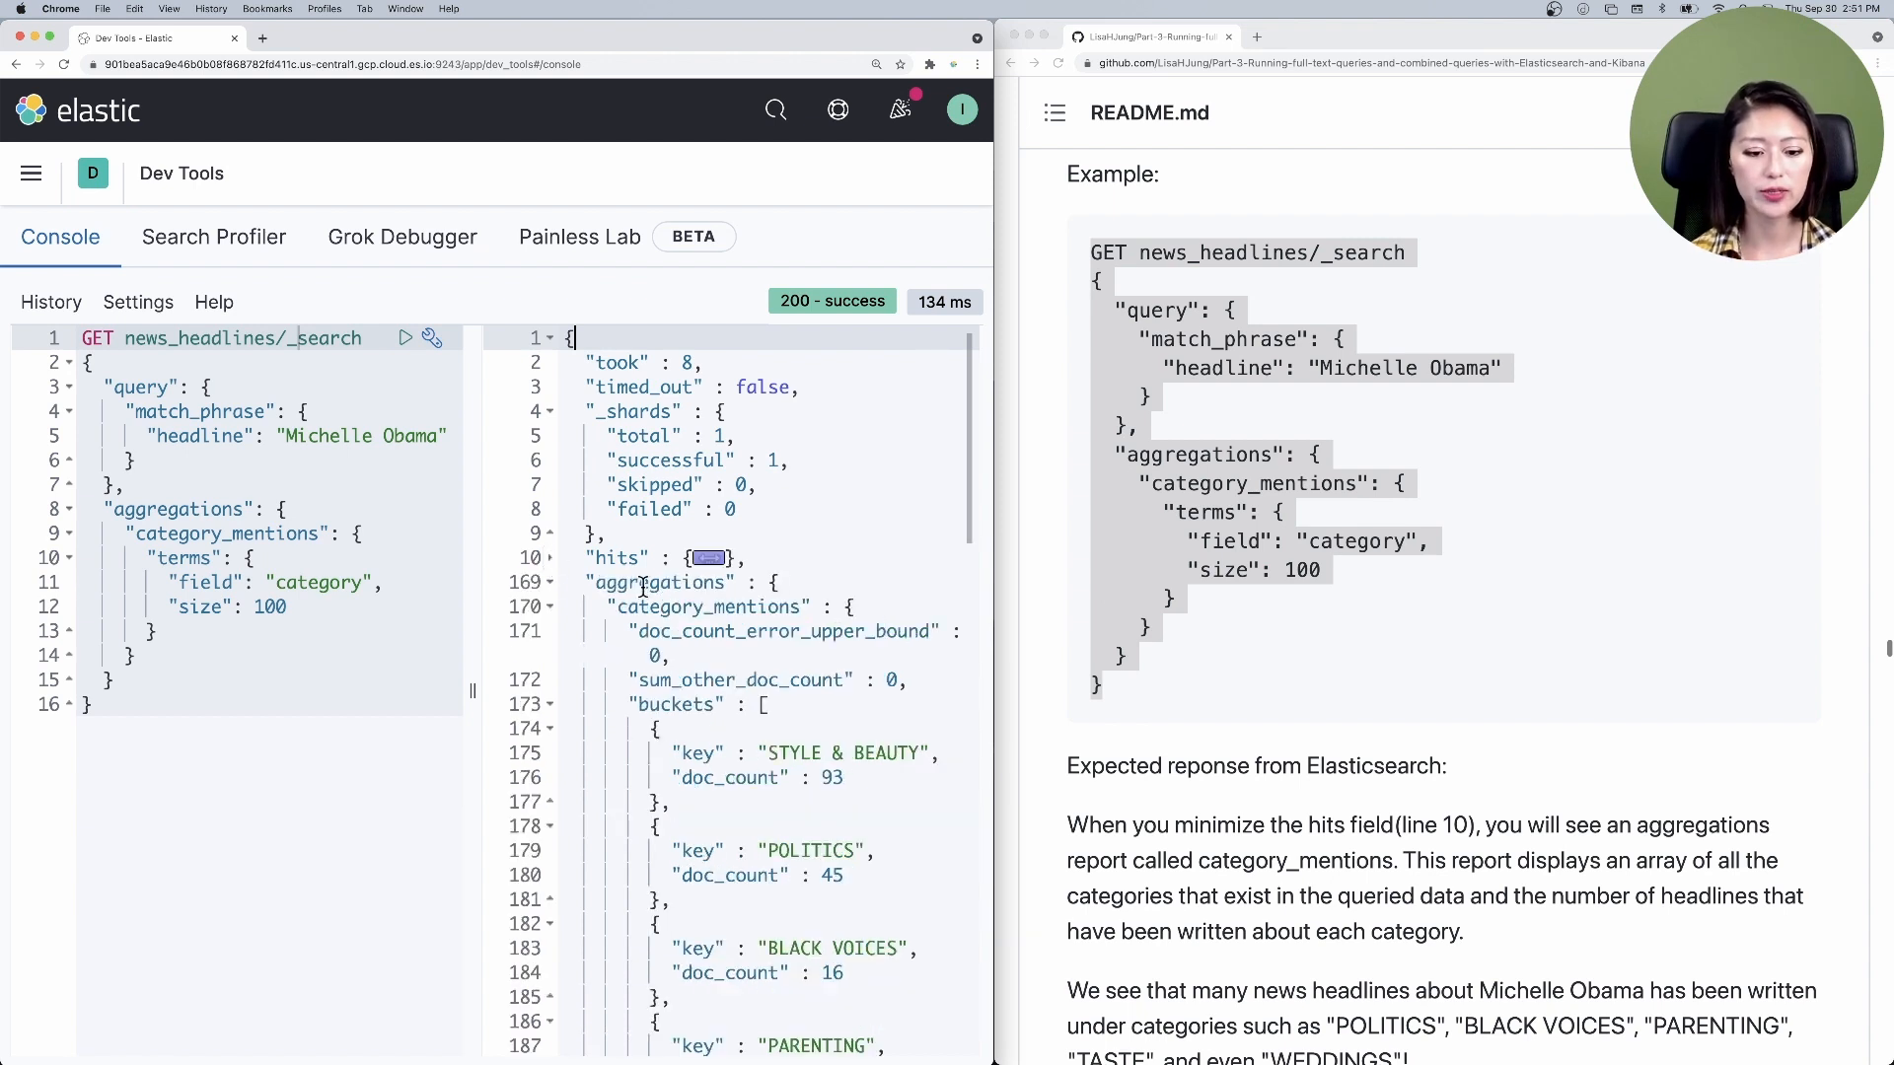
scroll(down, 3)
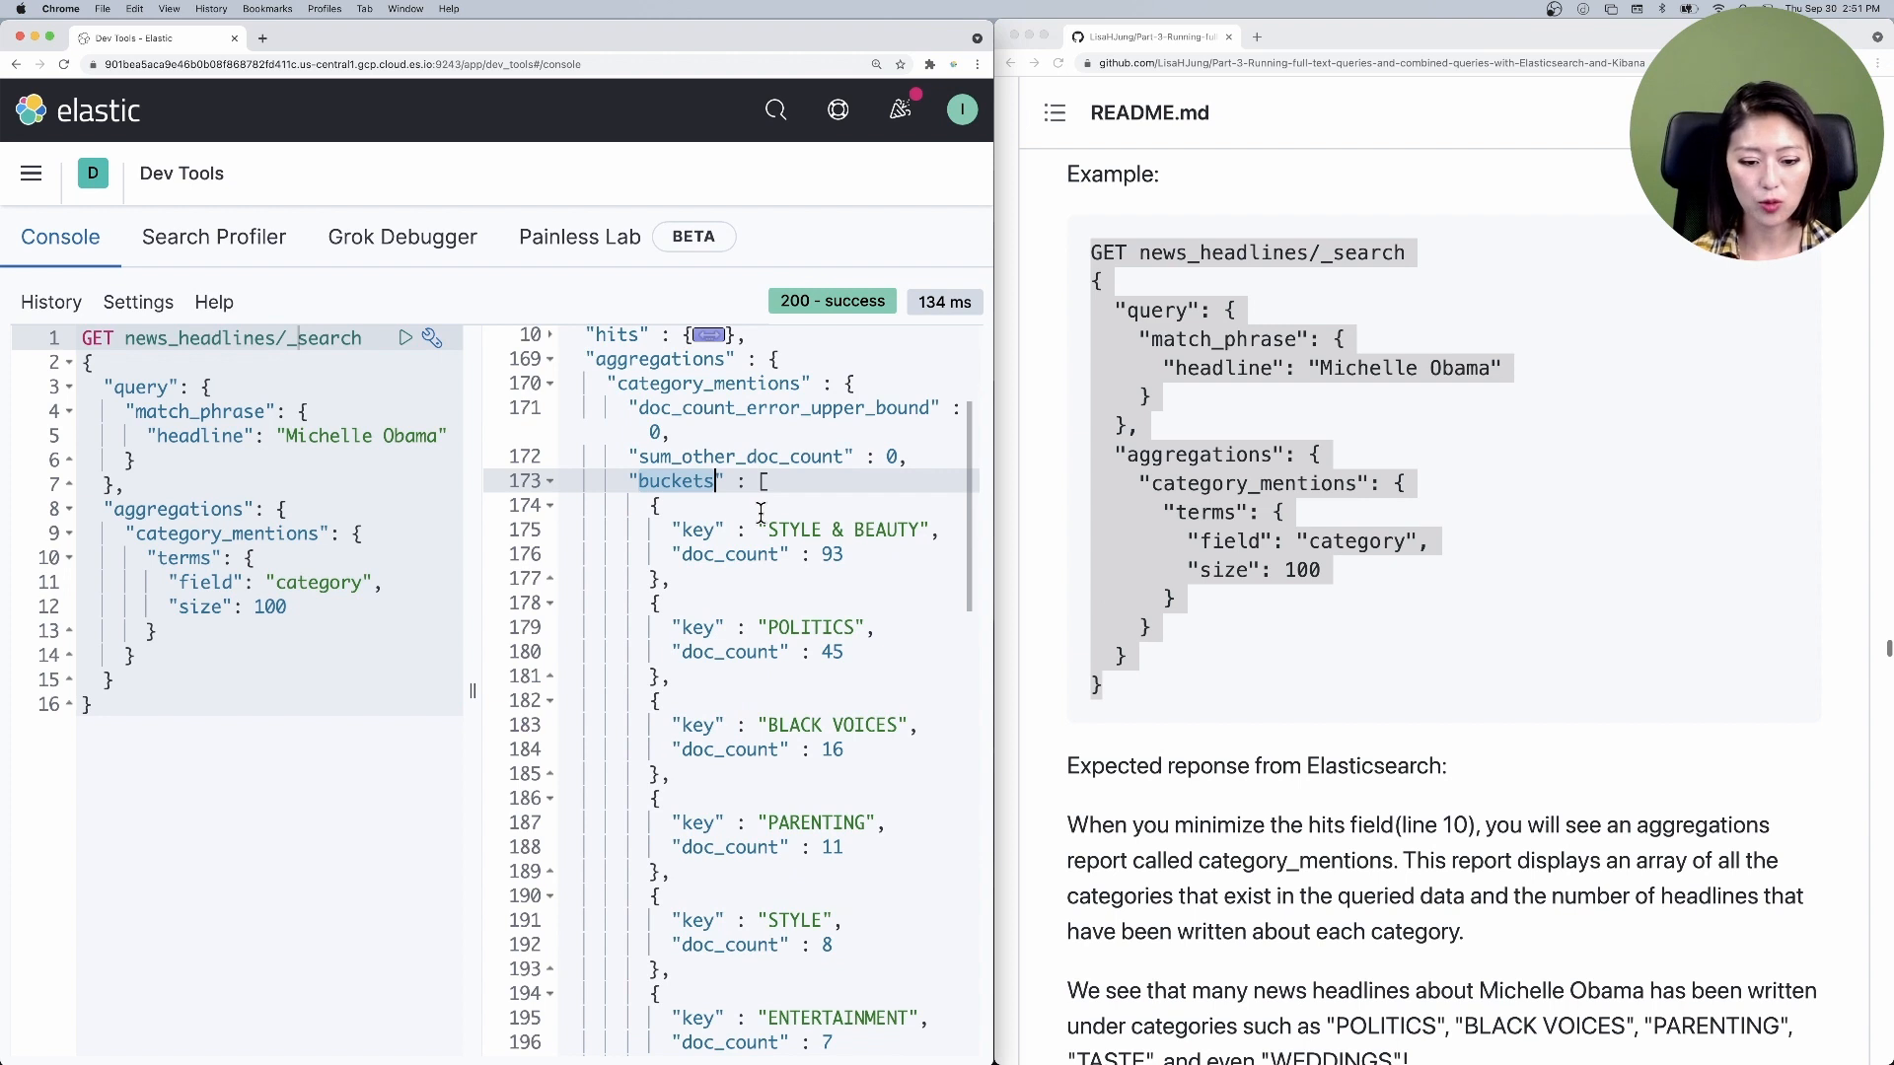
scroll(down, 3)
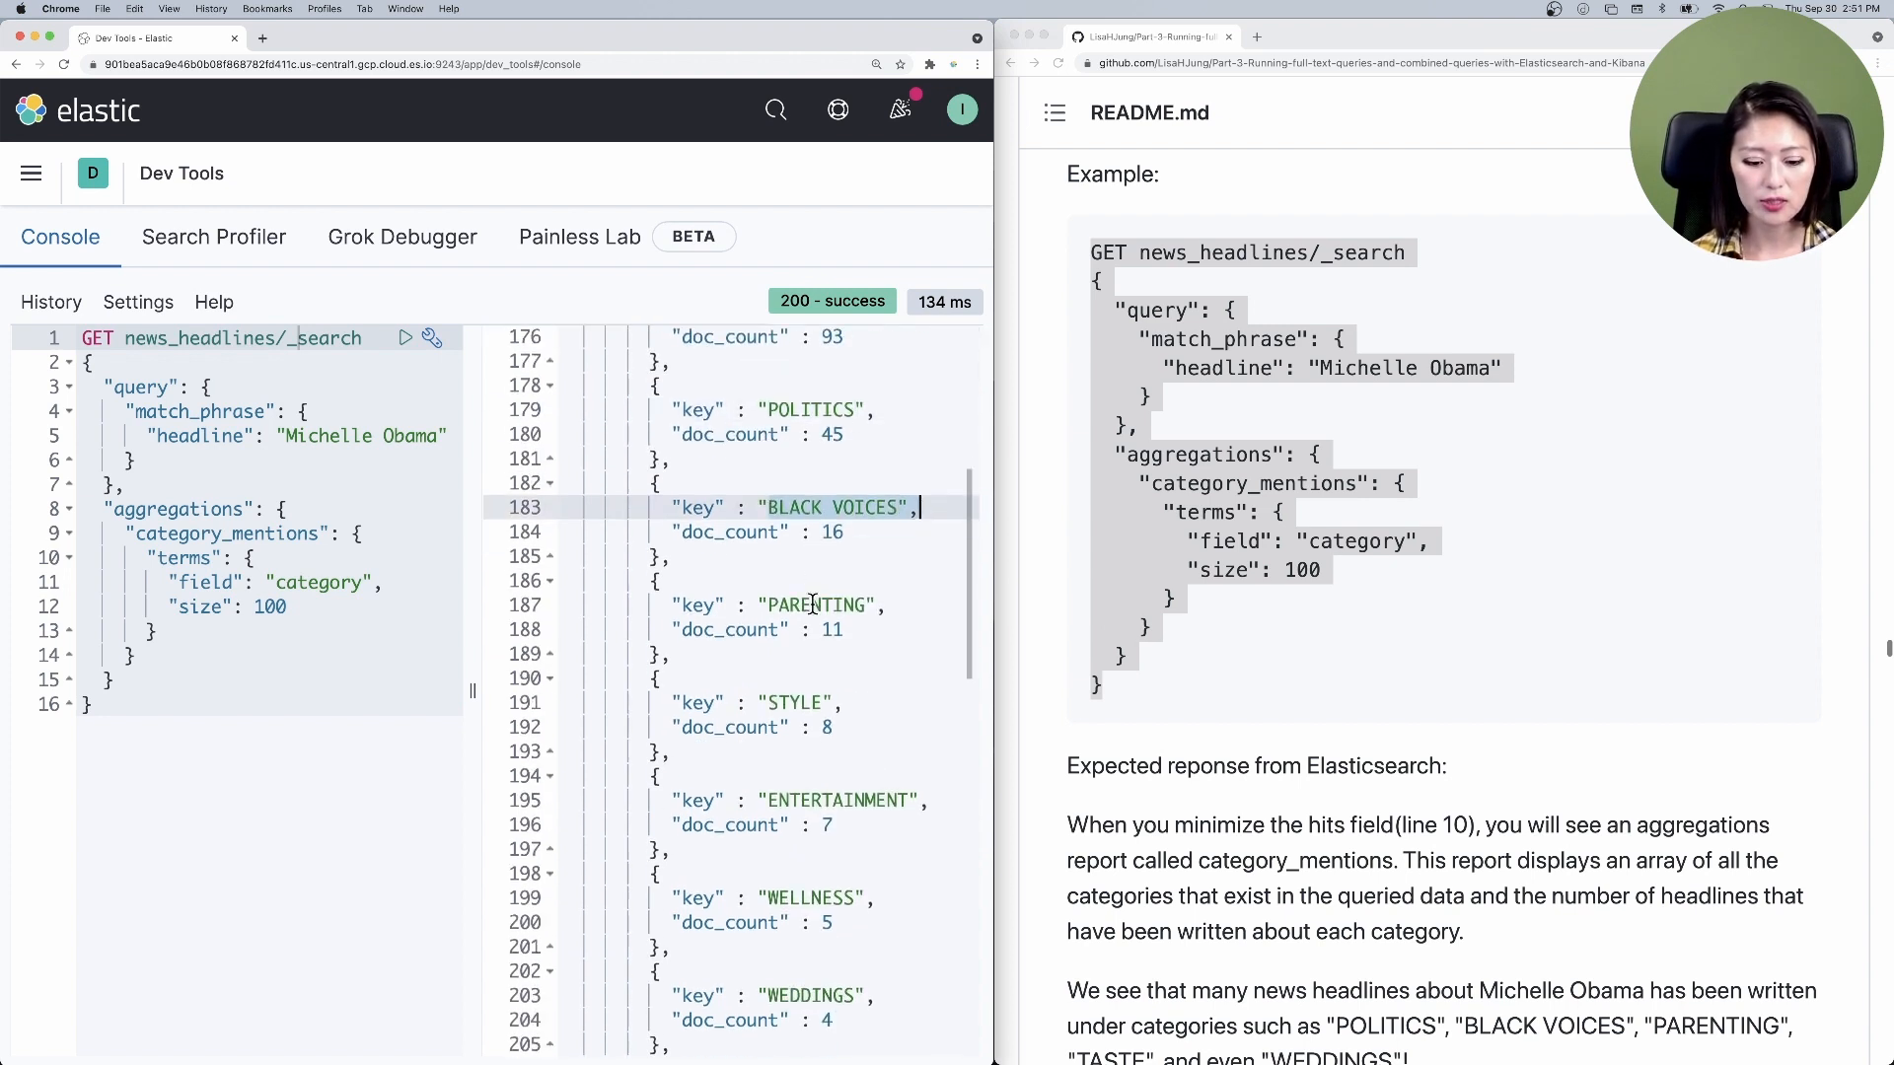
scroll(down, 3)
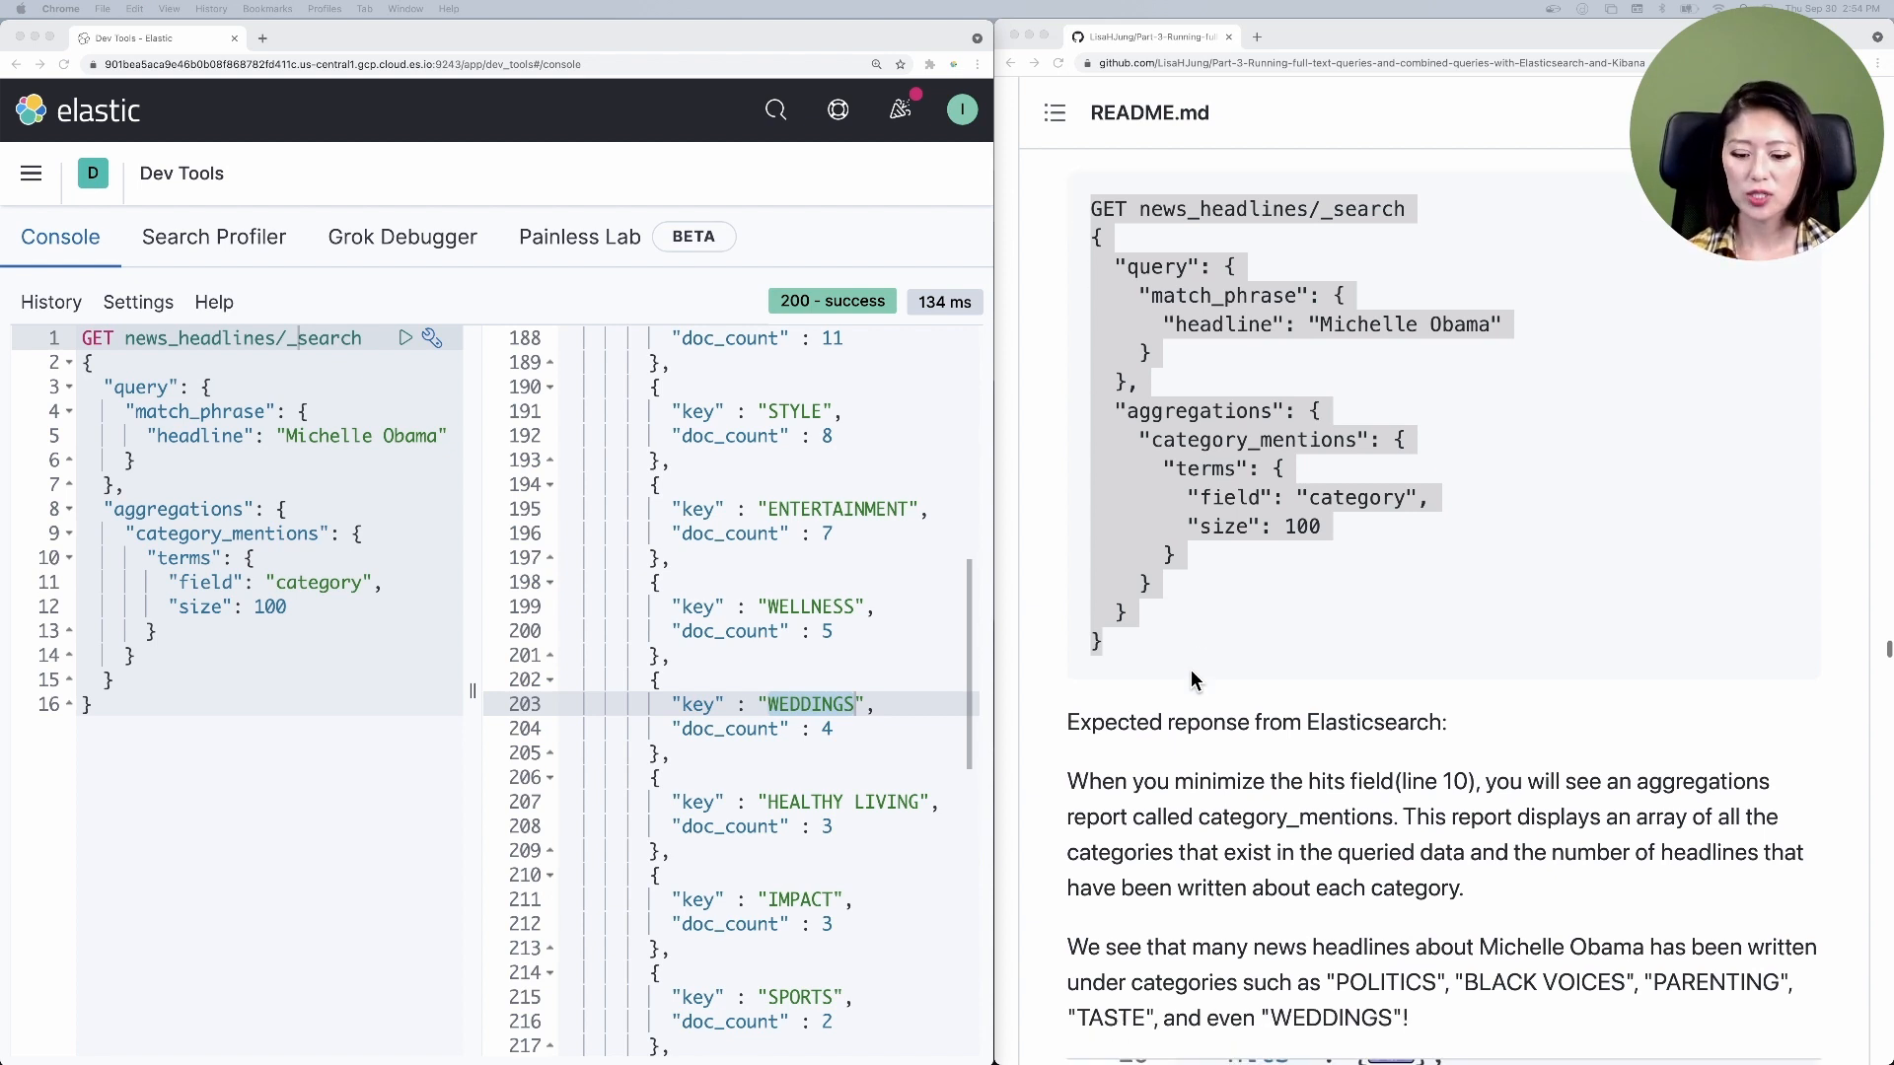
scroll(down, 3)
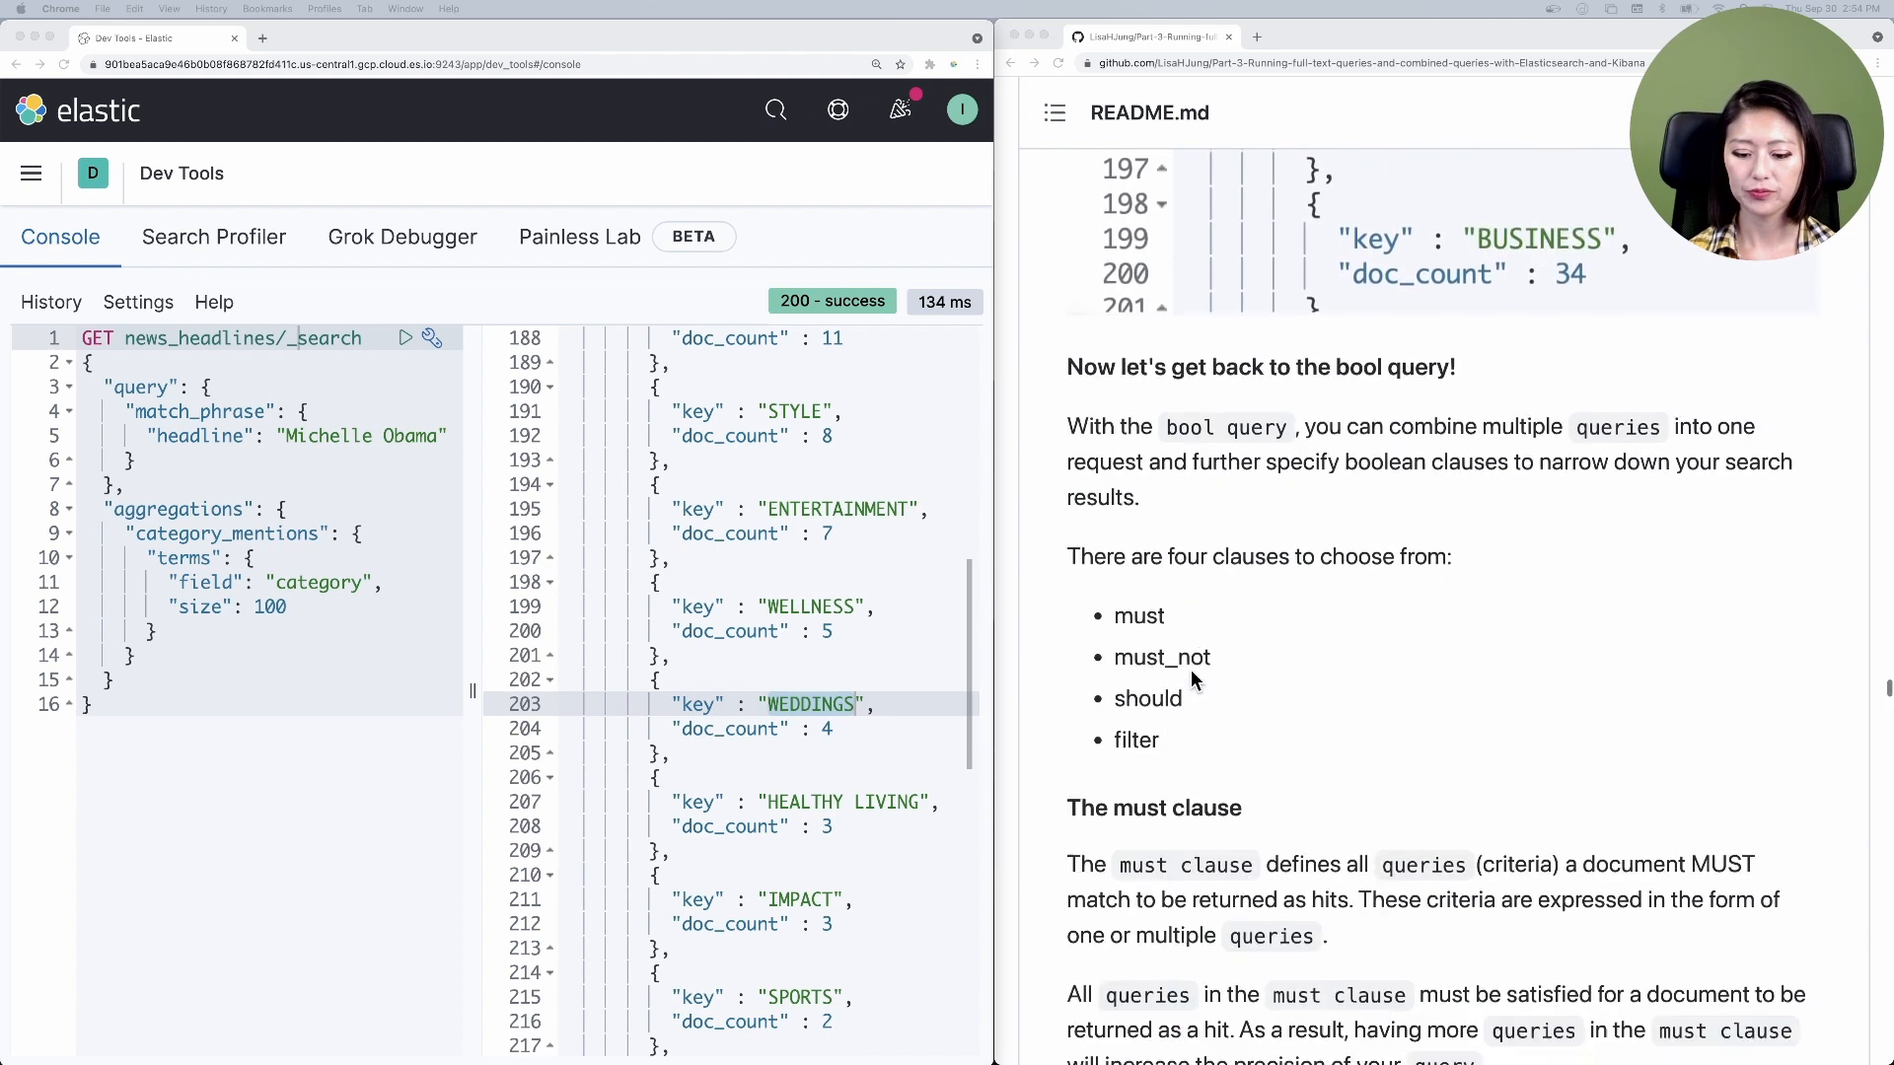
- Scroll the README to the Michelle Obama POLITICS bool must example and its response
scroll(down, 3)
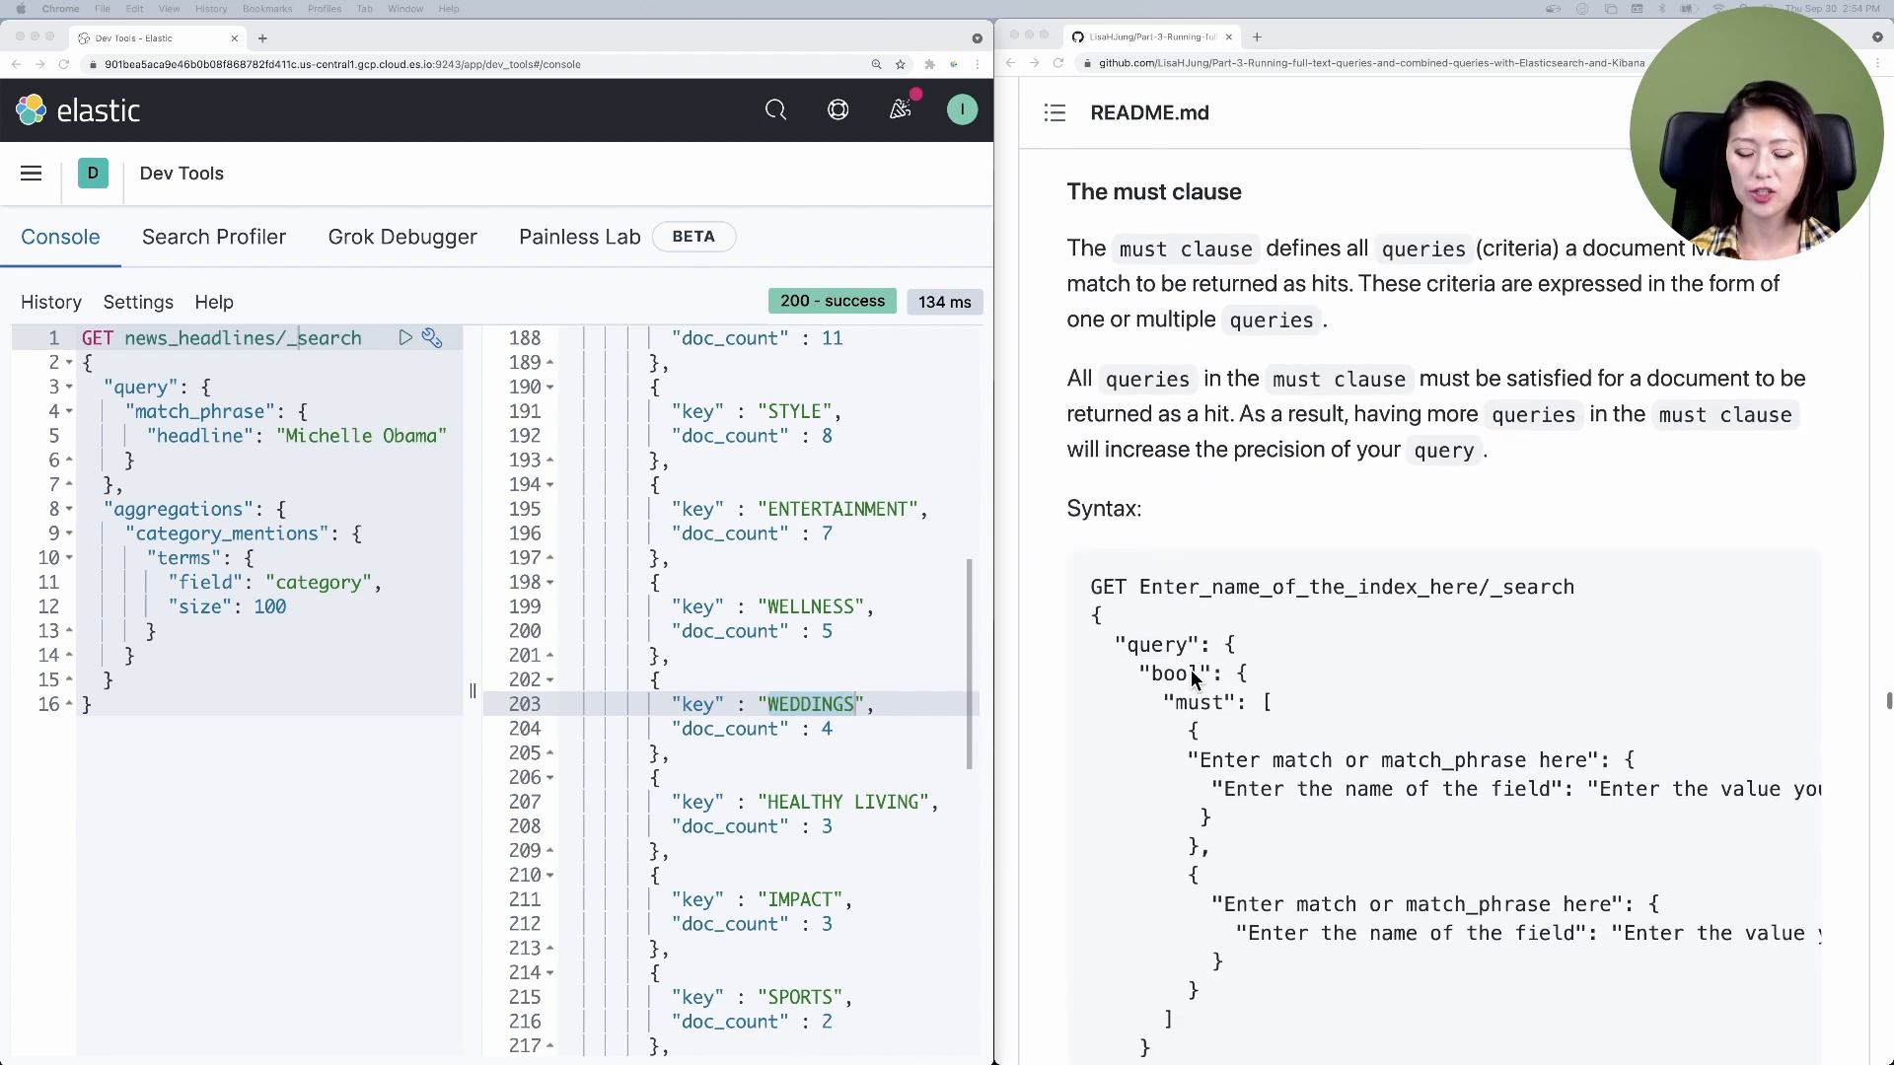
scroll(down, 3)
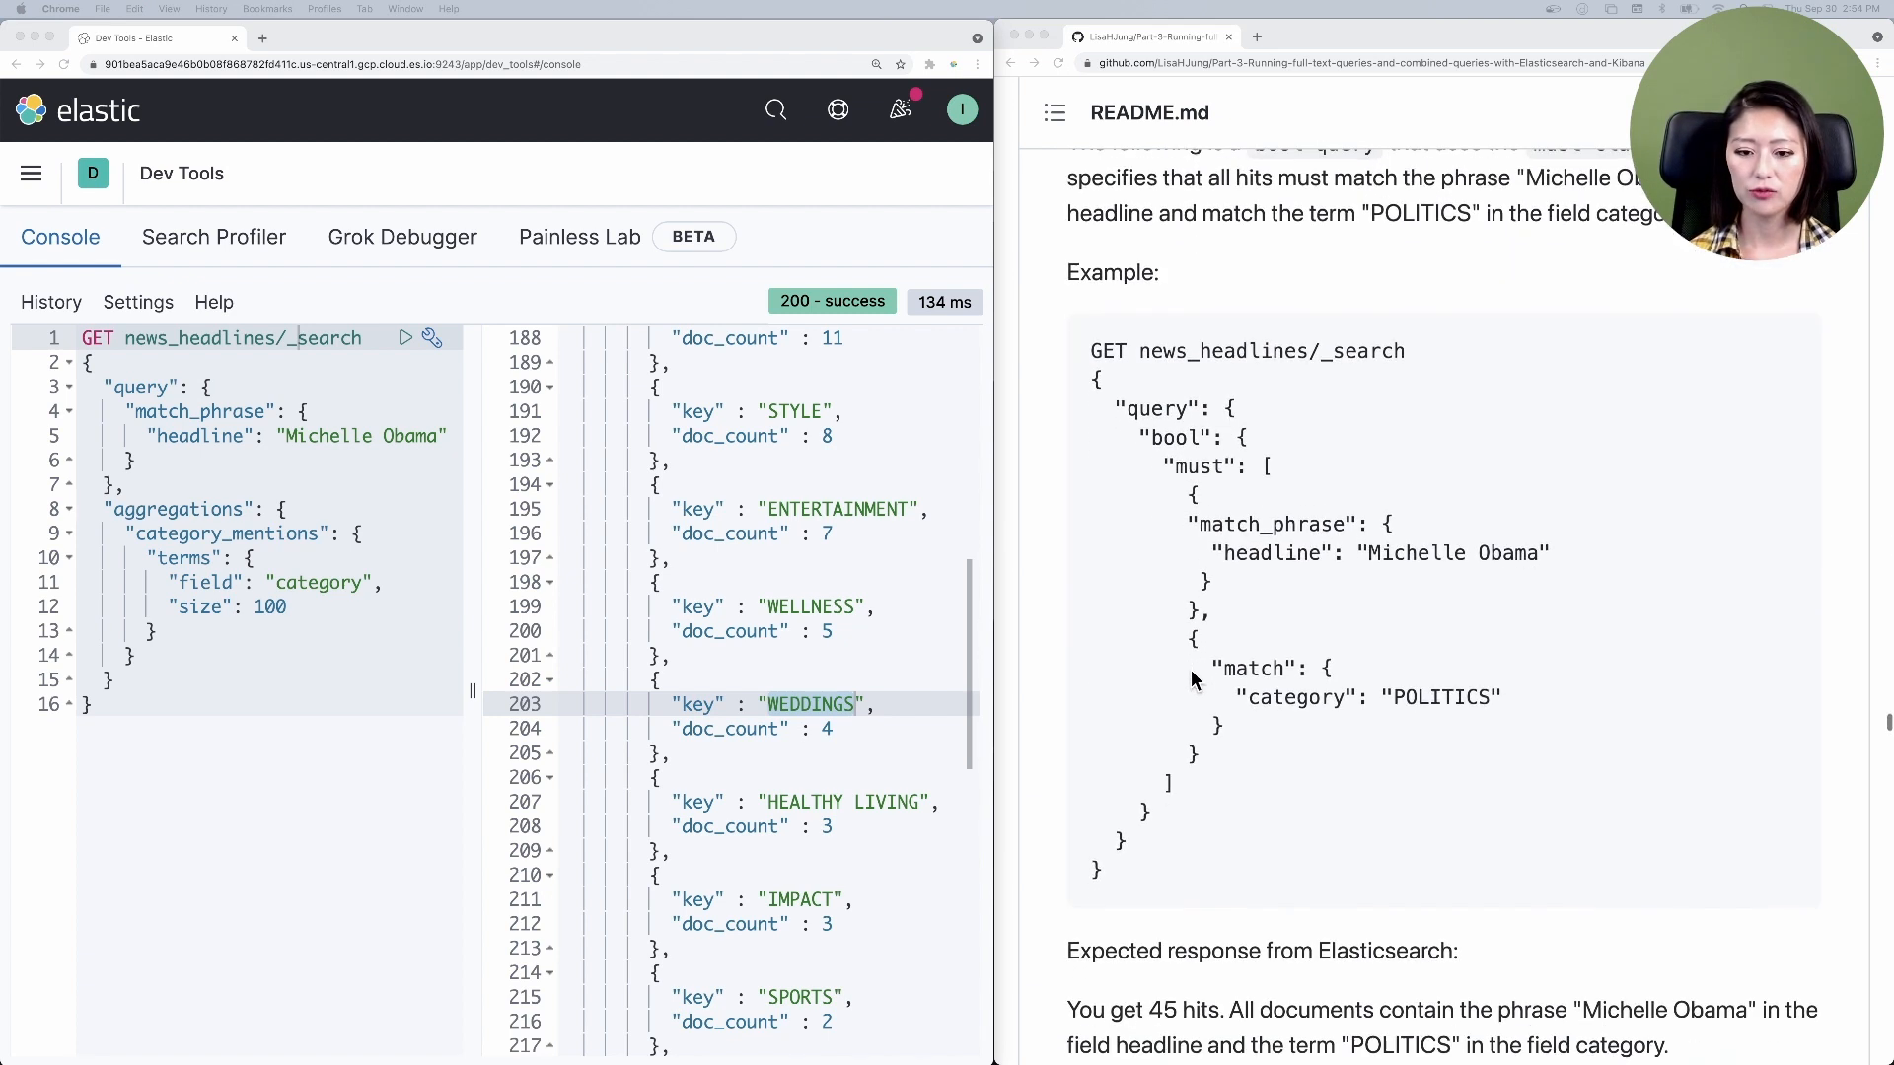
scroll(down, 3)
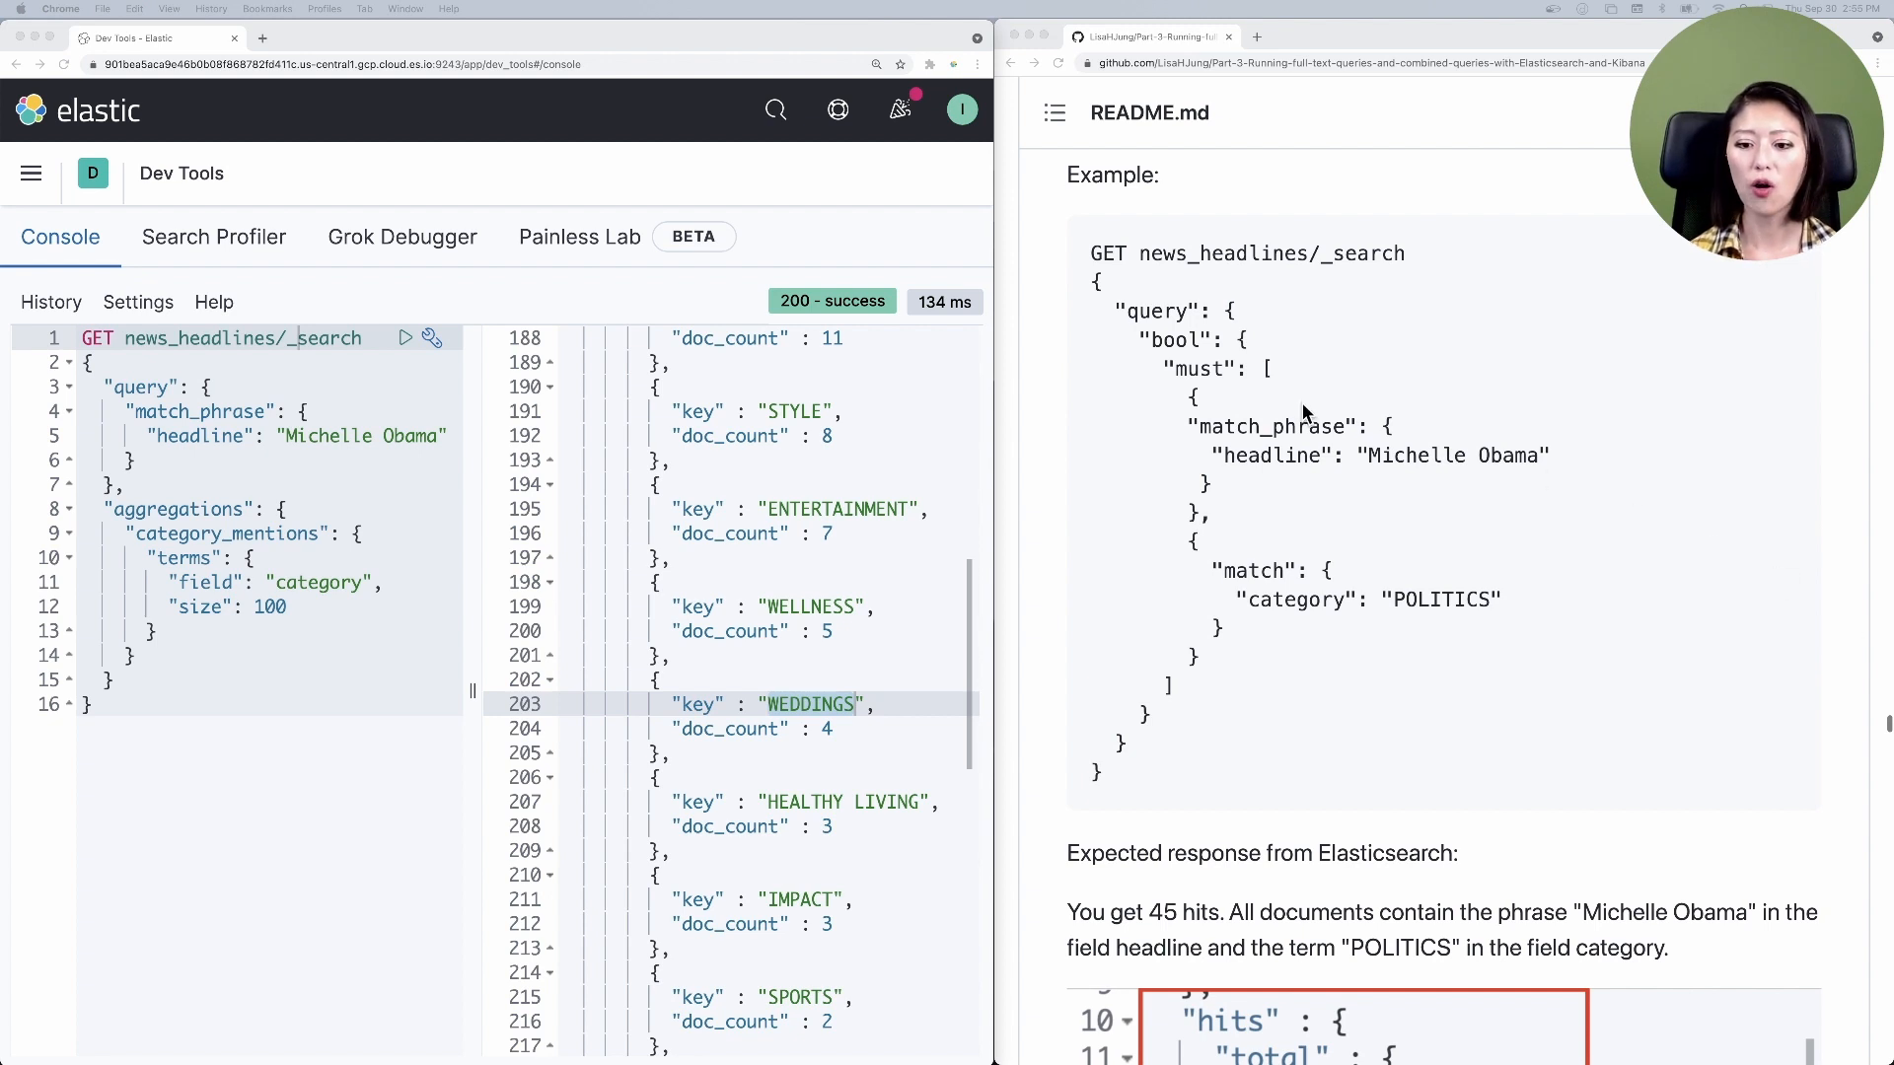
- Highlight the headline field and POLITICS category value in the bool must example
double_click(1200, 368)
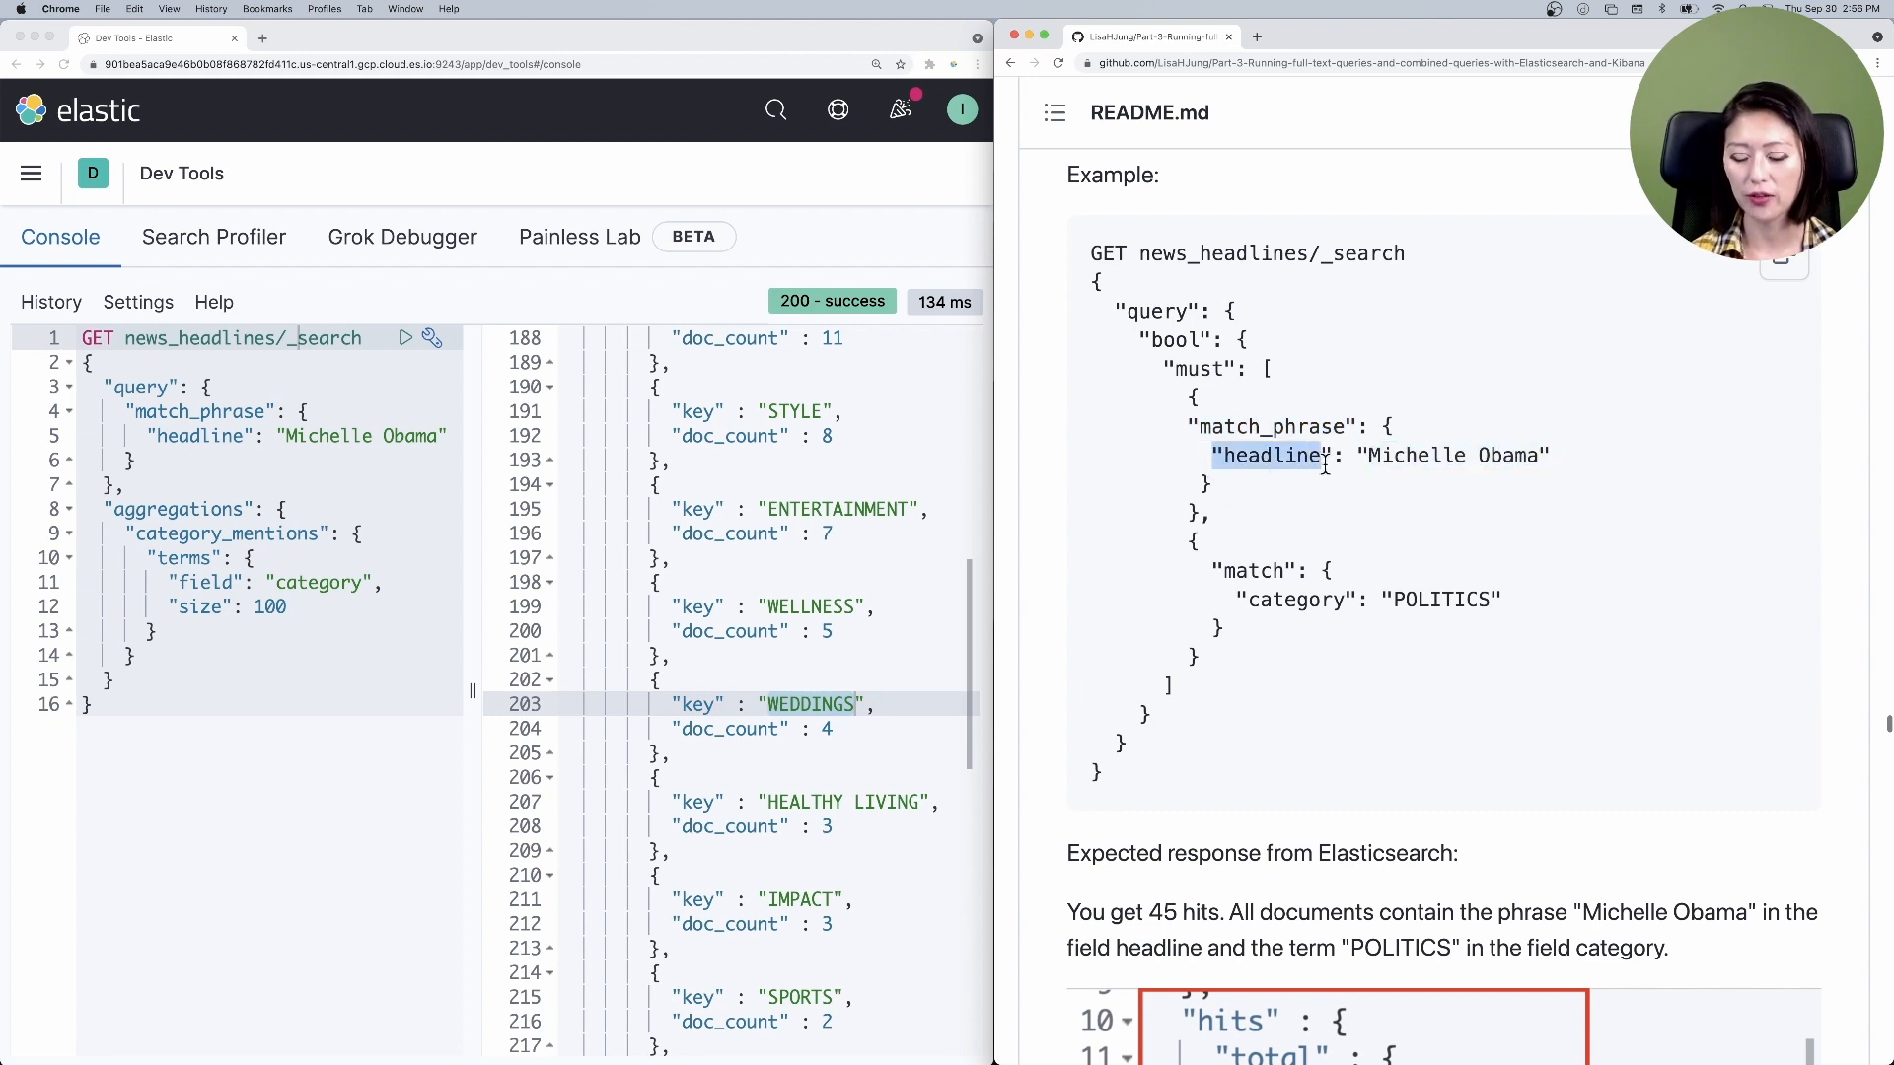
mouse_move(1217, 568)
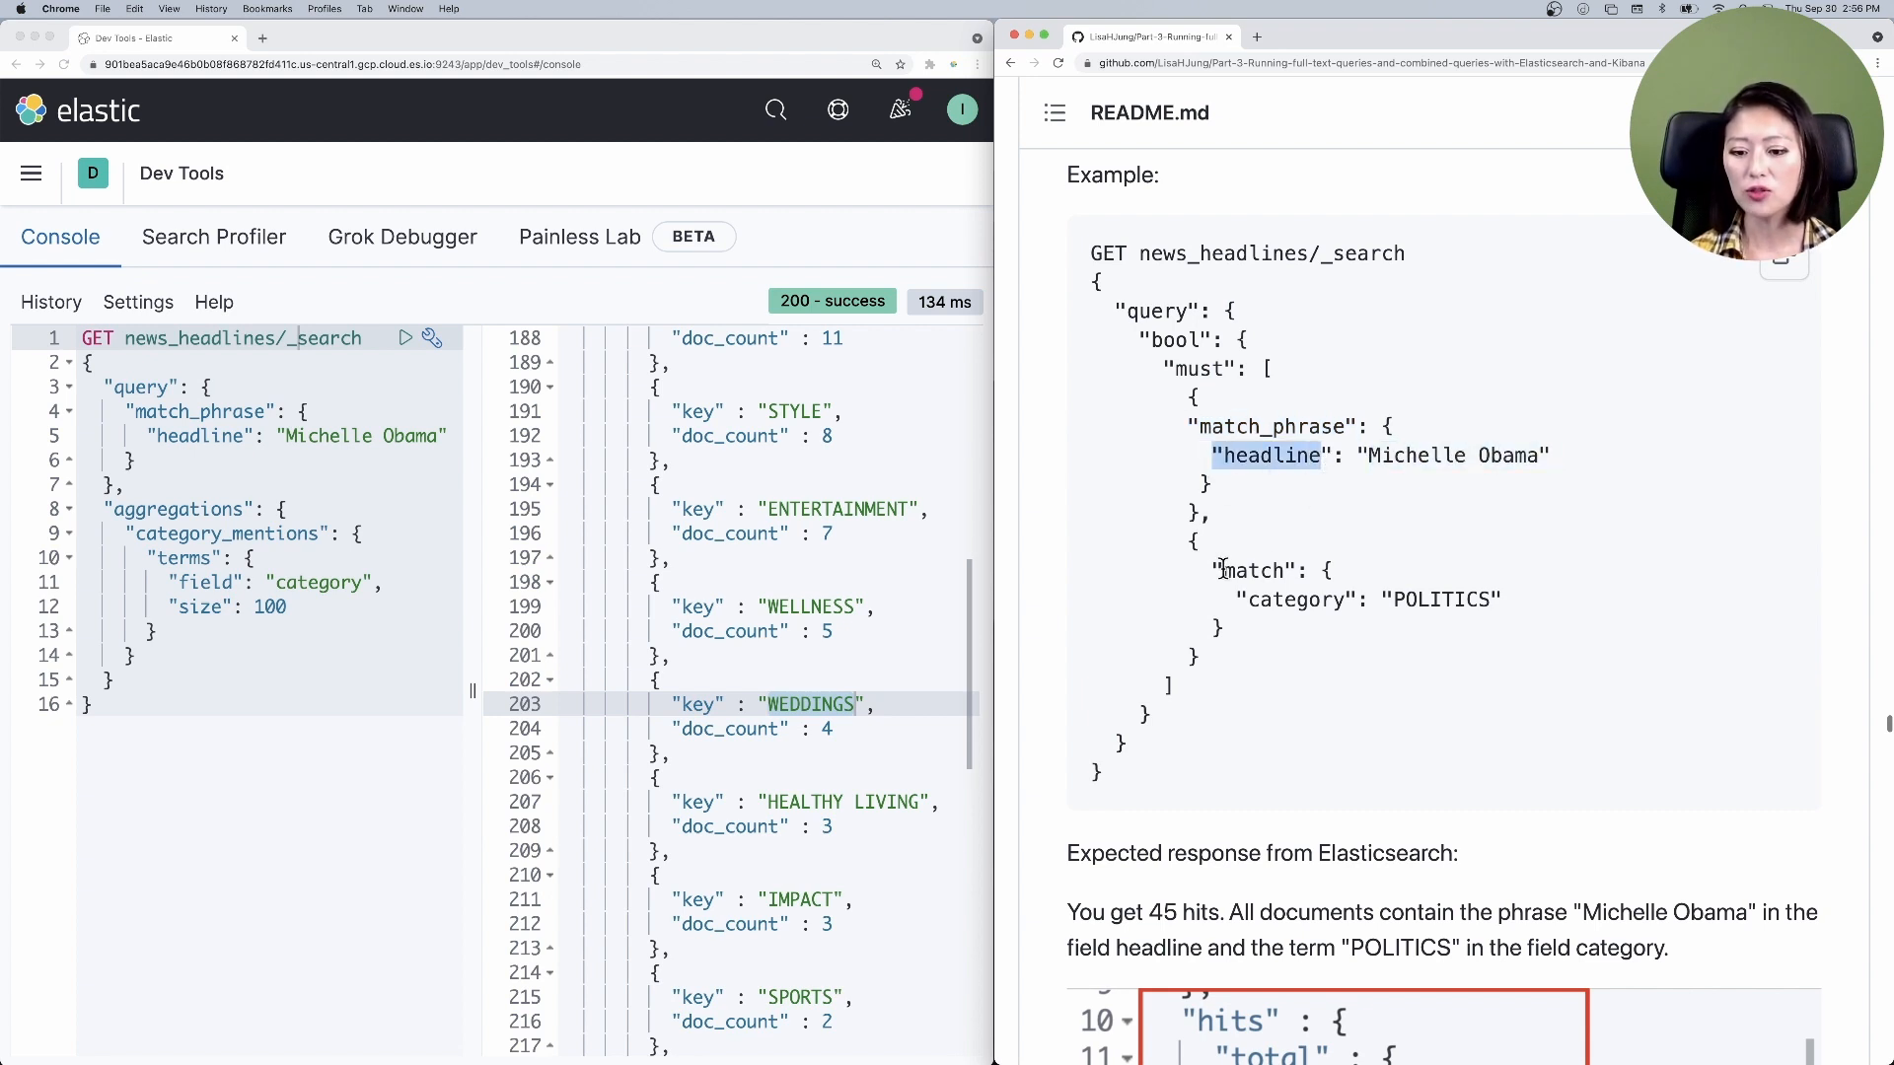
double_click(1444, 599)
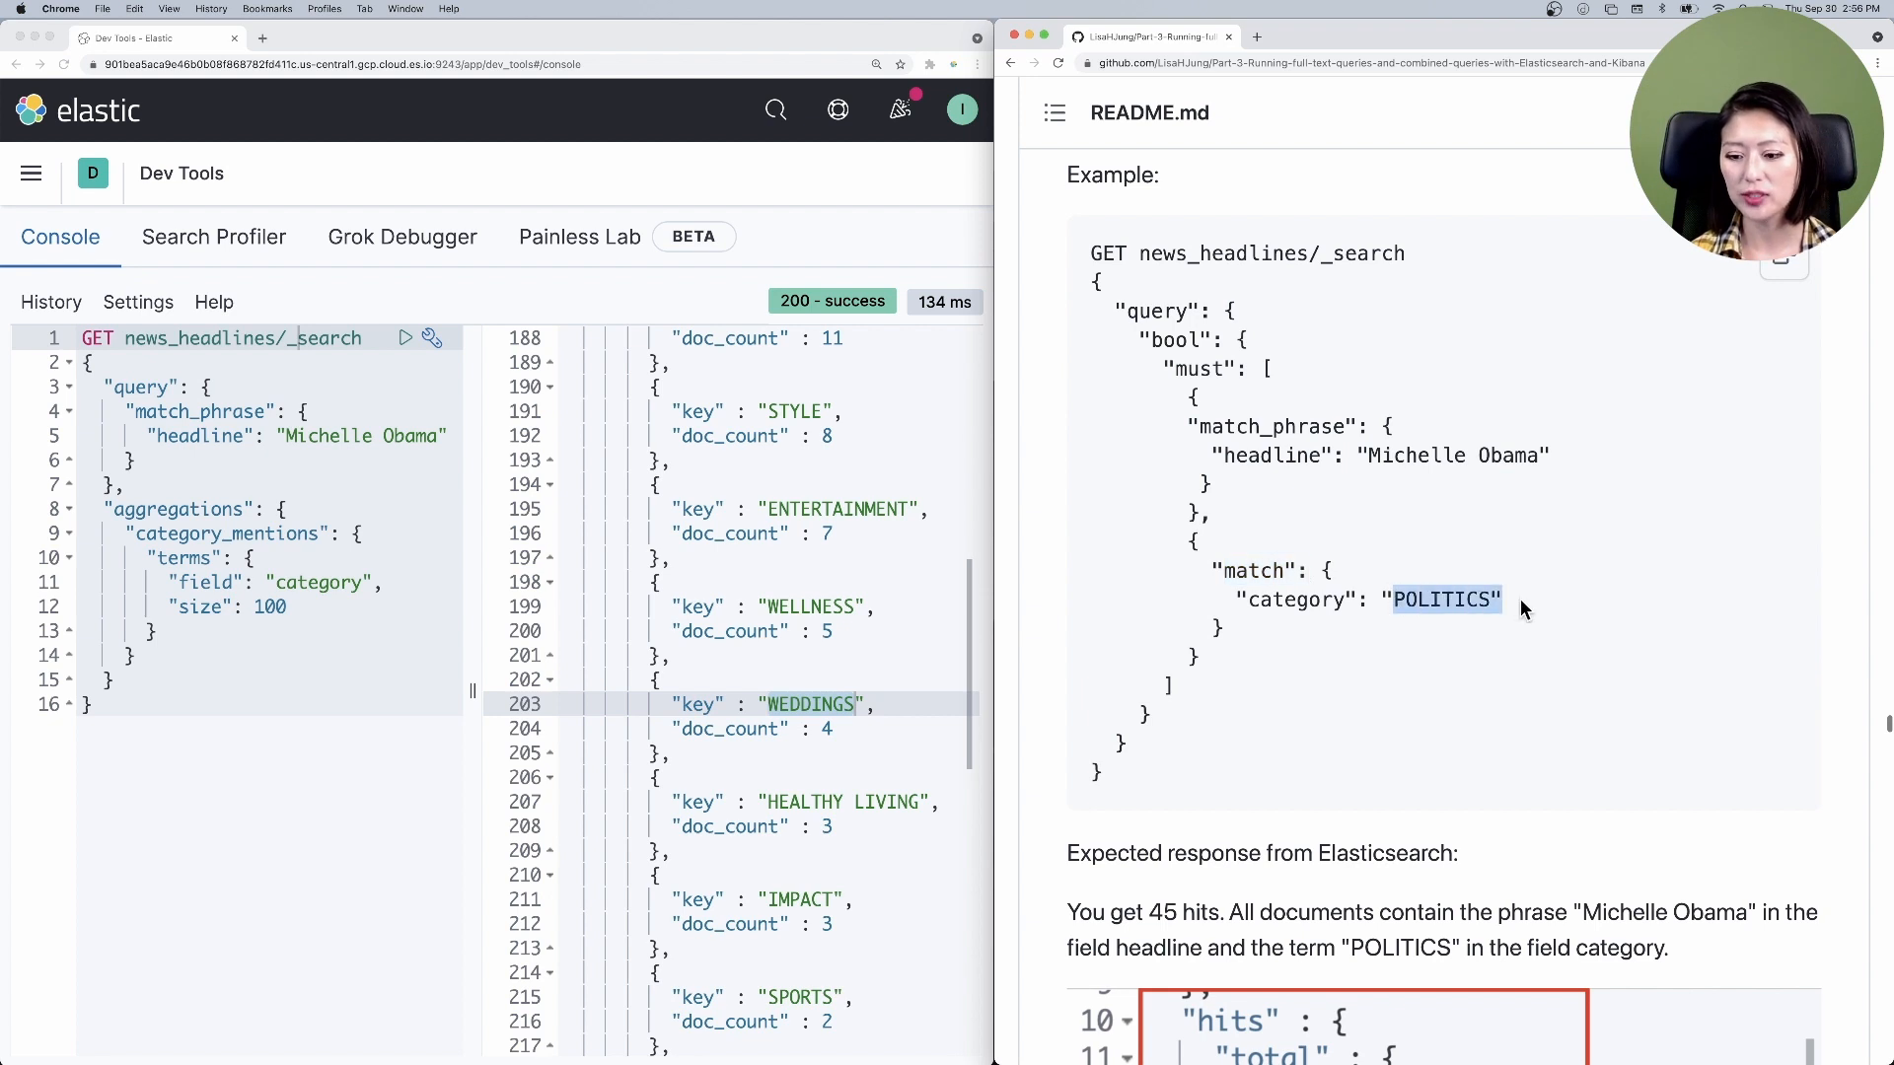
double_click(1298, 601)
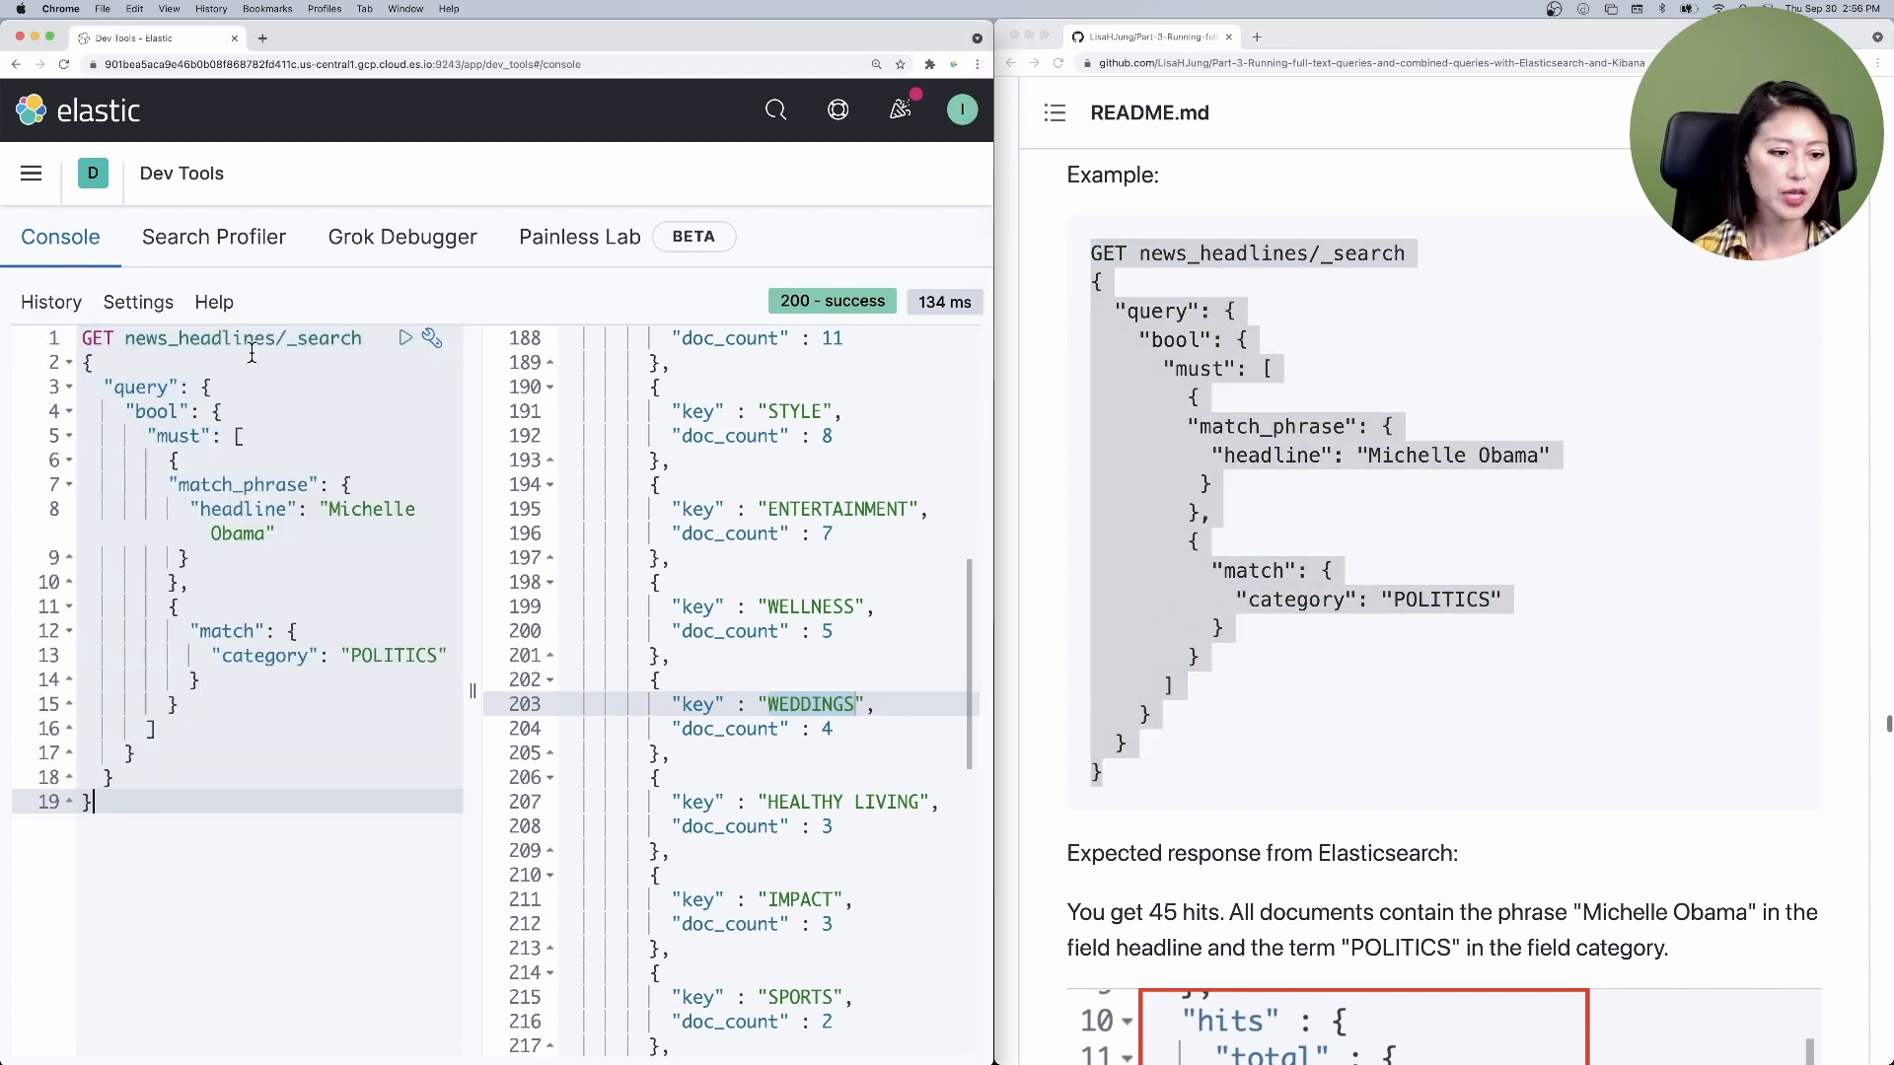
- Run the bool must query and check its 45 Michelle Obama POLITICS hits
click(405, 338)
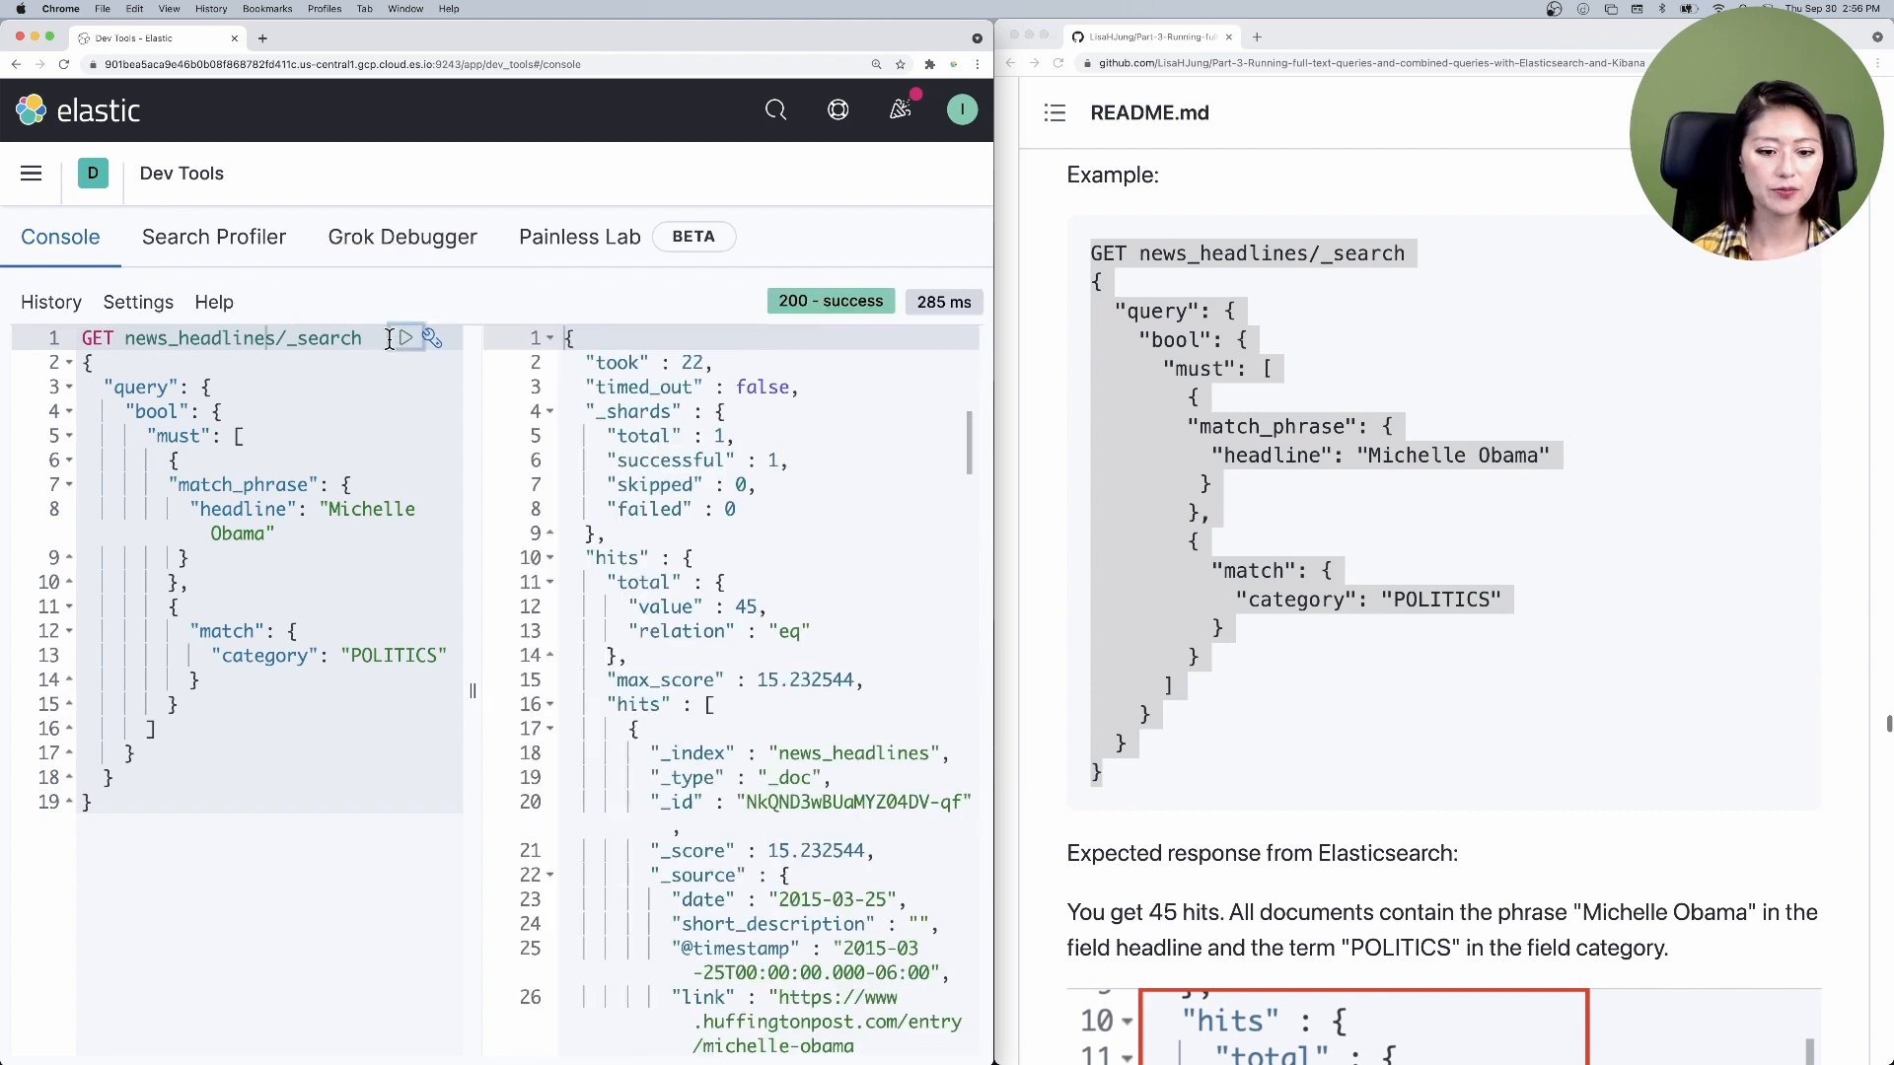
click(774, 607)
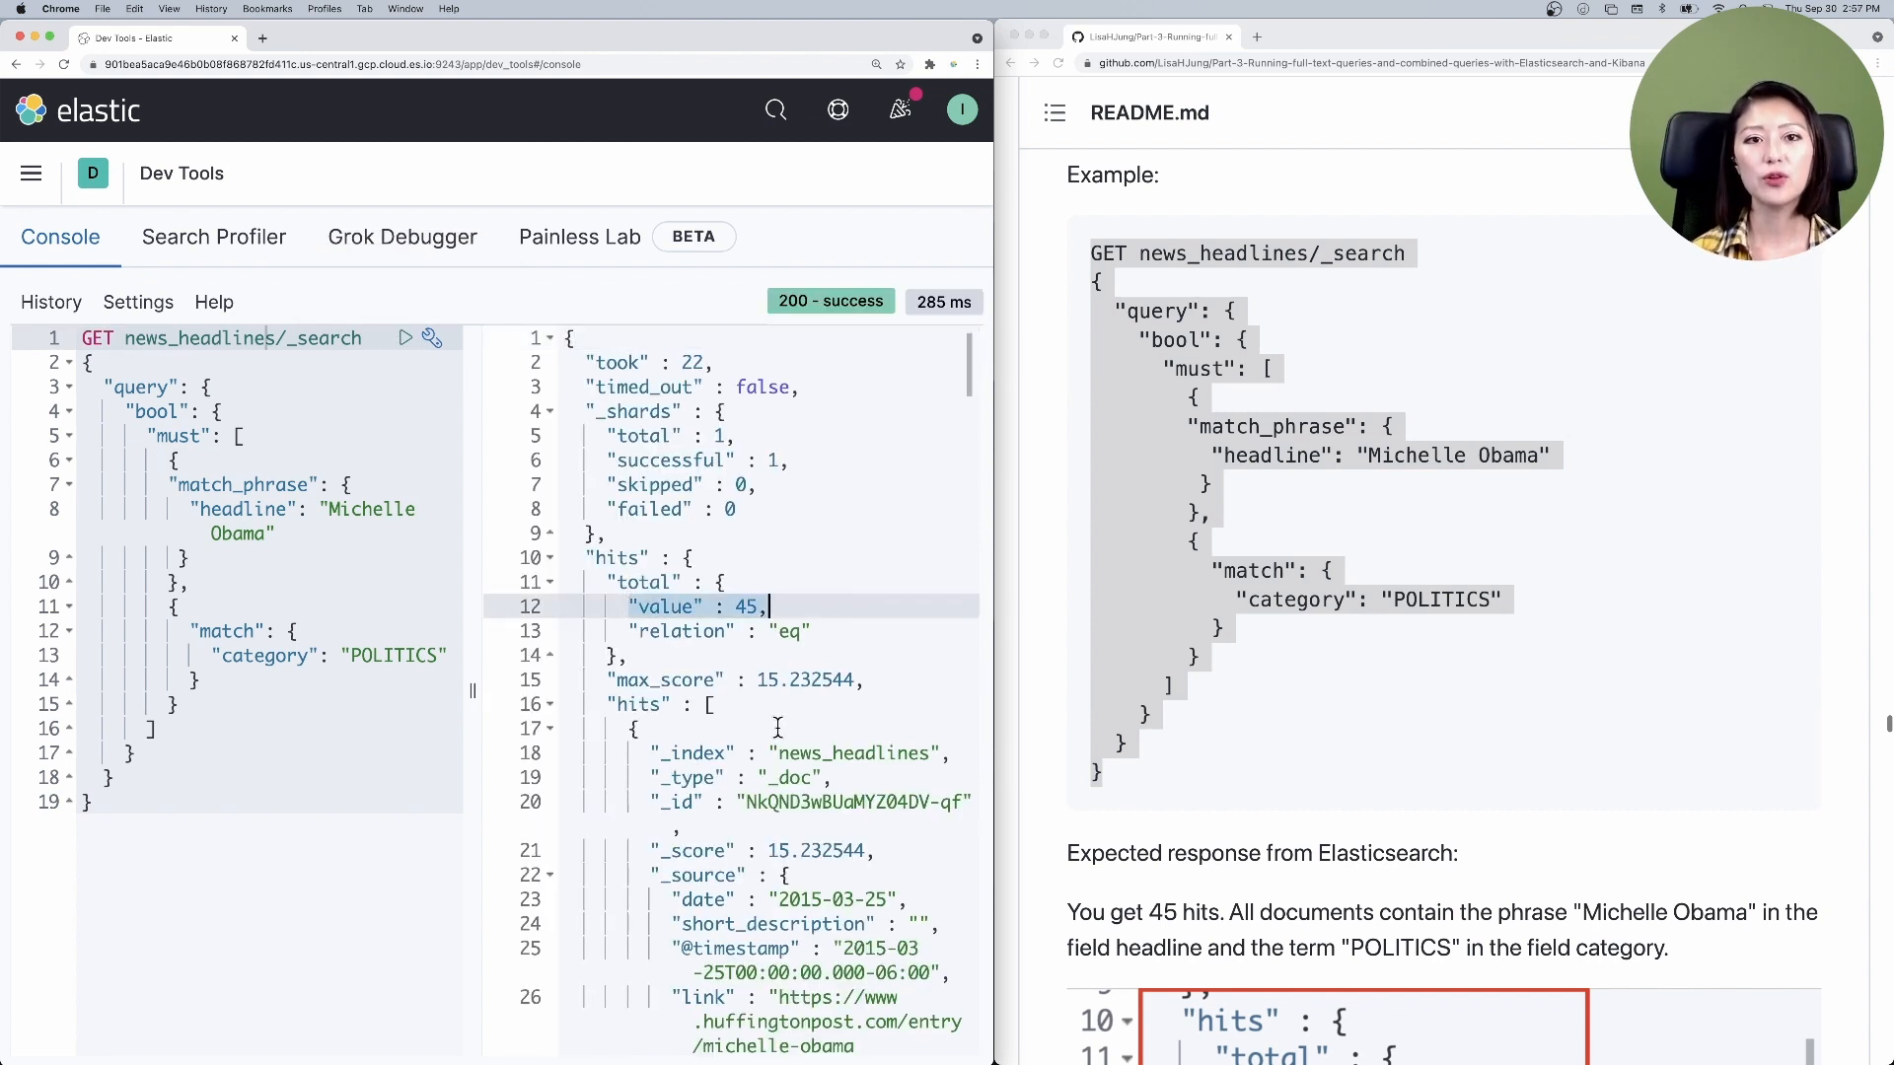
scroll(down, 3)
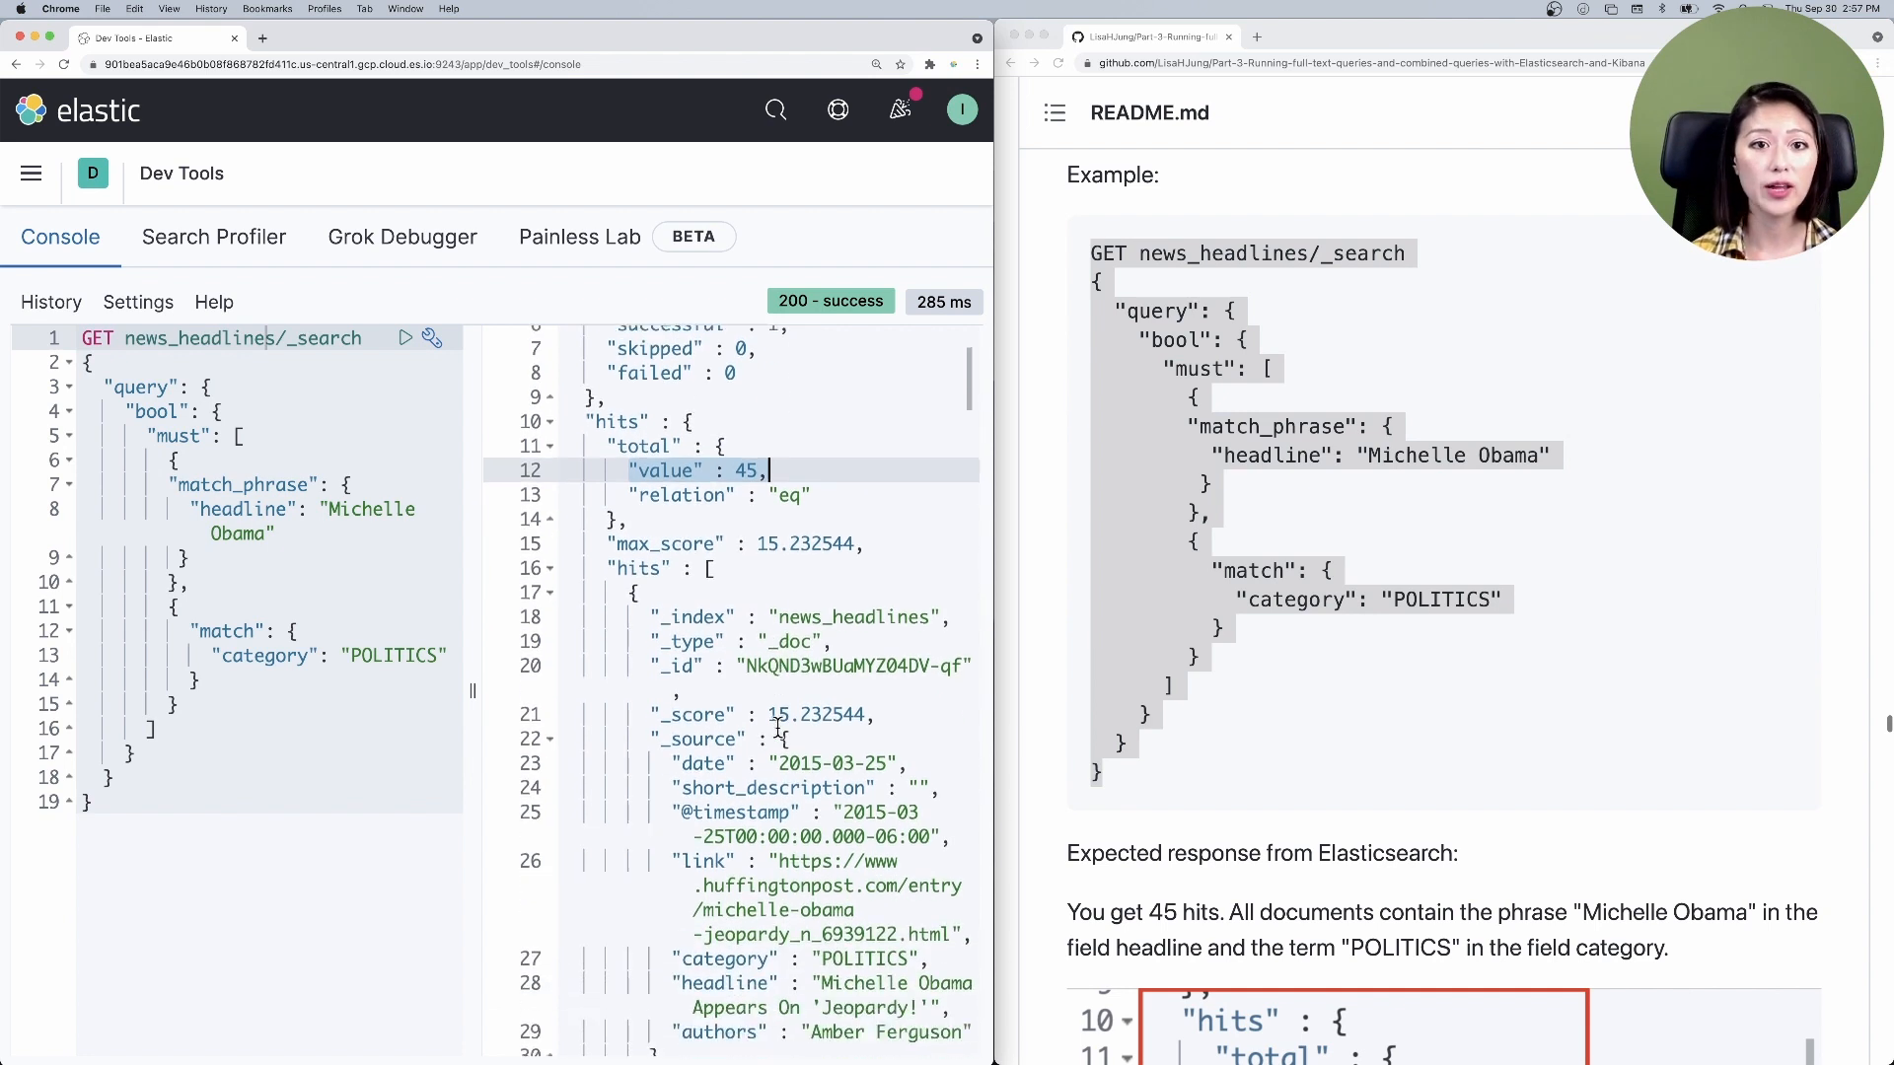
scroll(down, 3)
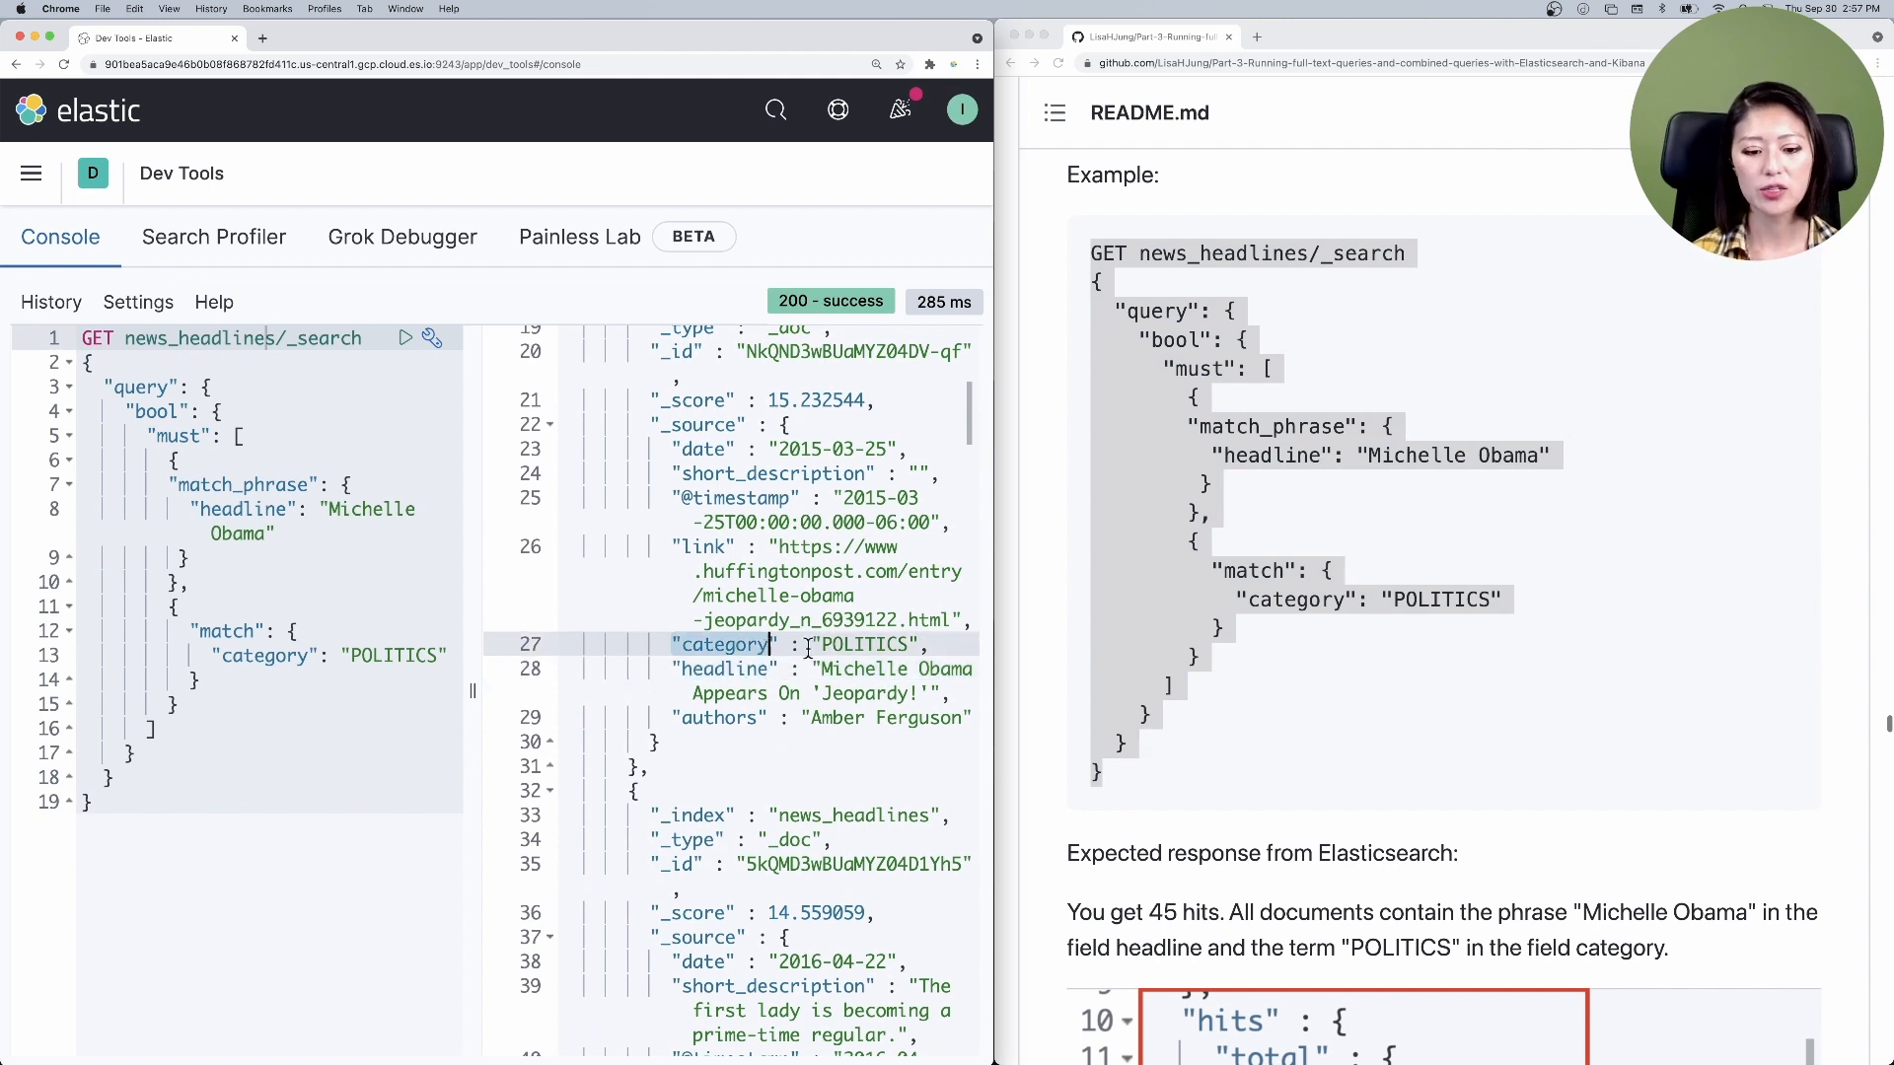
scroll(down, 3)
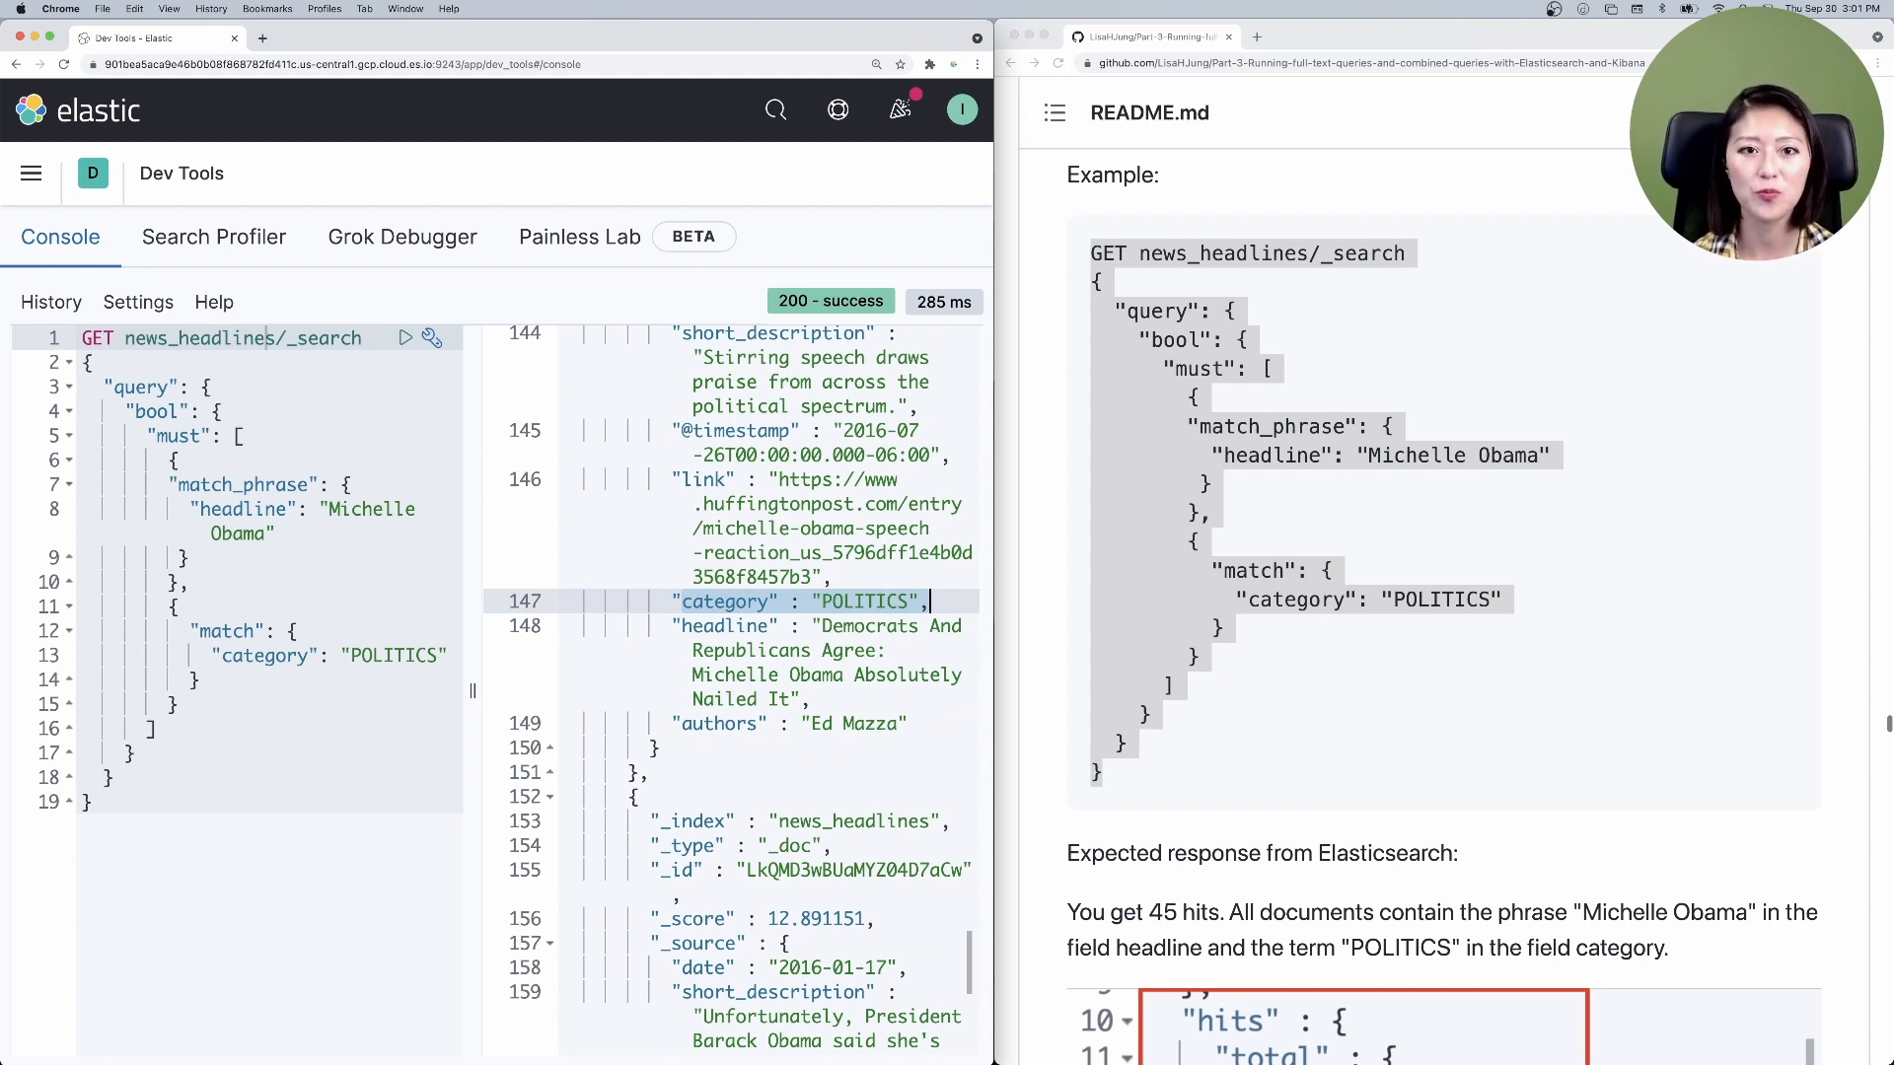
- Scroll the README to the must_not example excluding WEDDINGS, expected to return 203 hits
scroll(down, 3)
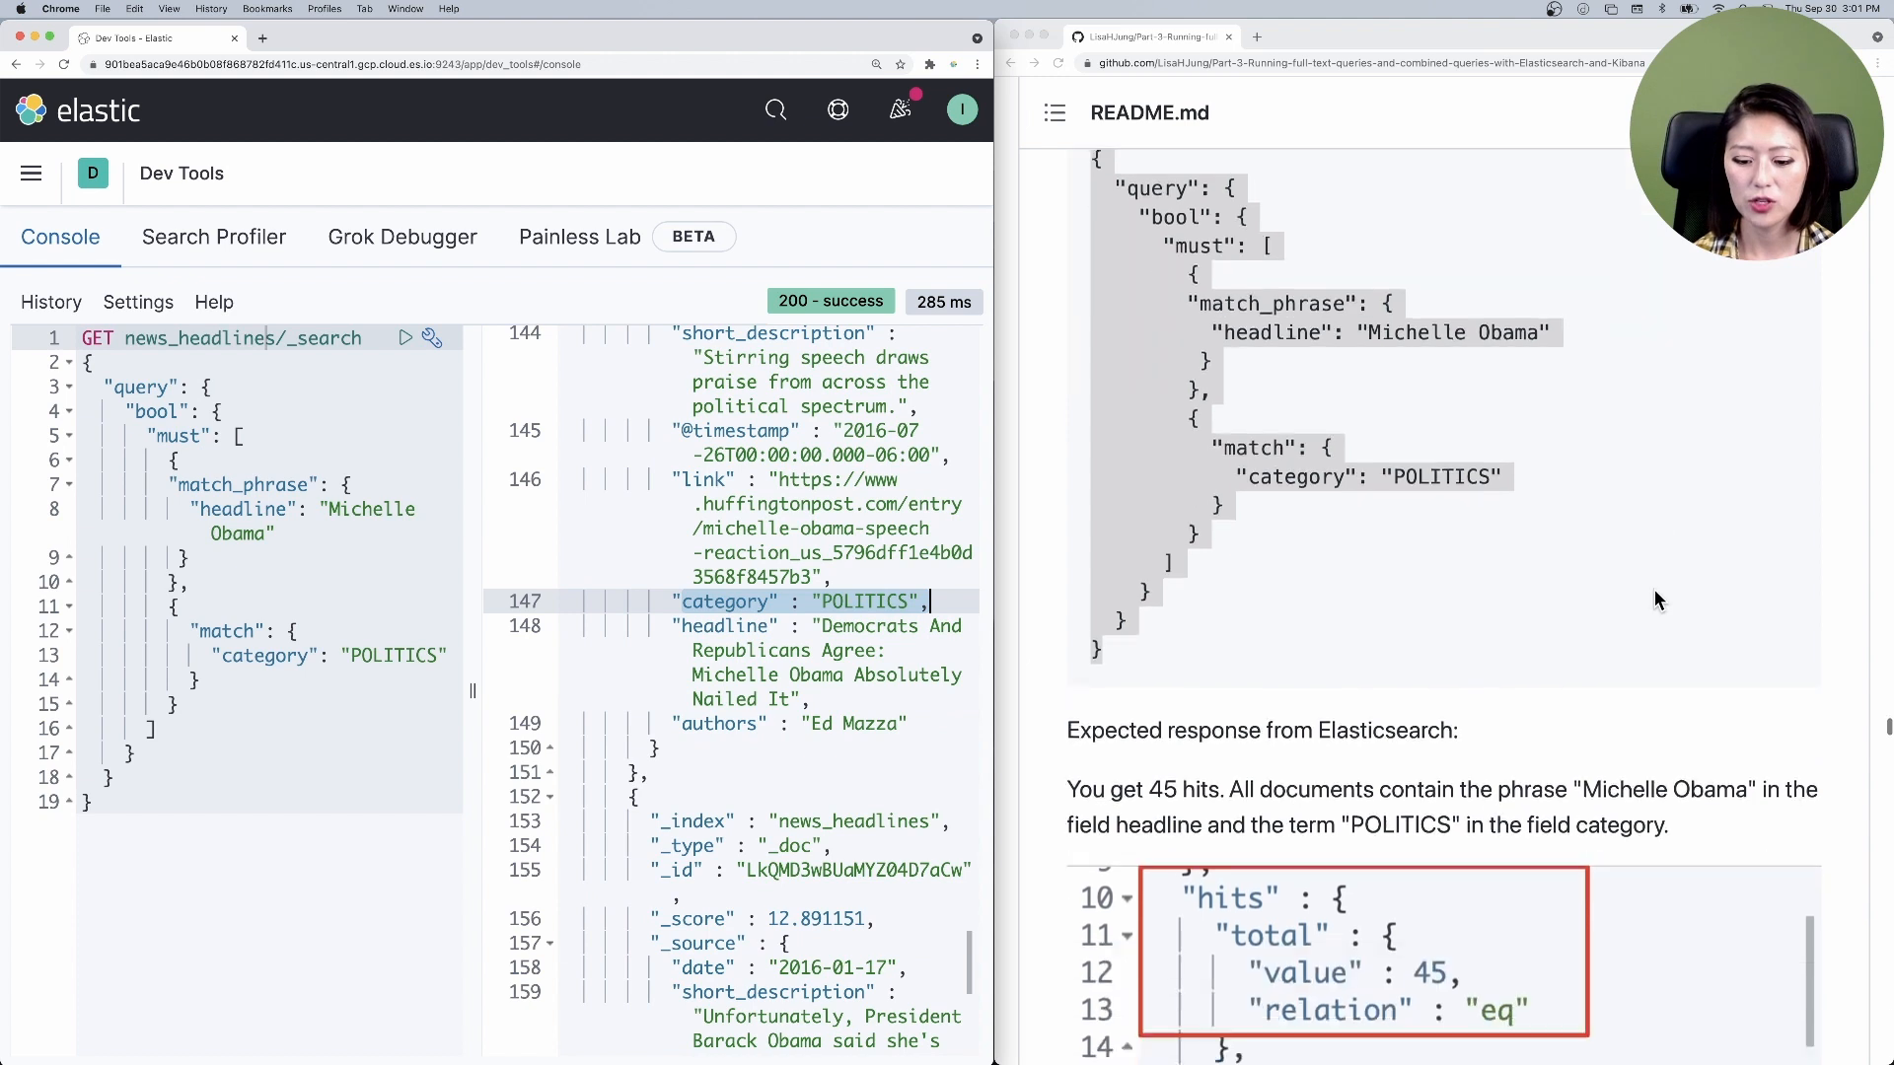
scroll(down, 3)
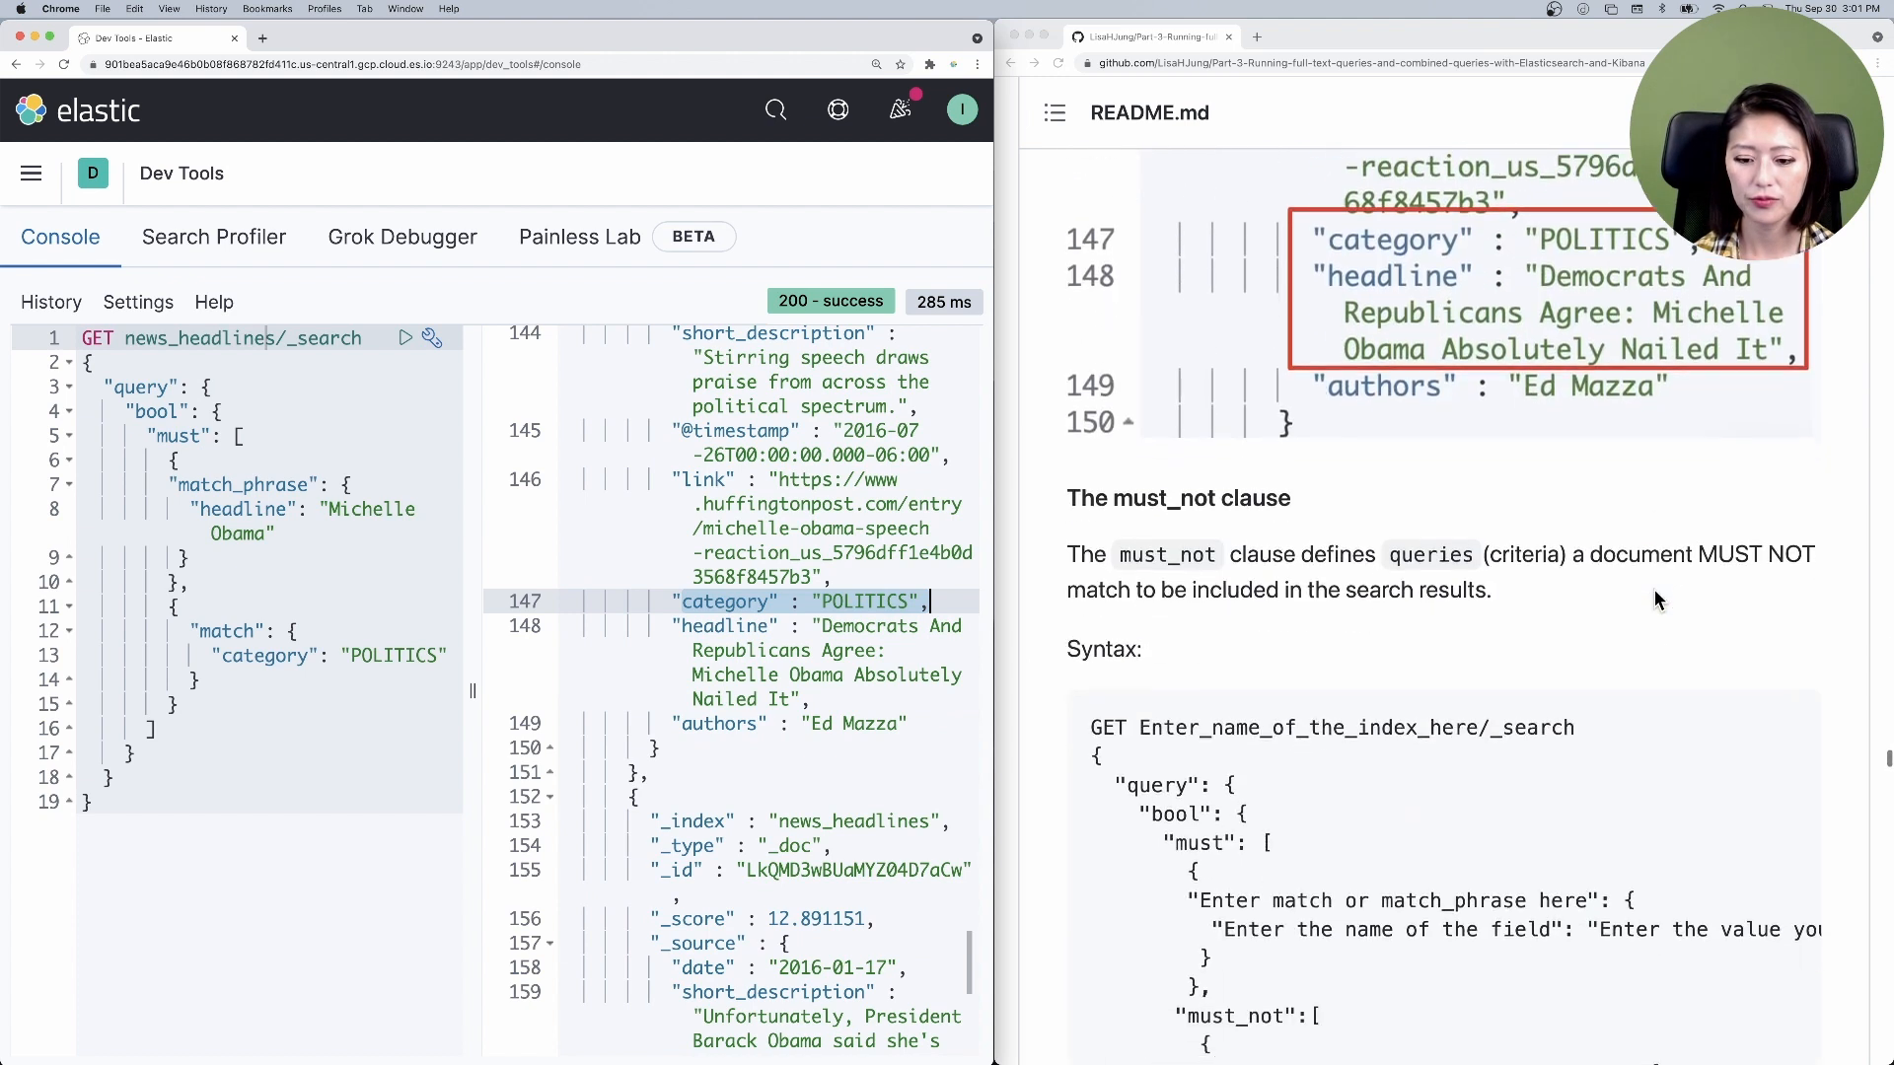
scroll(down, 3)
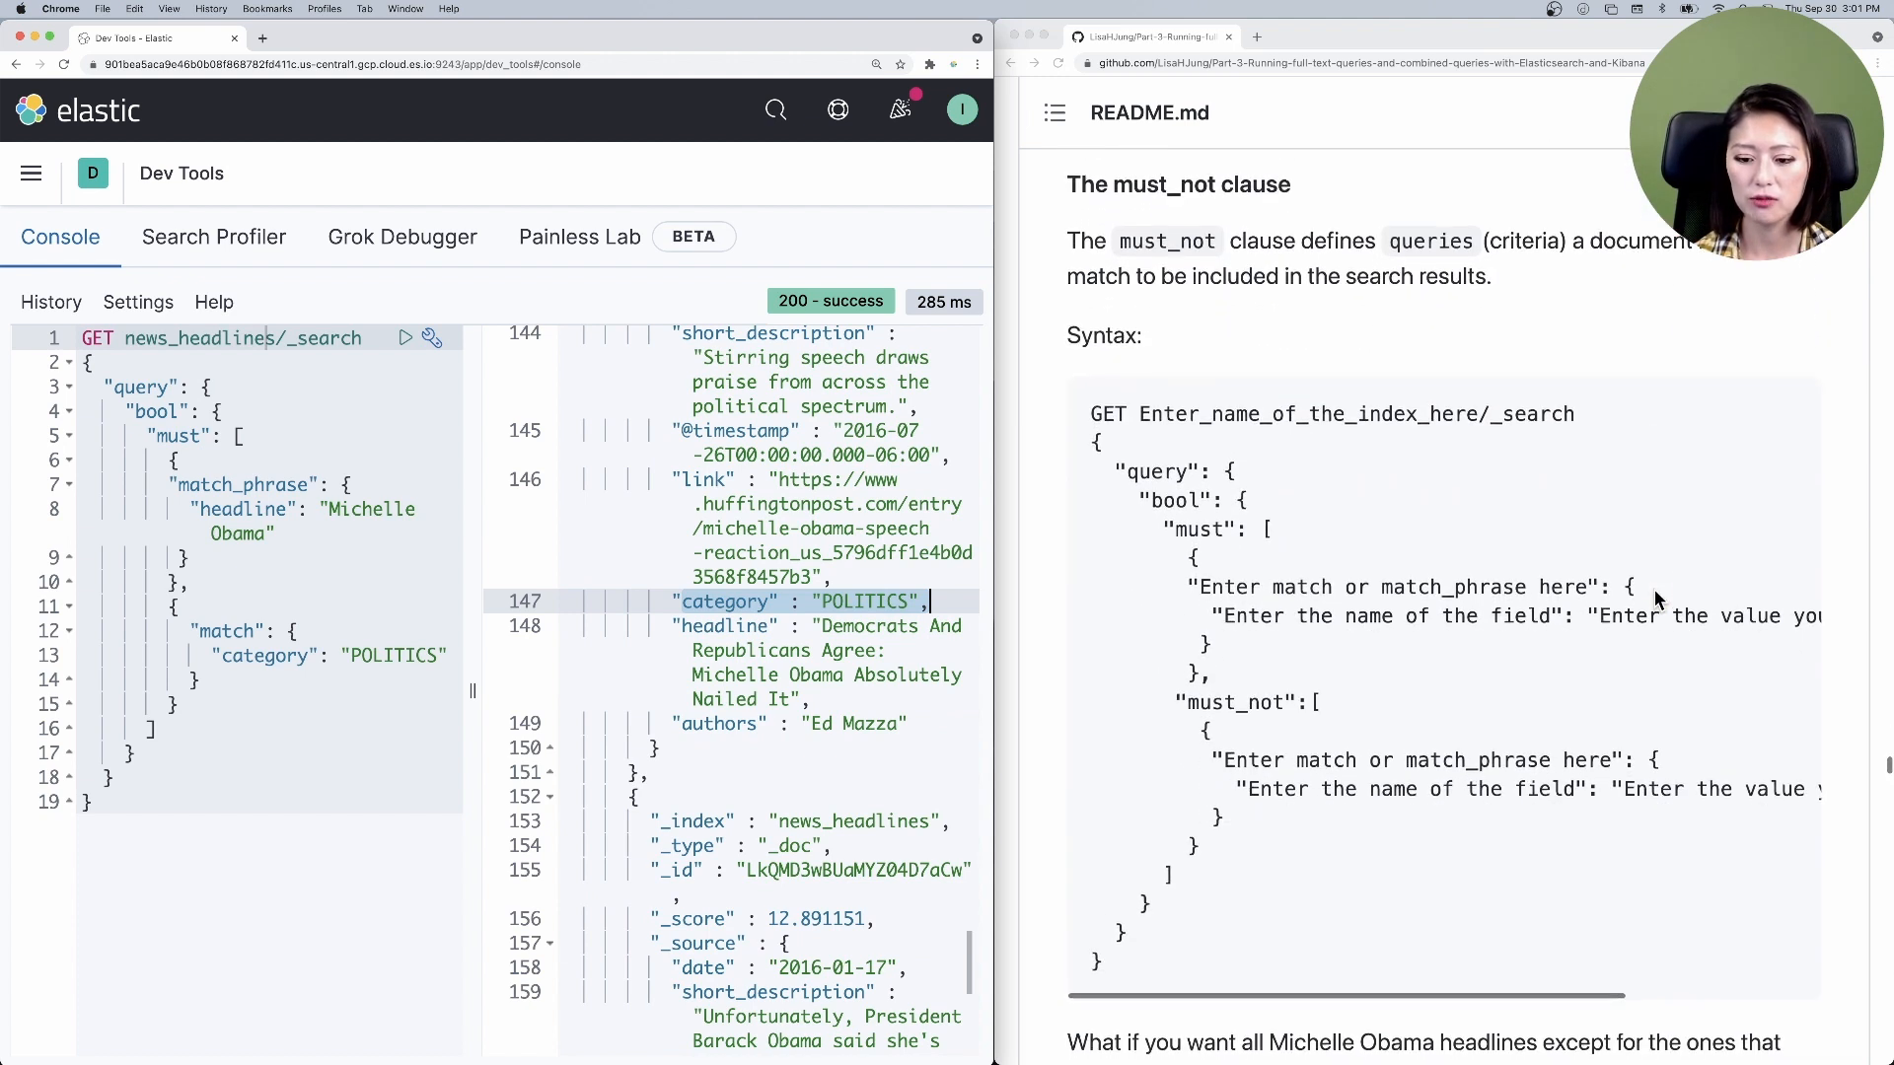
scroll(down, 3)
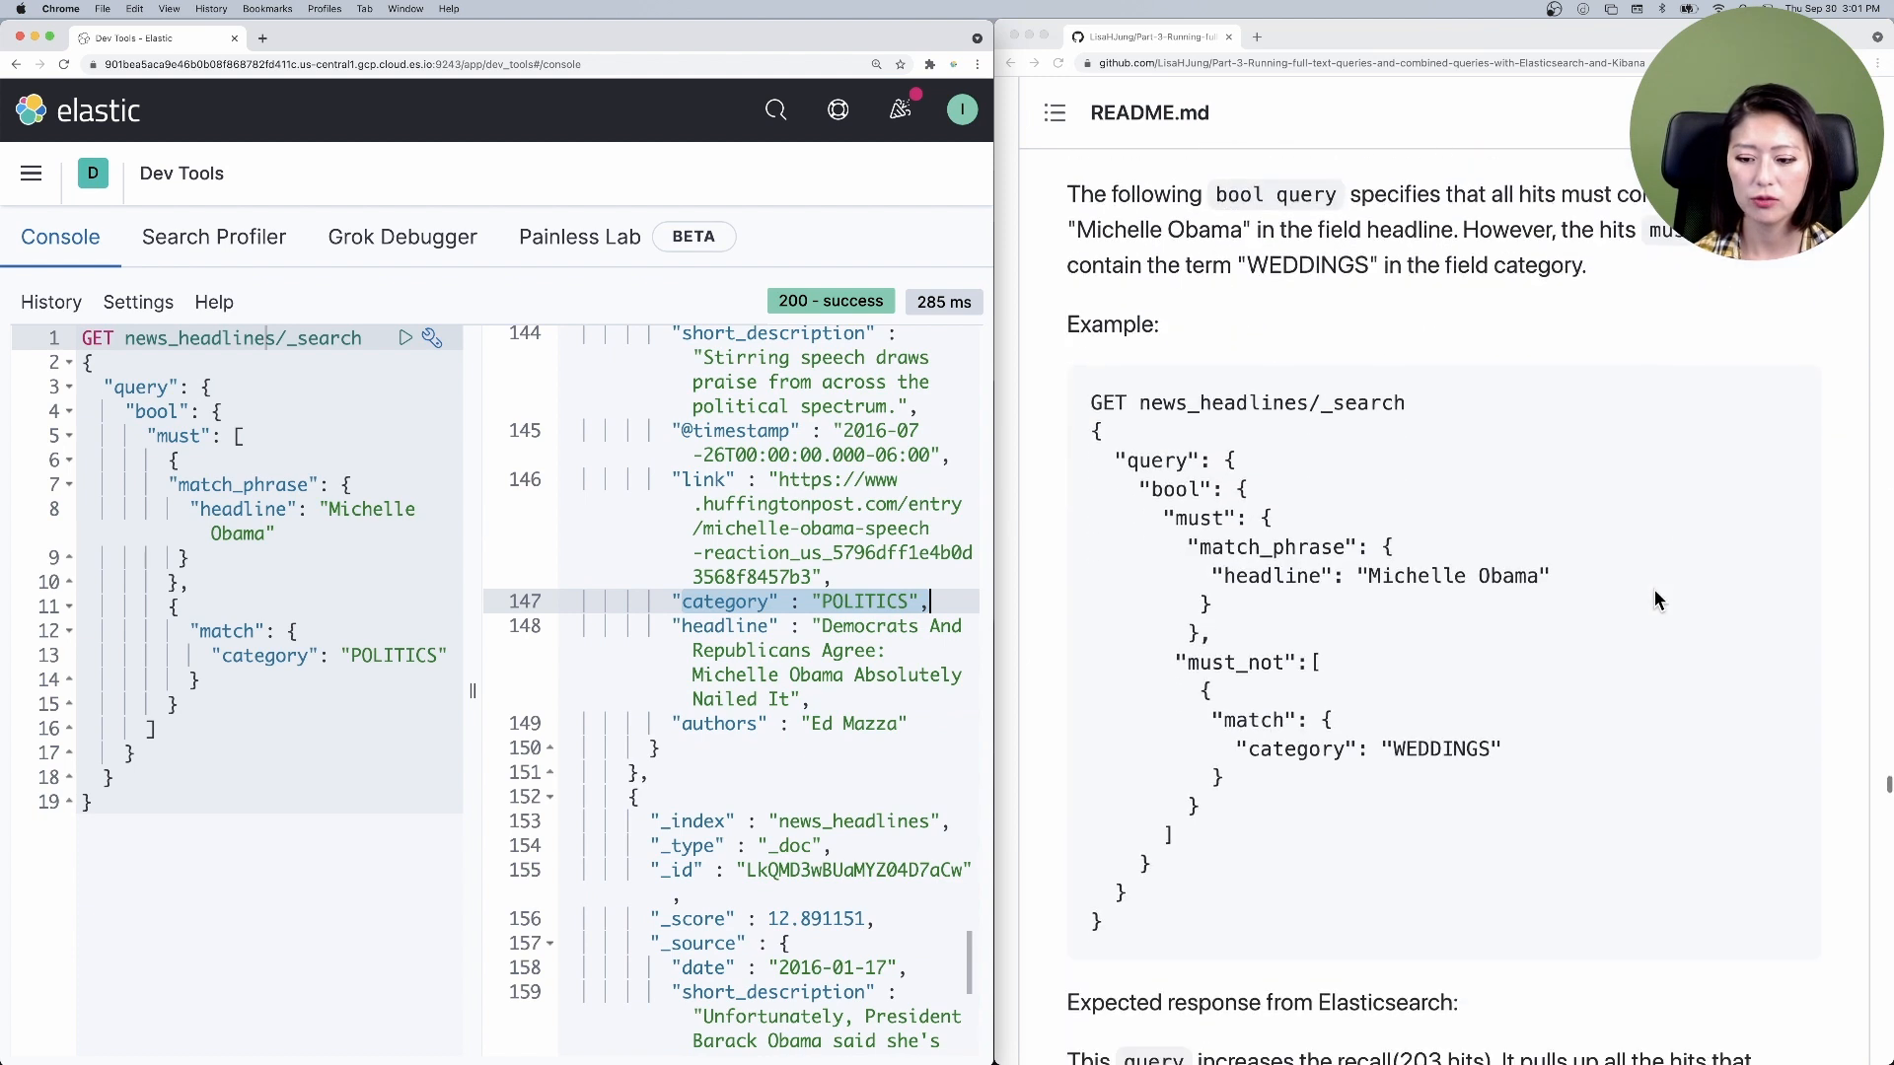
scroll(down, 3)
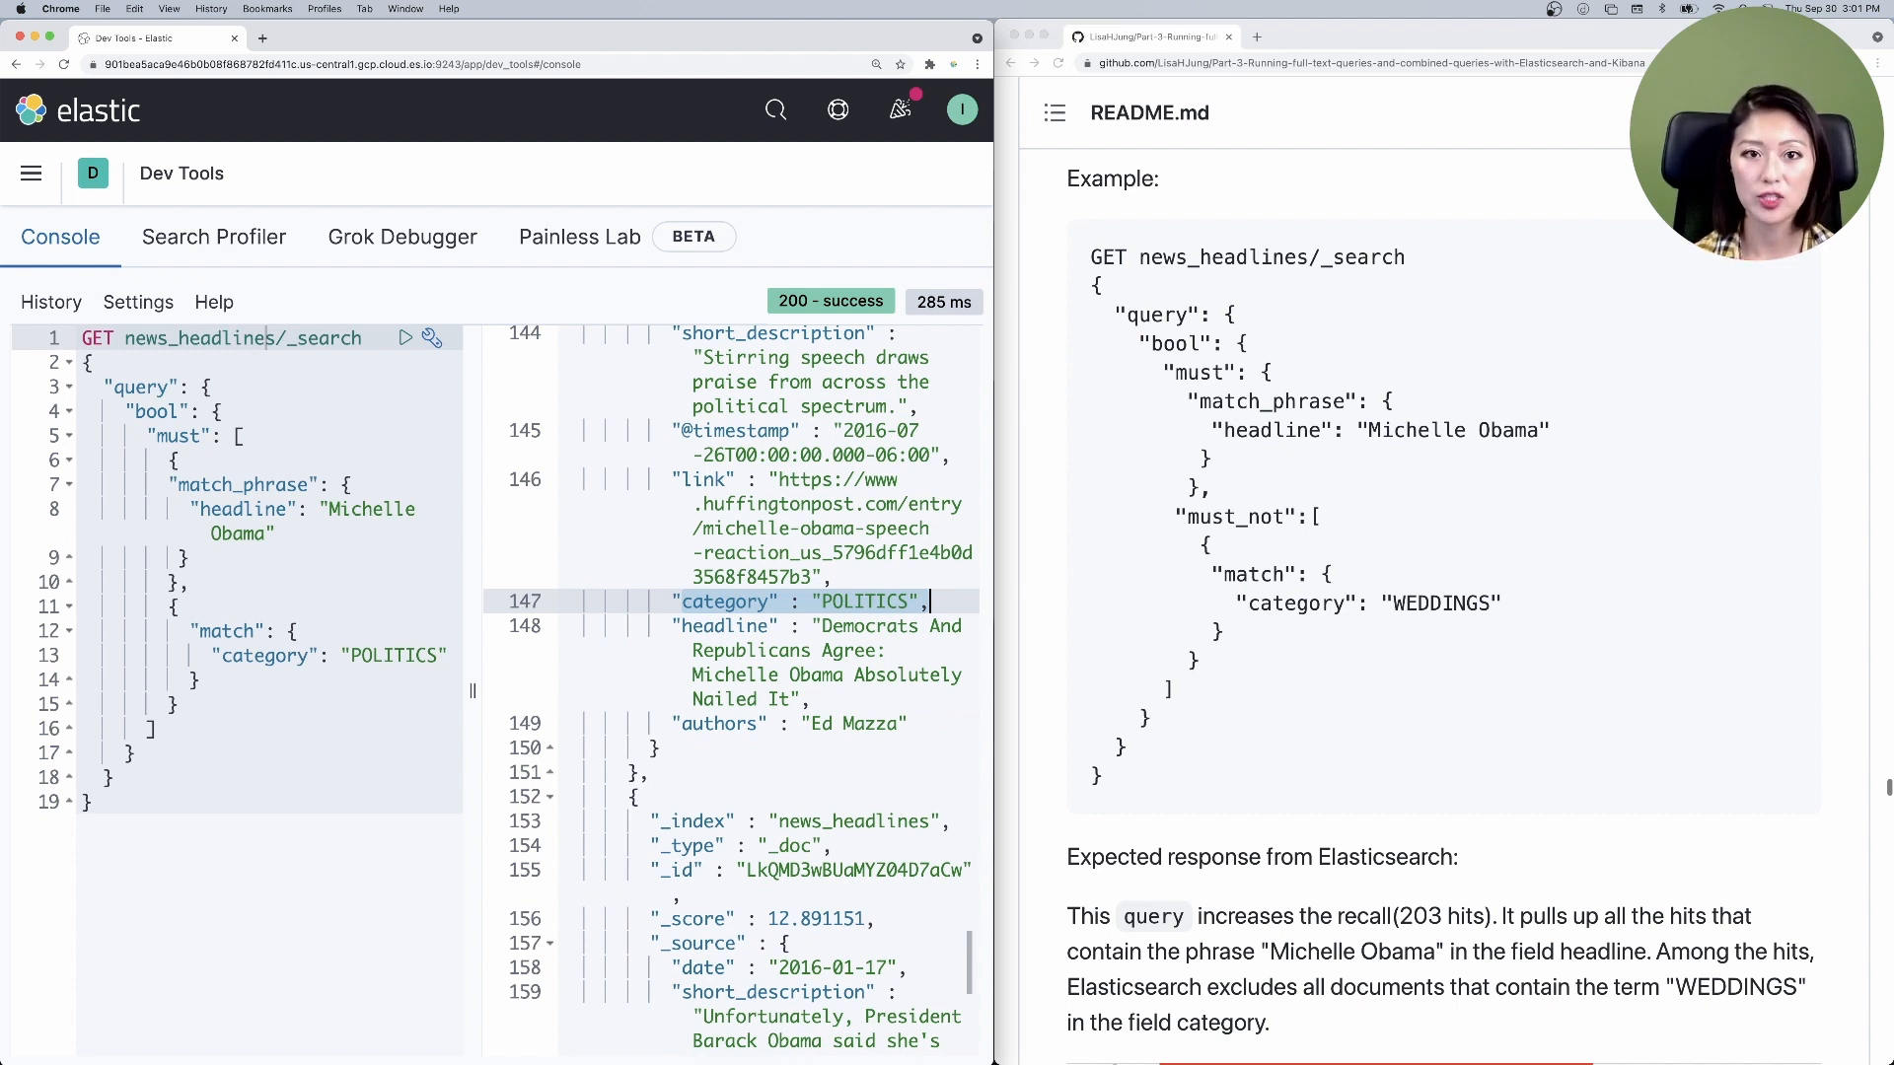
- Highlight query, match_phrase, 'Michelle Obama', headline and must_not in the WEDDINGS exclusion example
double_click(1168, 344)
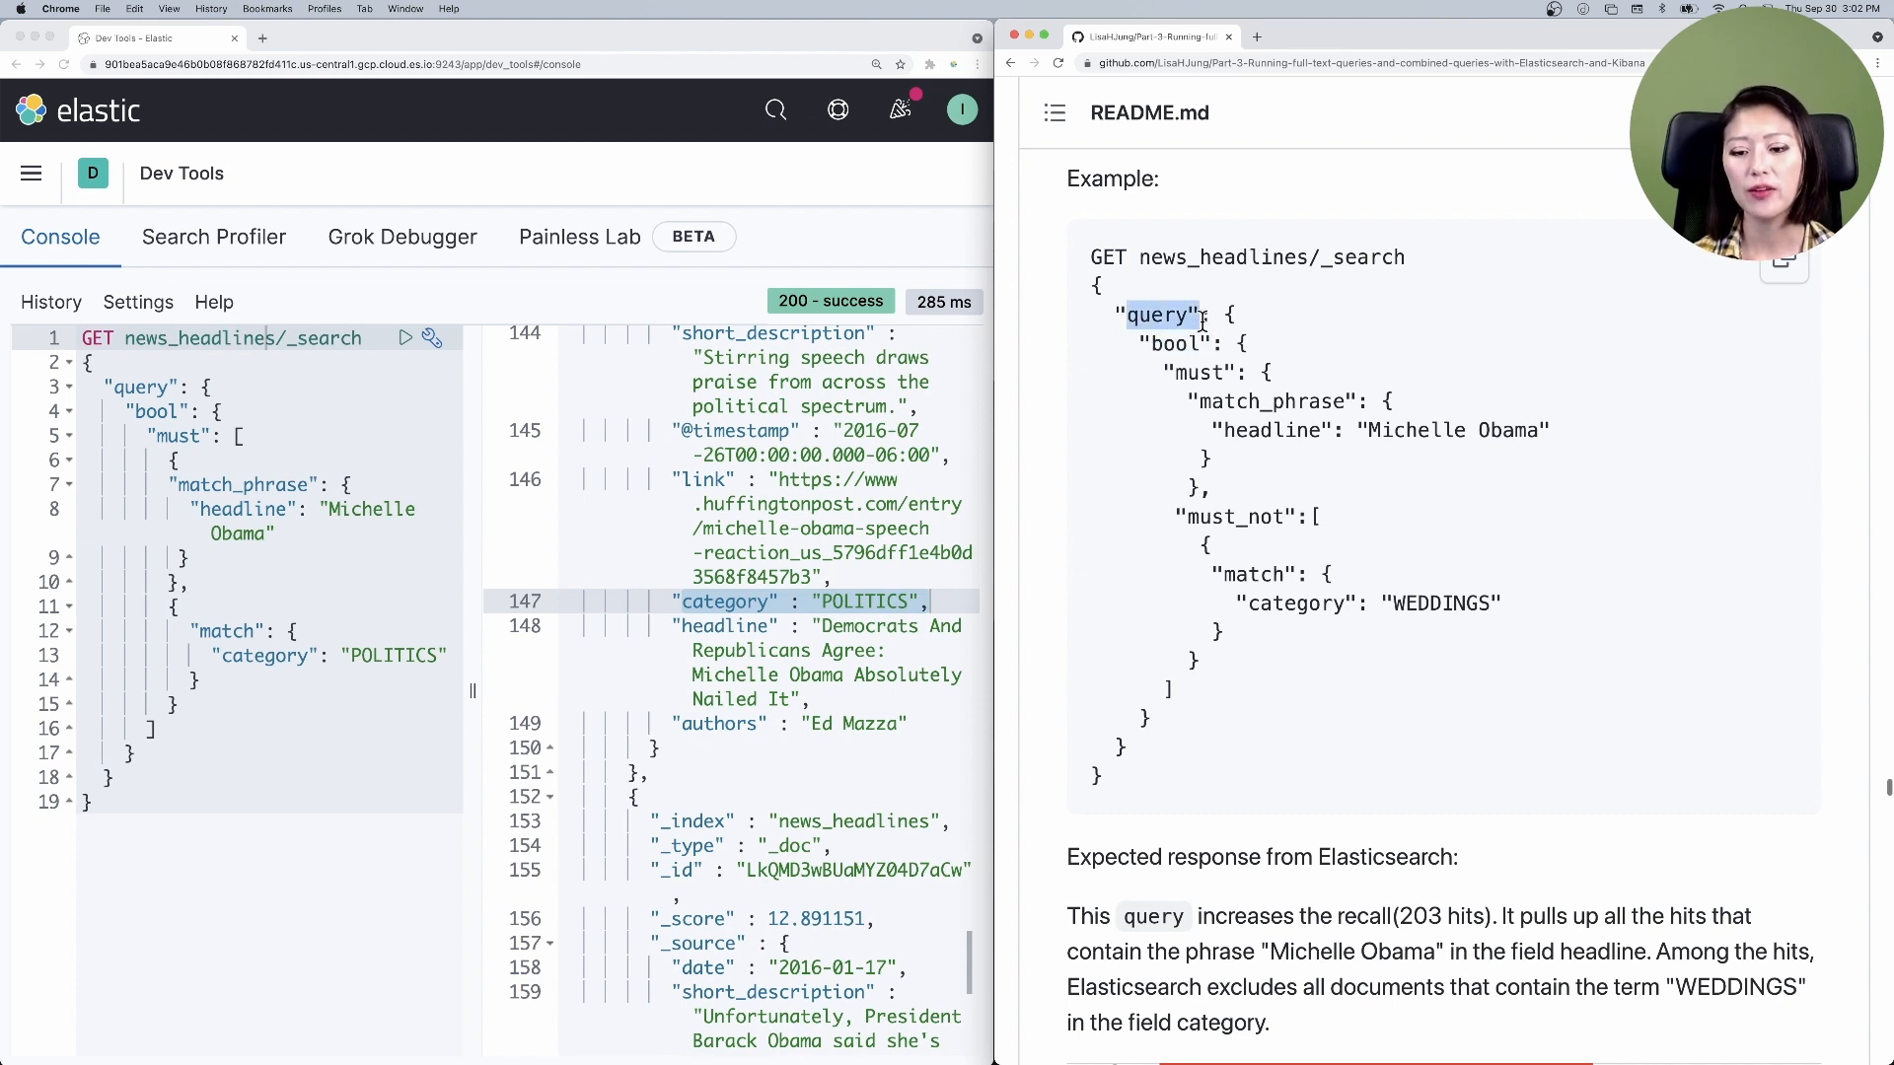
double_click(1271, 402)
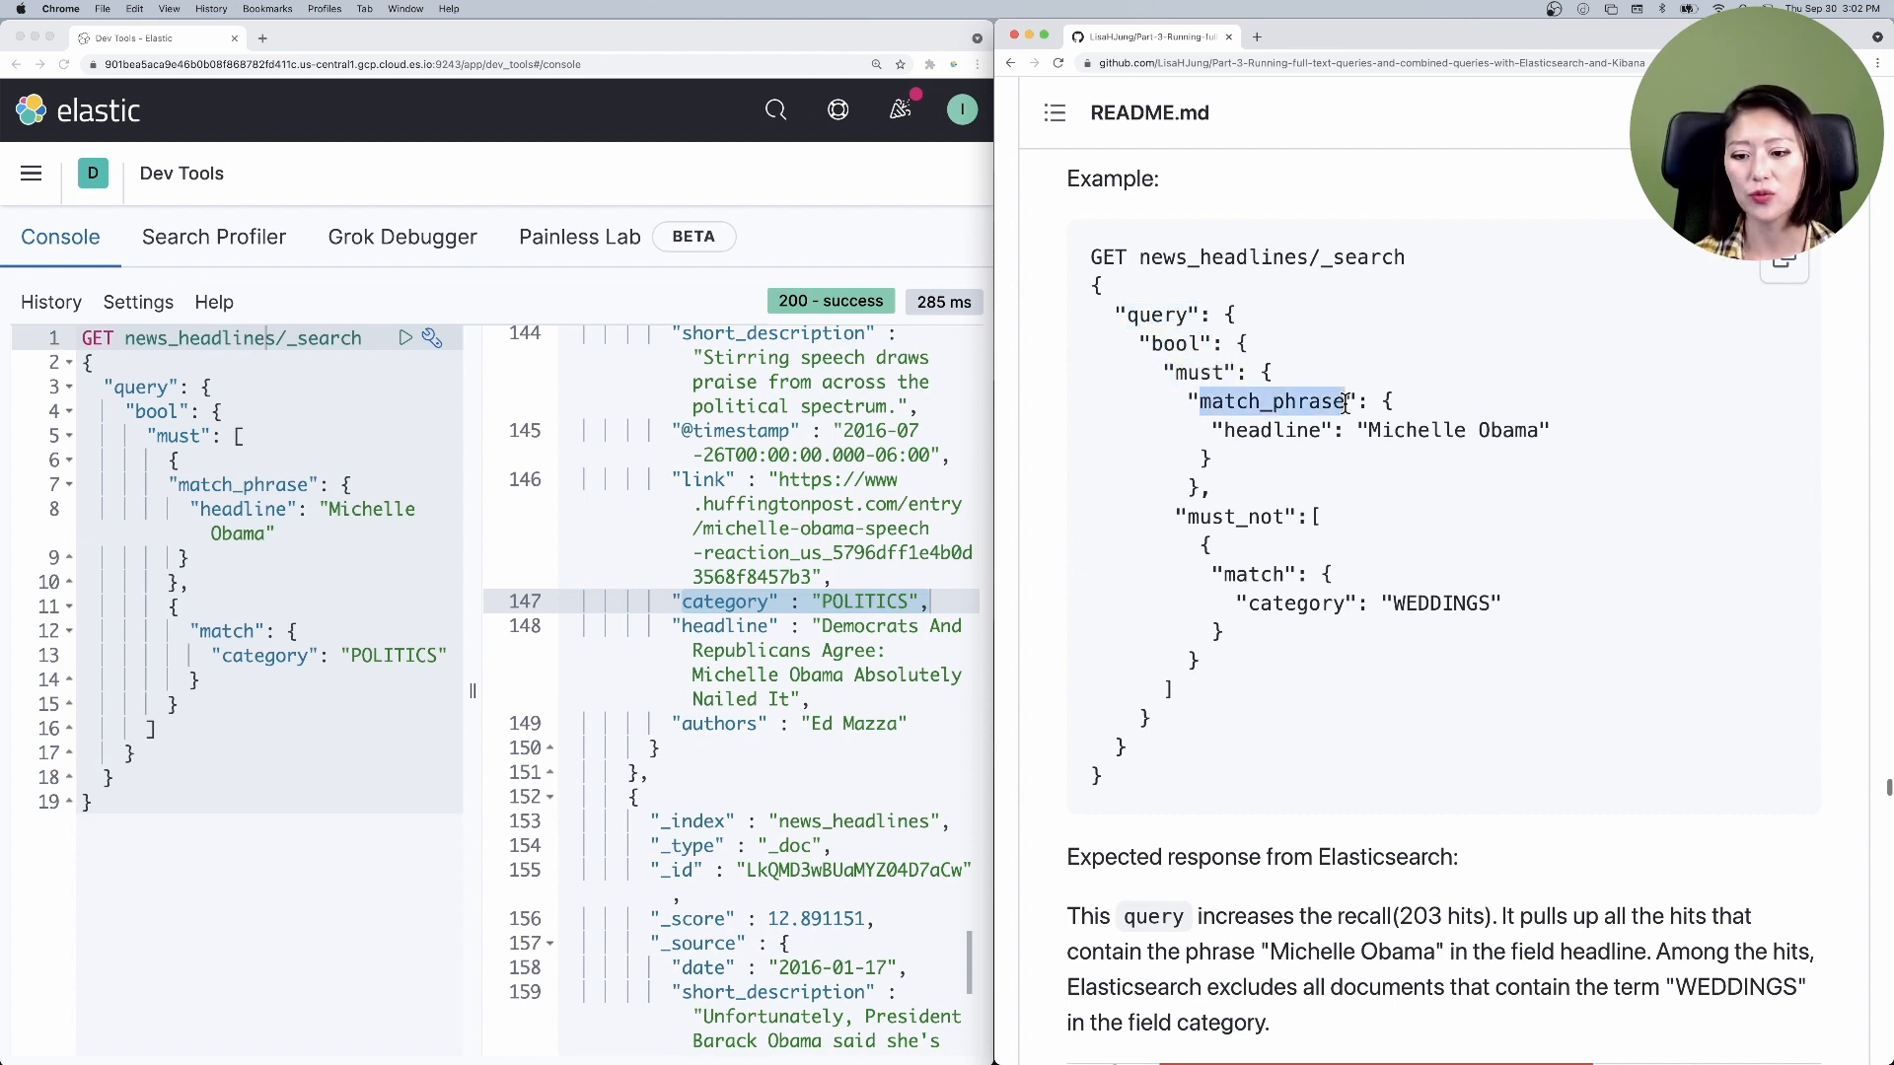
double_click(1451, 430)
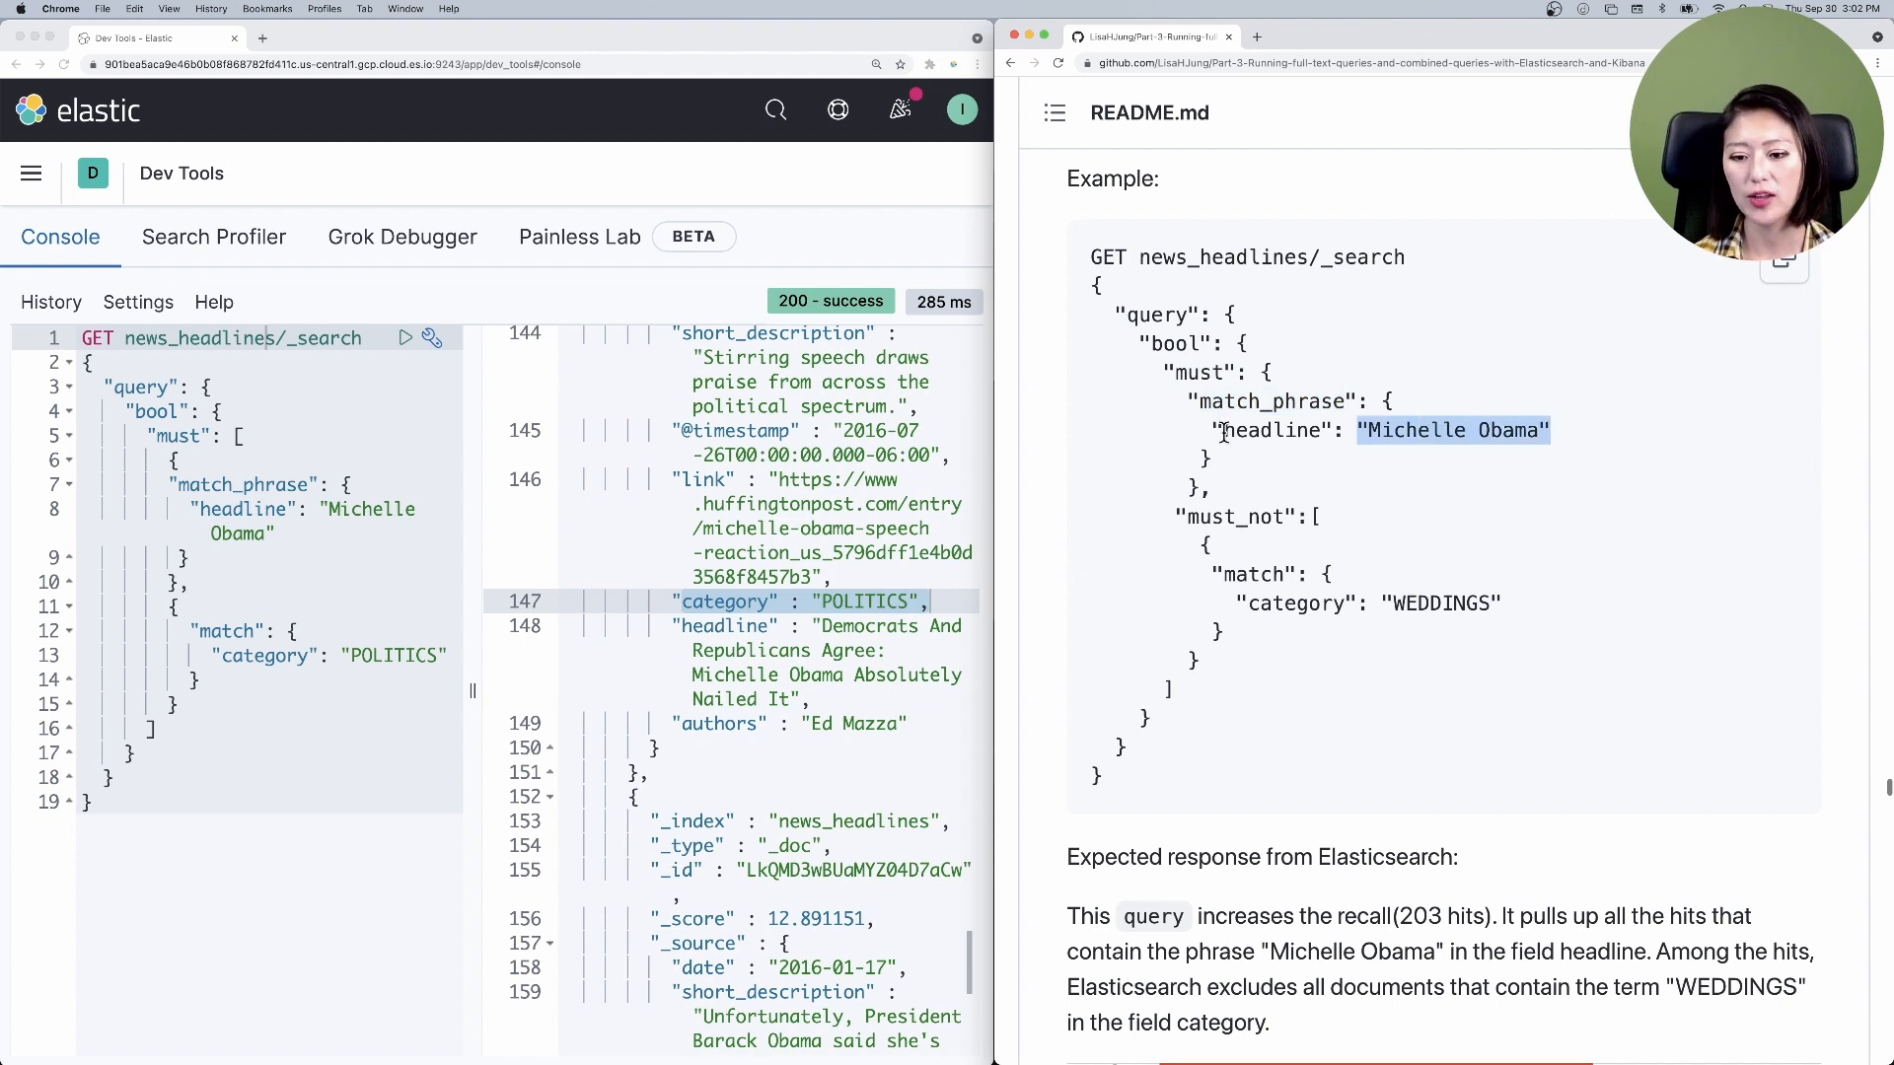
double_click(1274, 430)
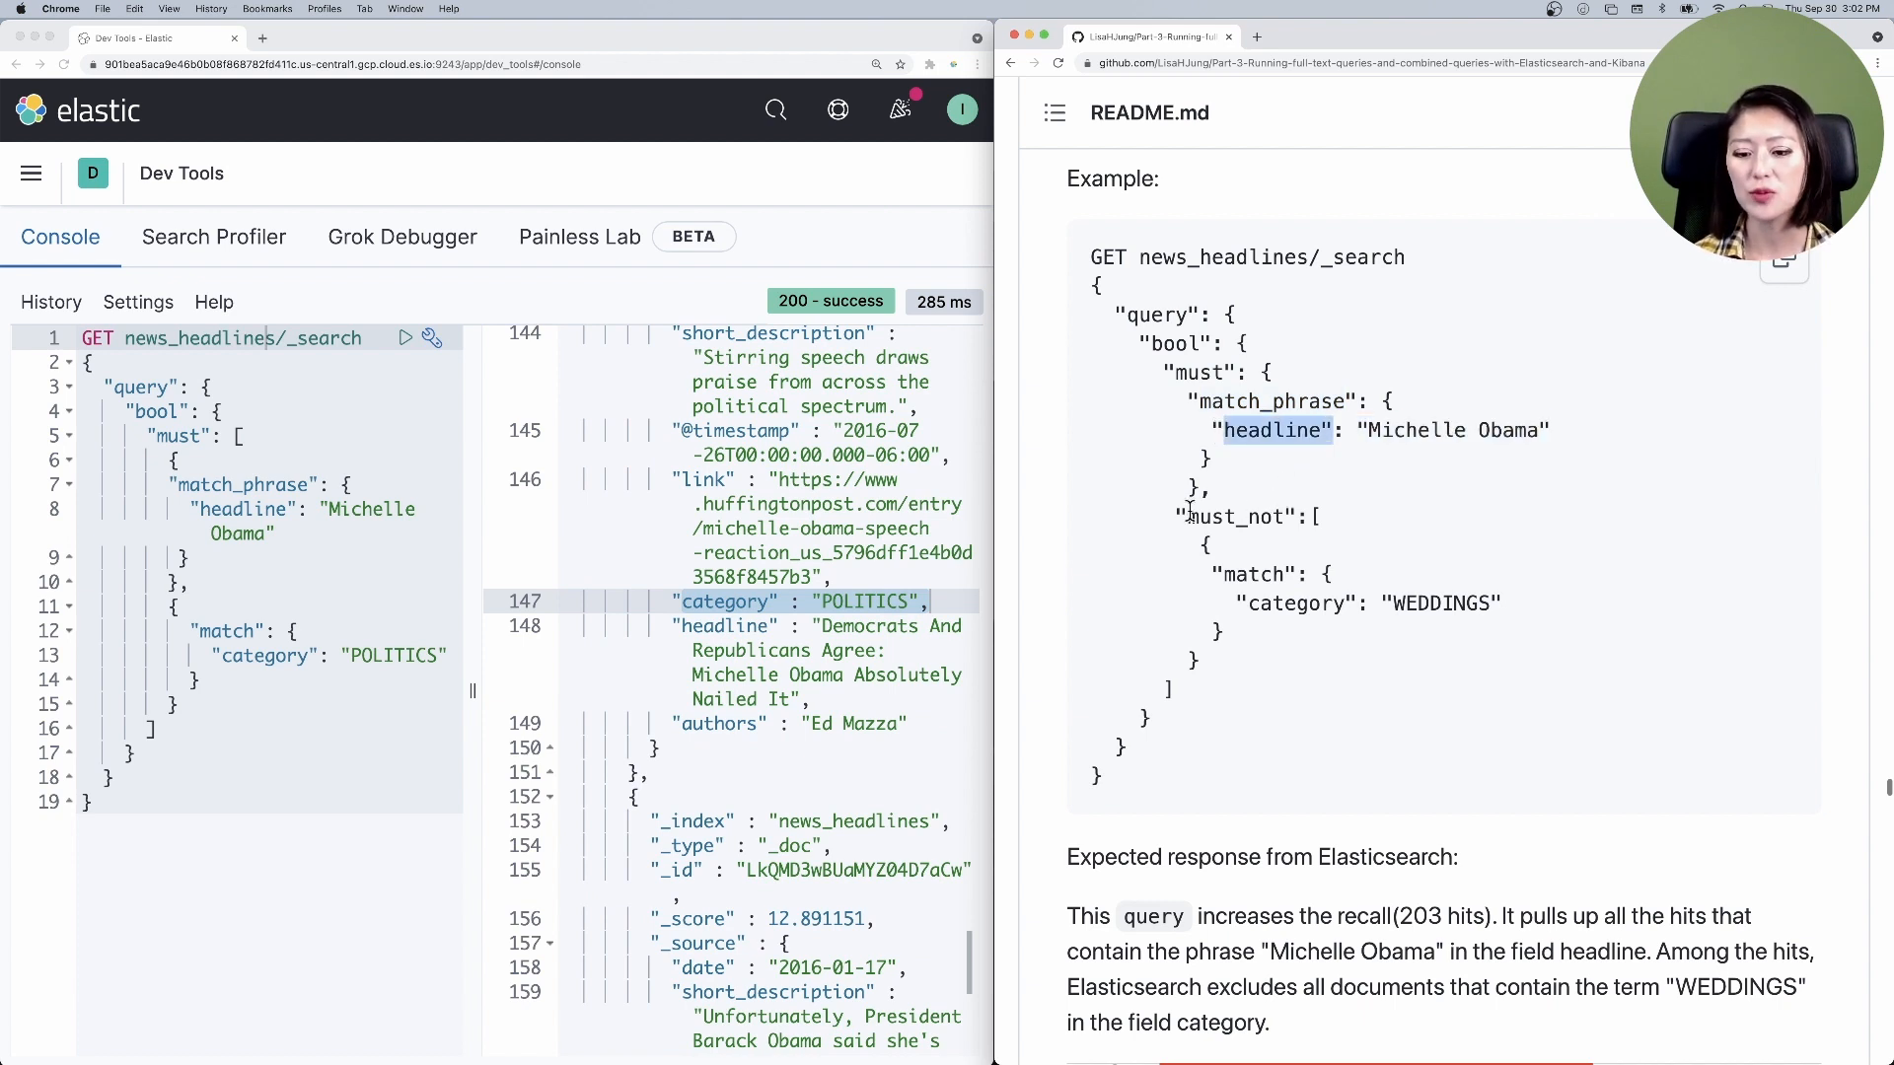
double_click(1256, 574)
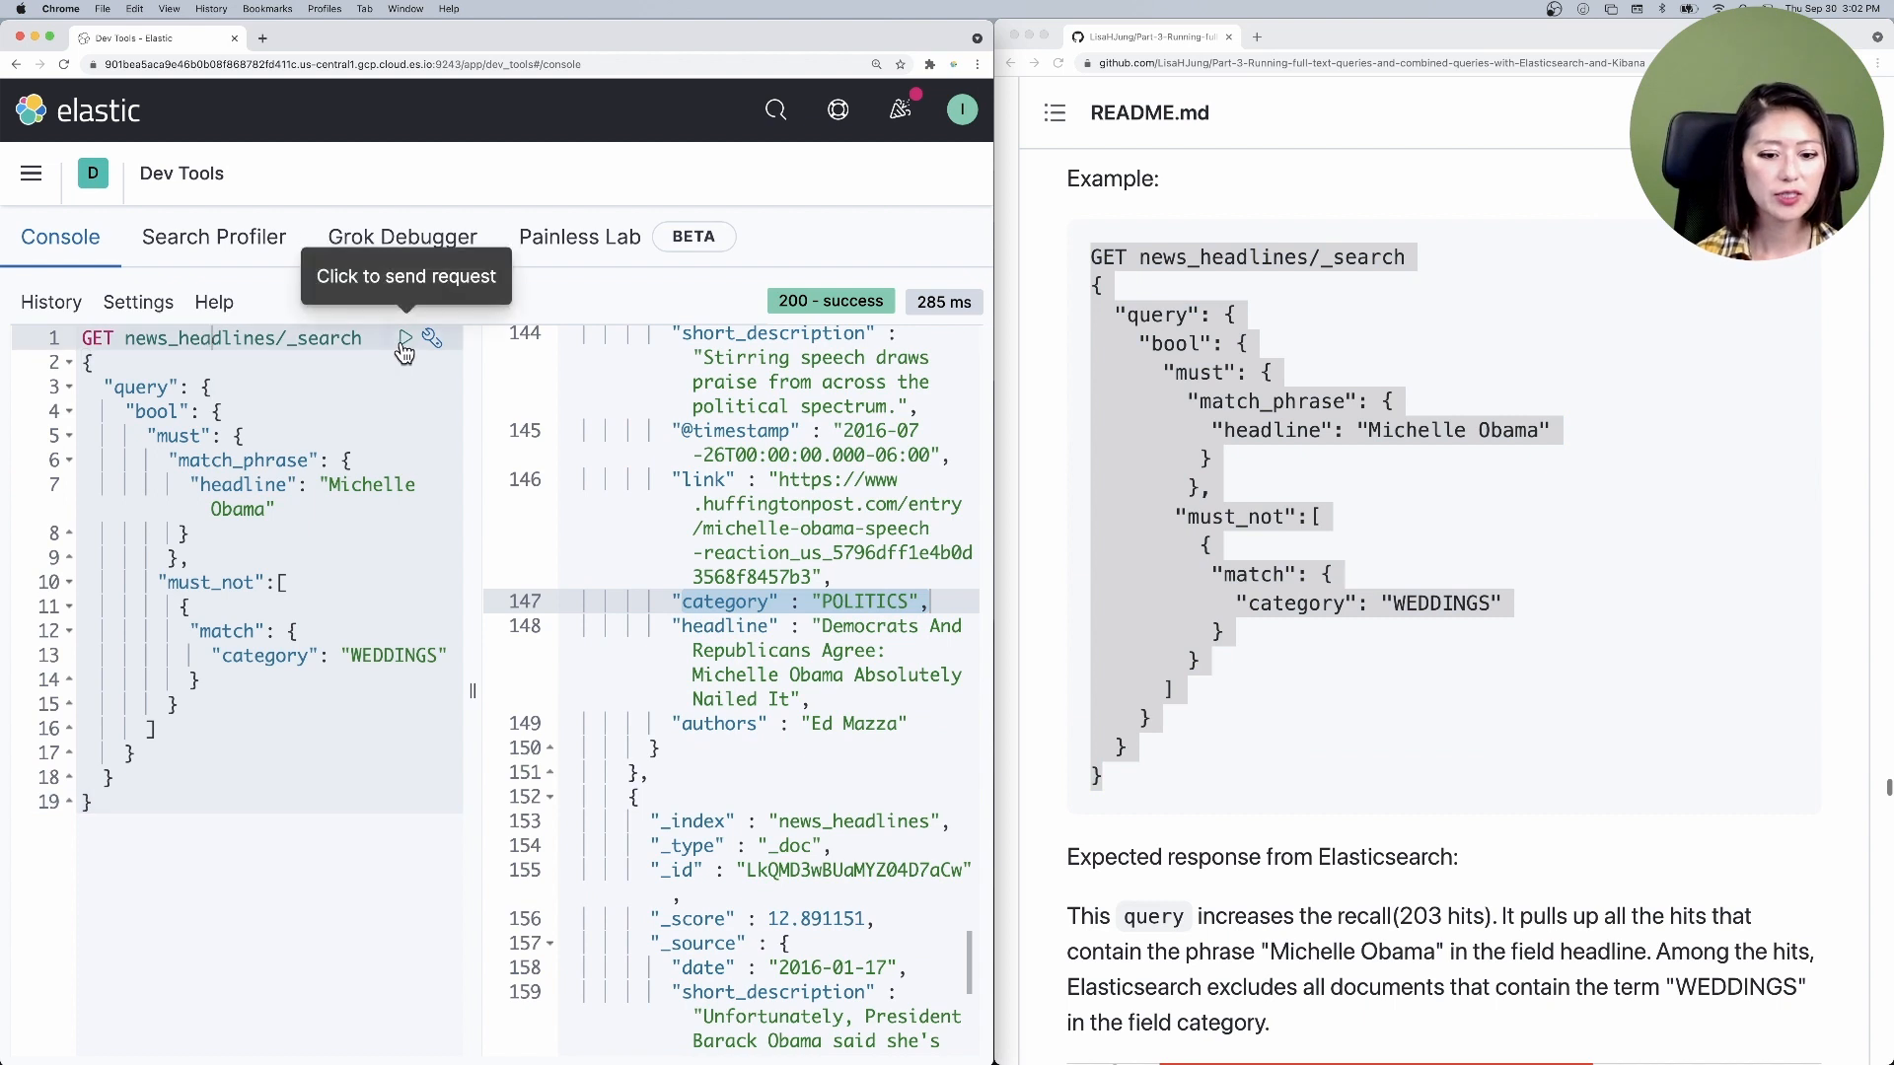
- Run the must_not query and point out its 203 total hits
click(406, 338)
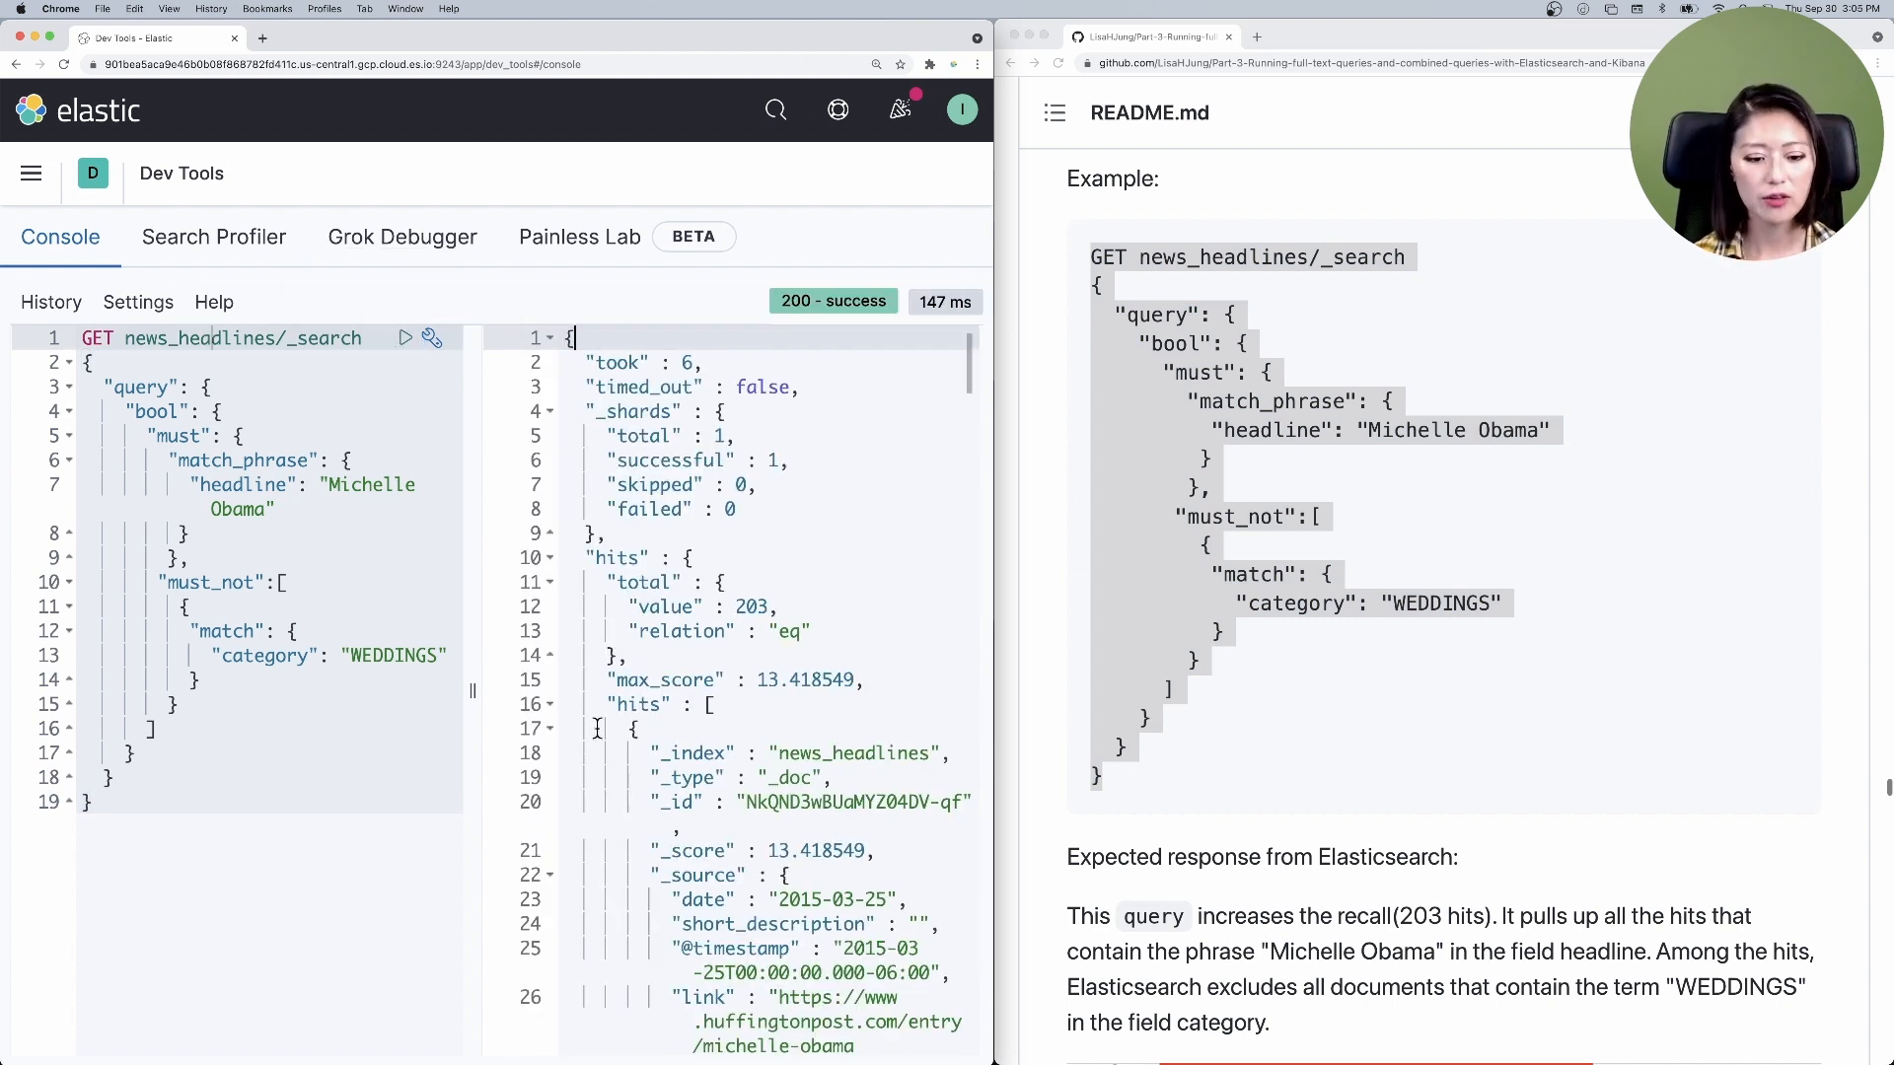
click(752, 607)
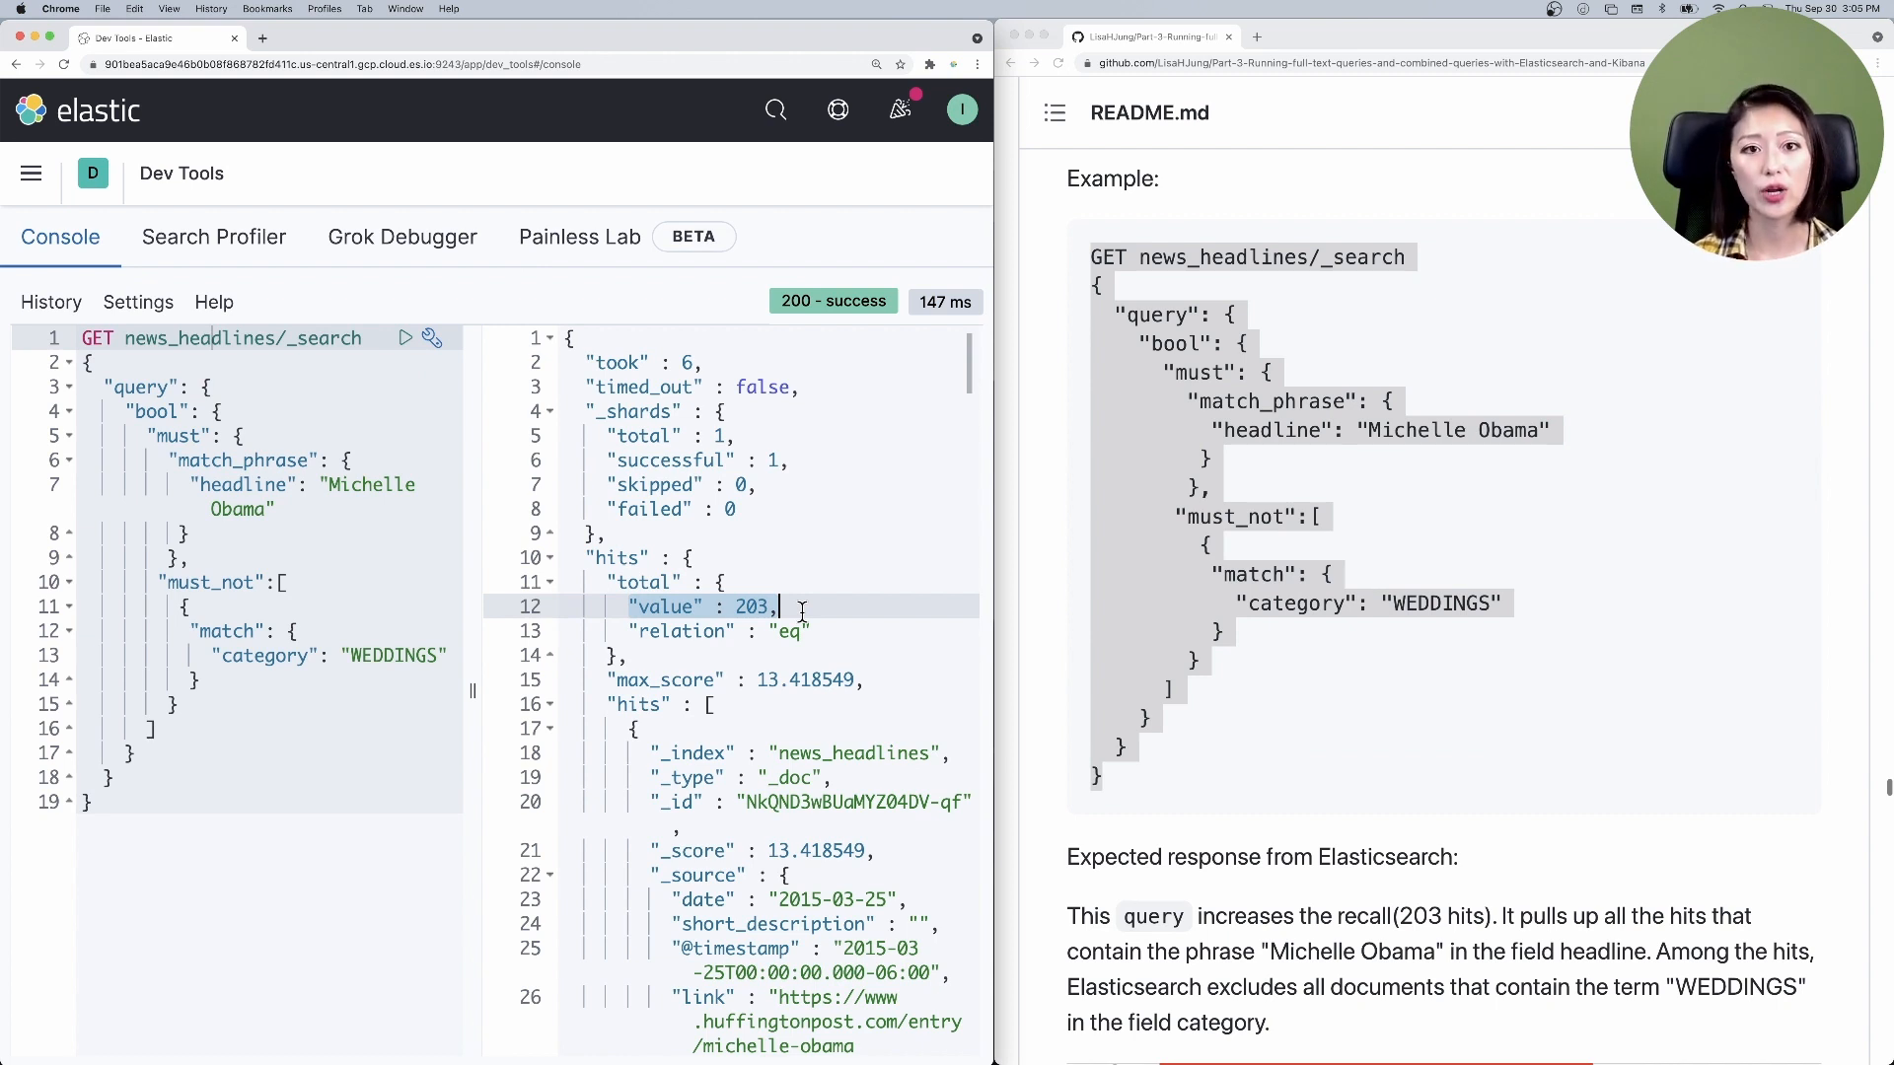
mouse_move(806, 652)
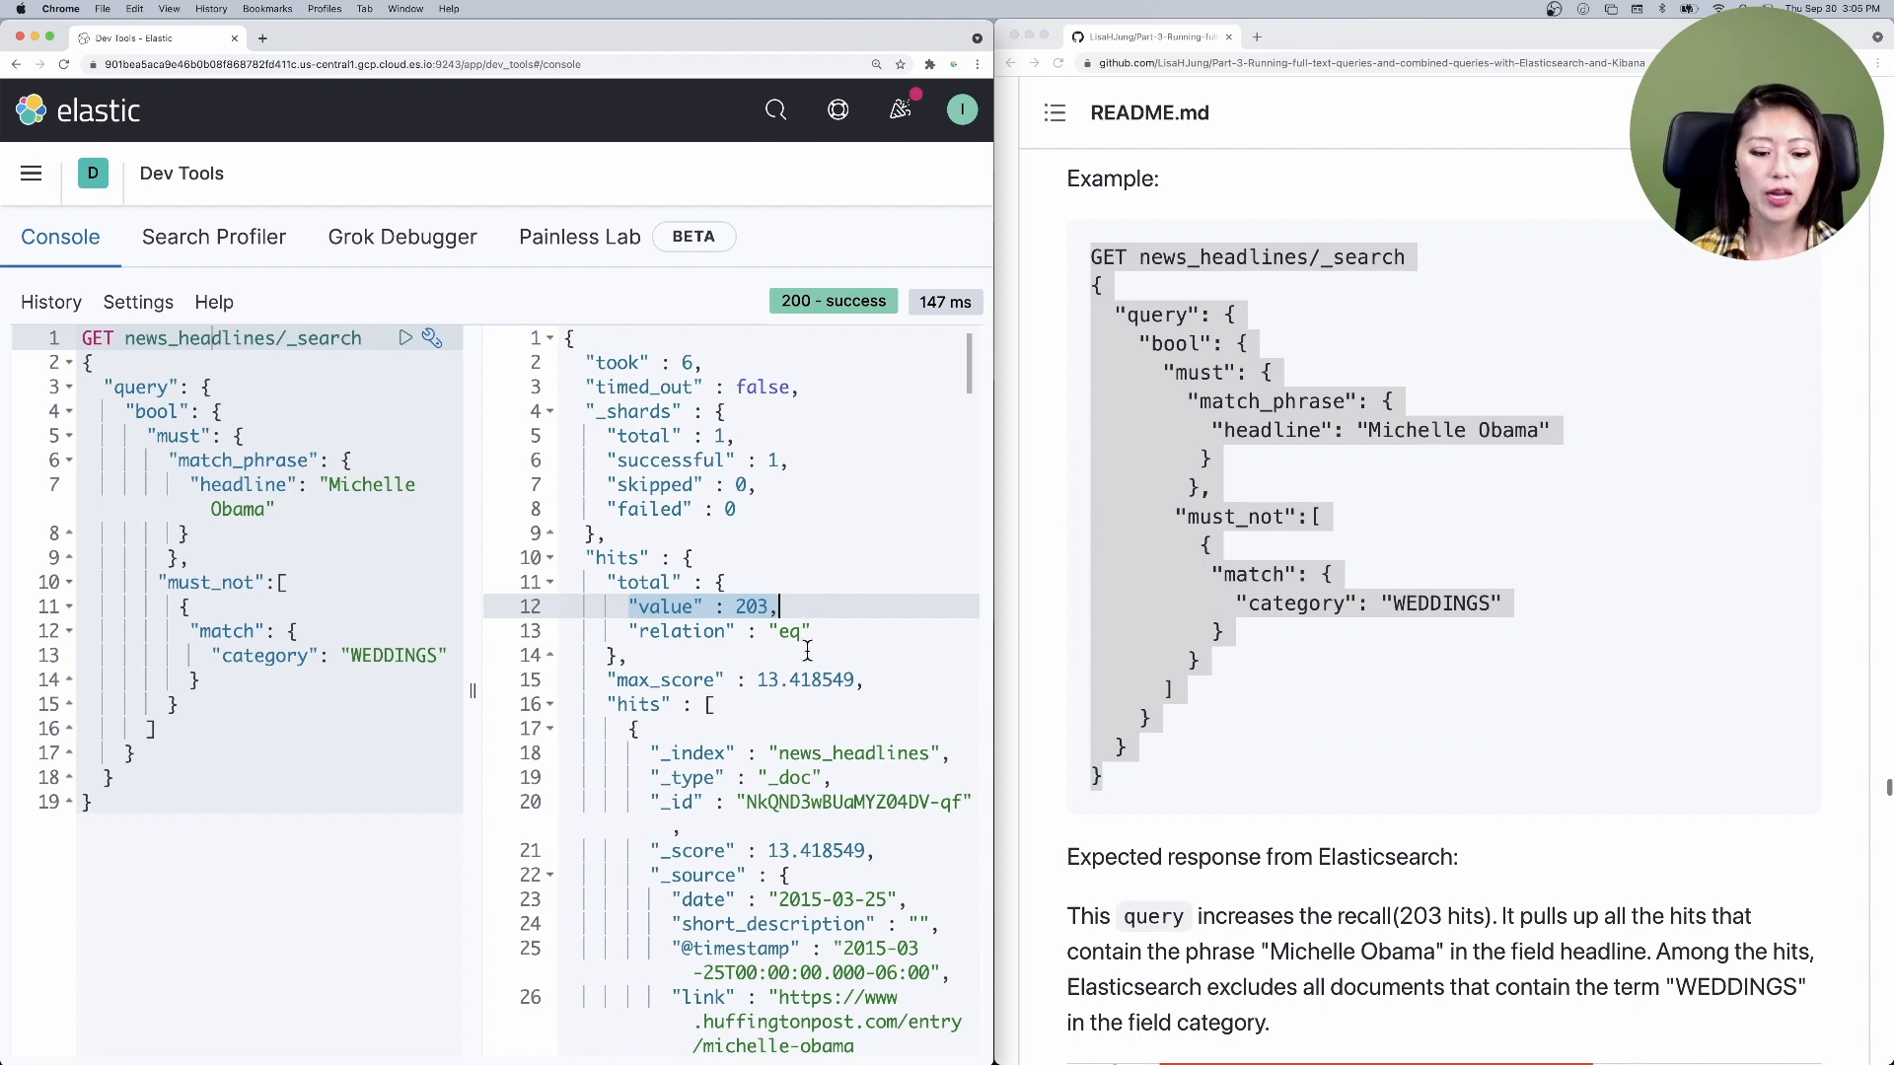
scroll(down, 3)
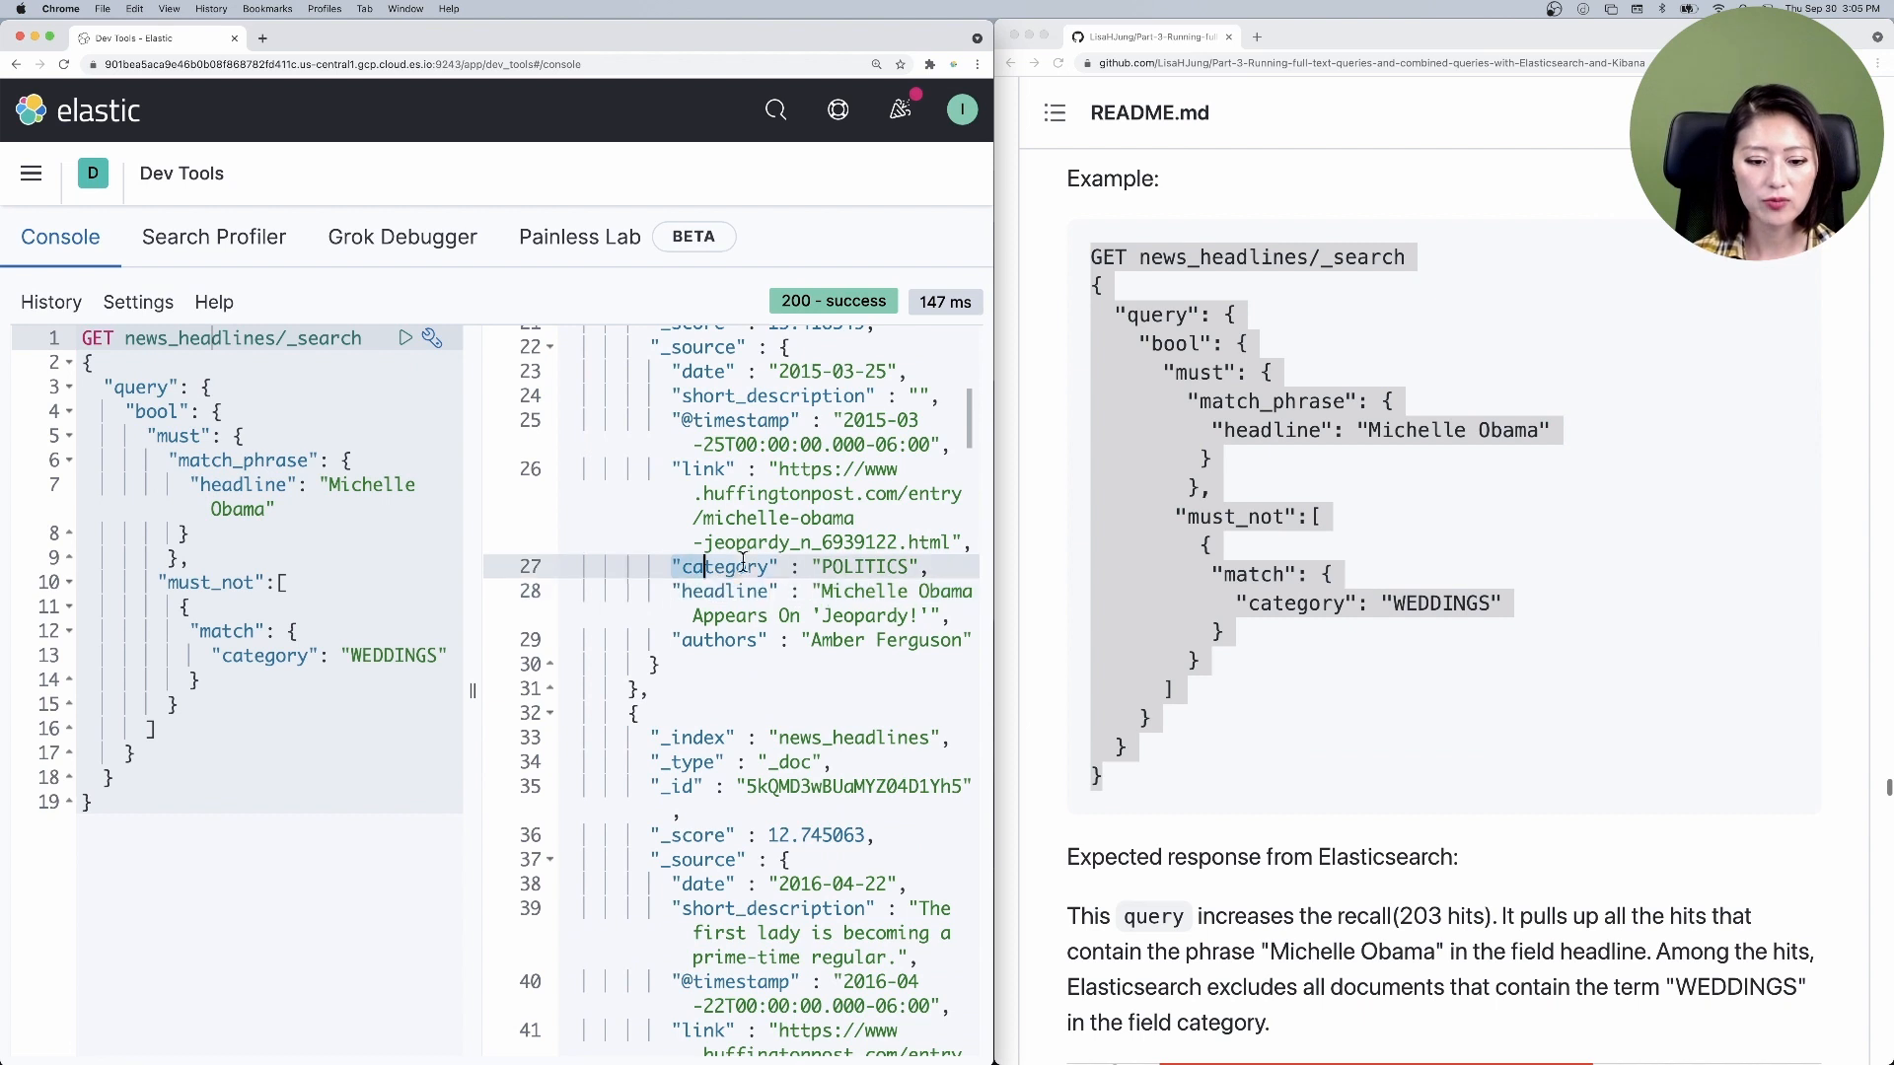
scroll(down, 3)
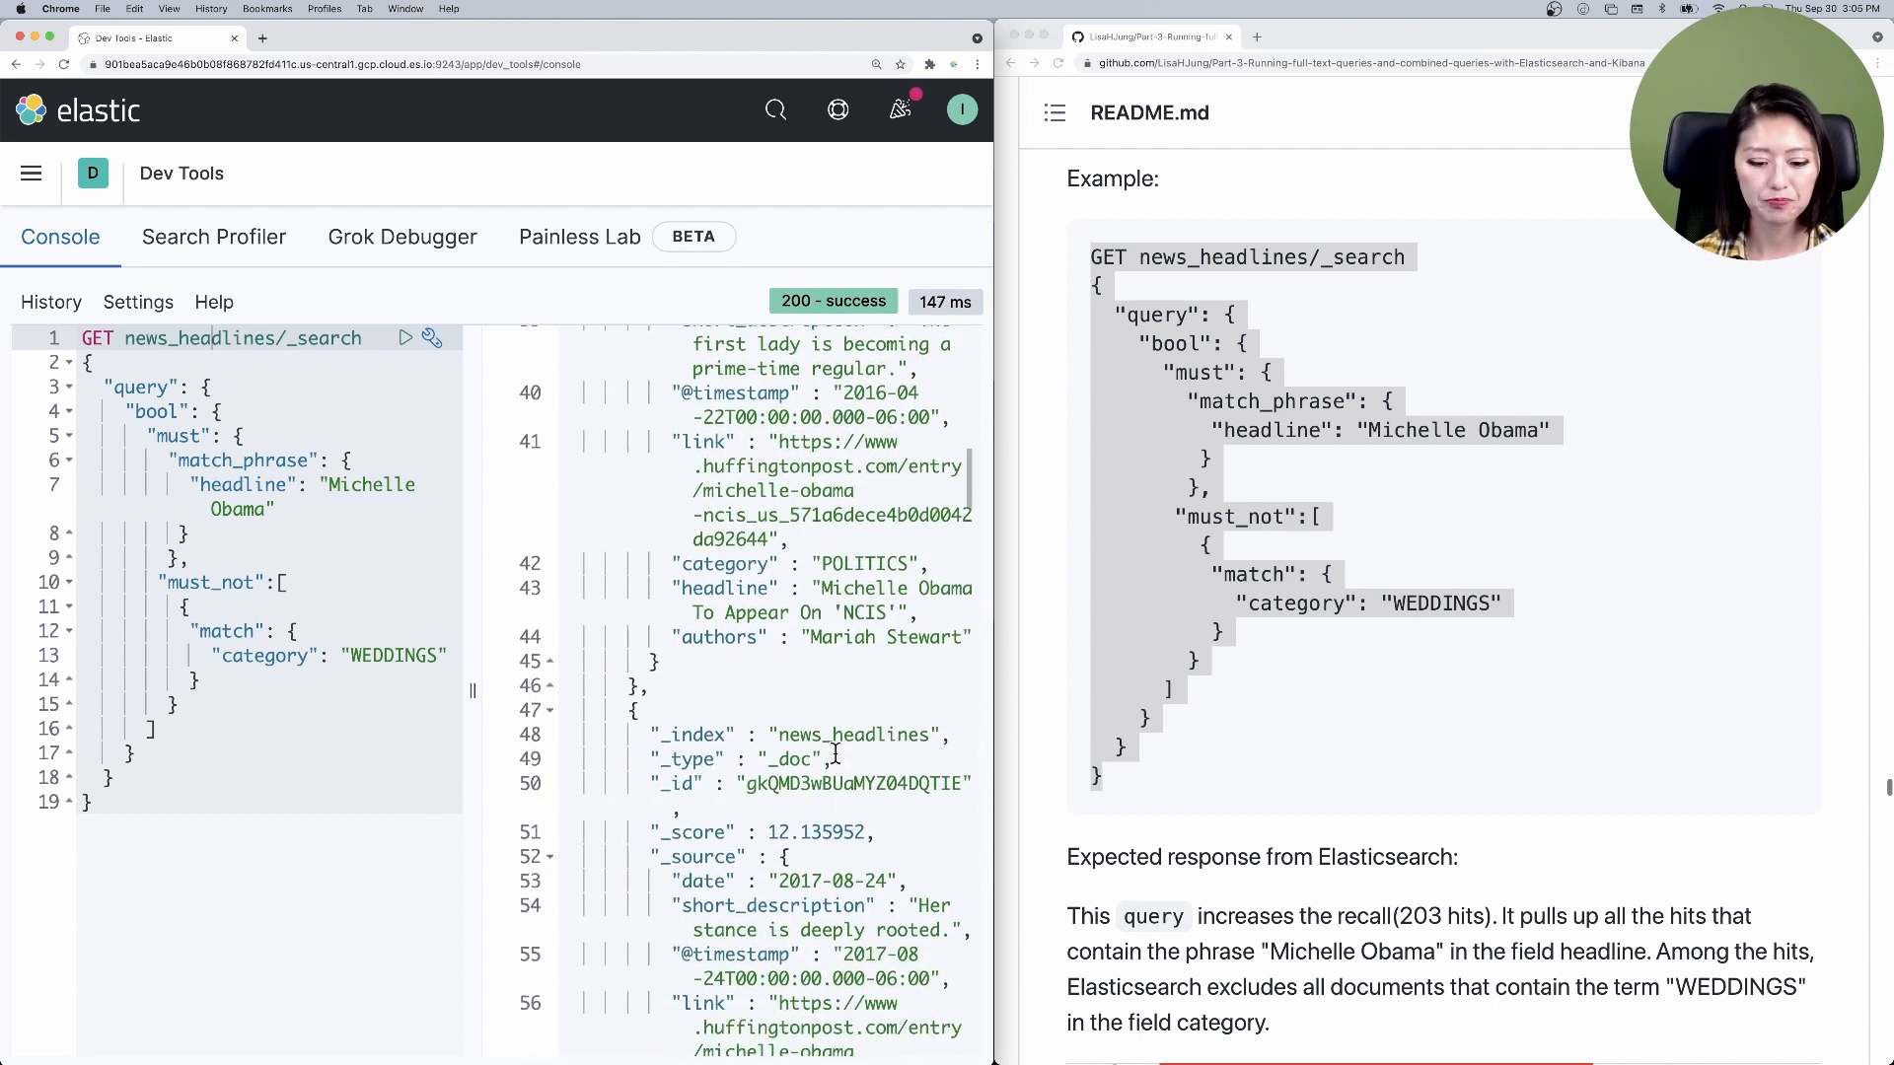
scroll(down, 3)
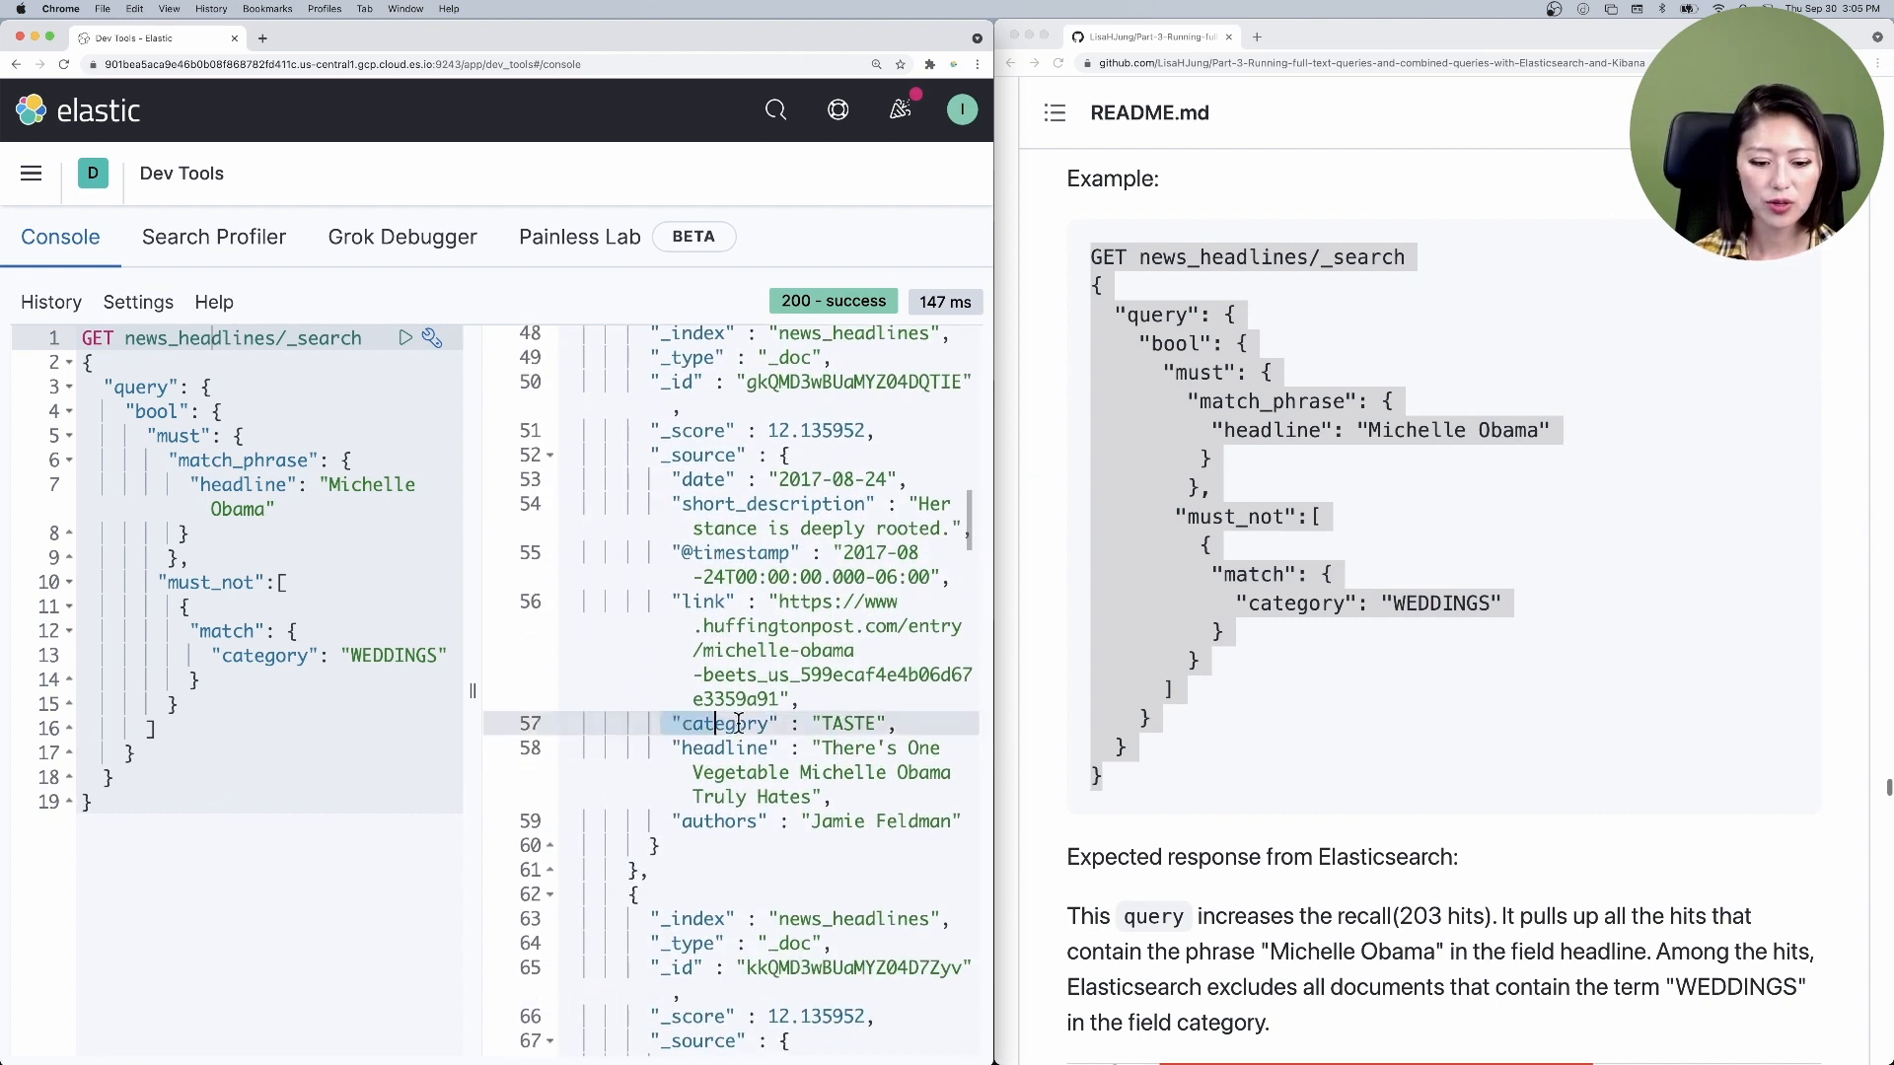
scroll(down, 3)
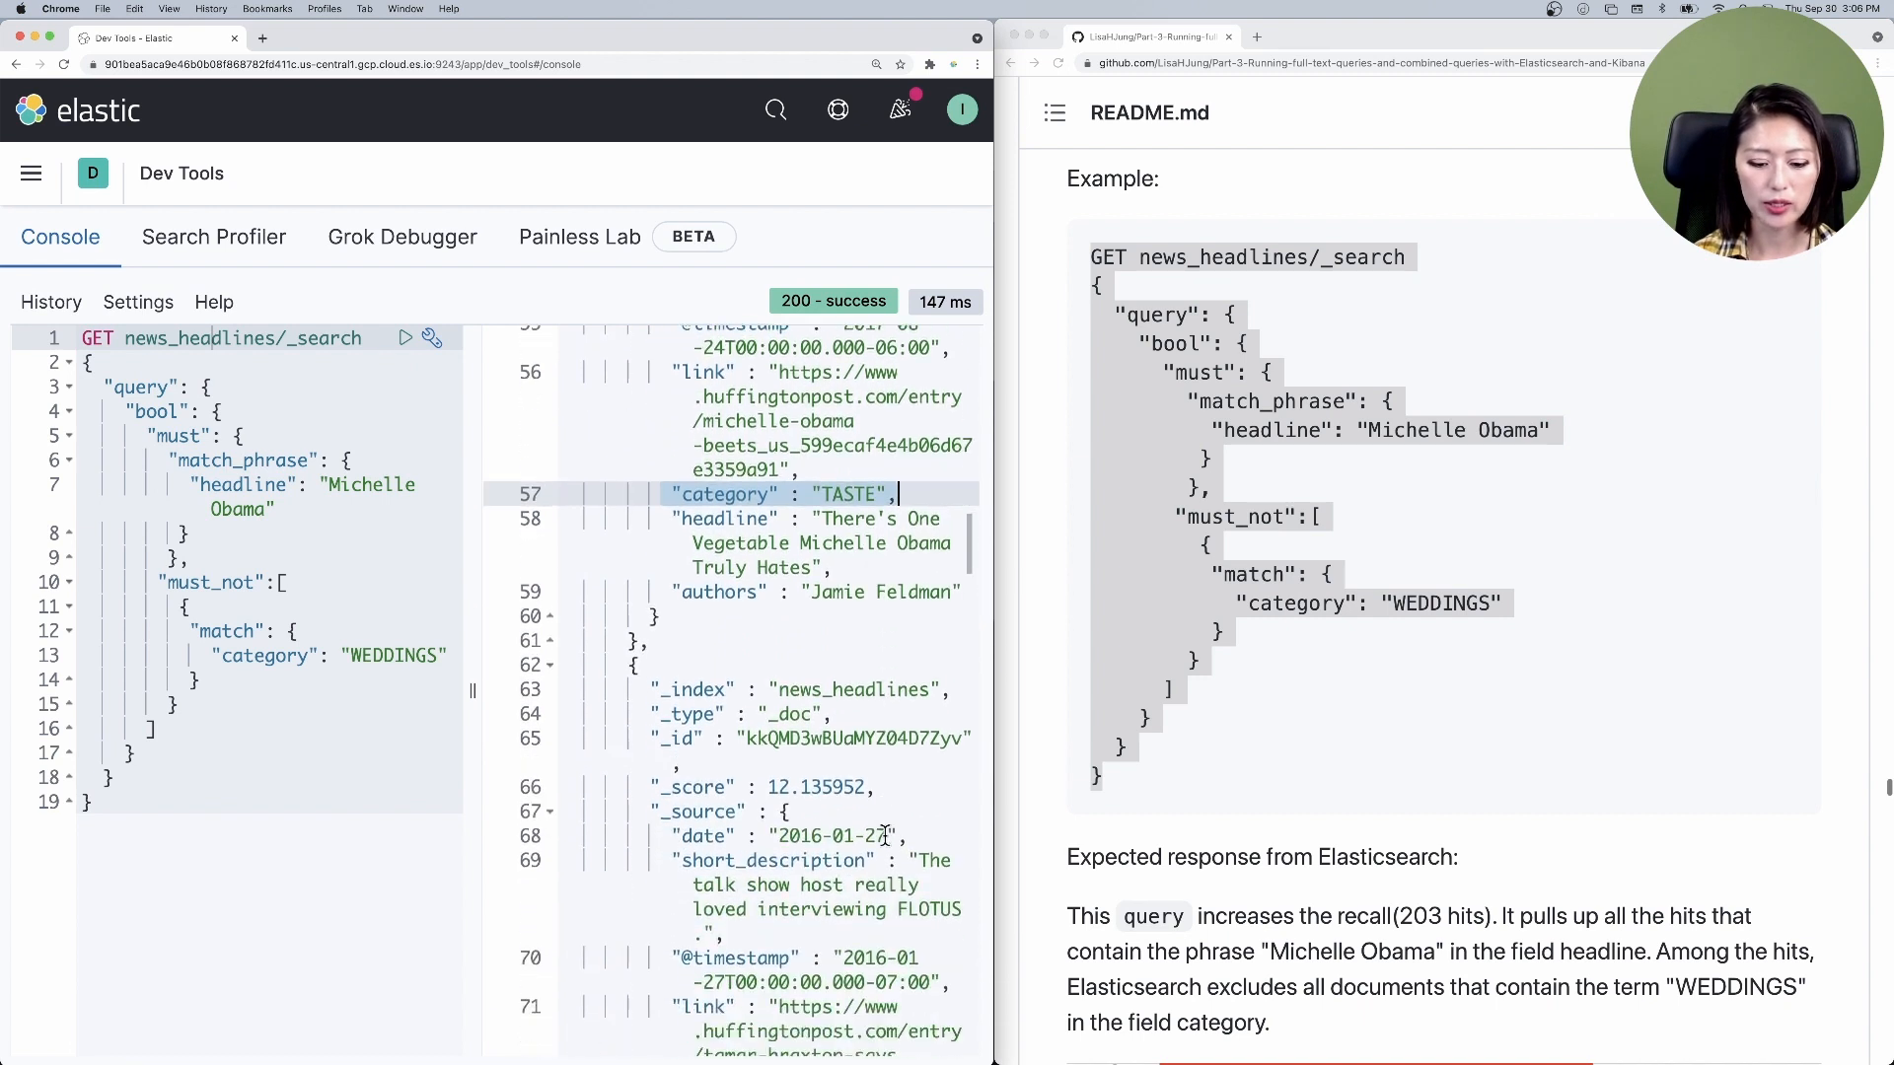
scroll(down, 3)
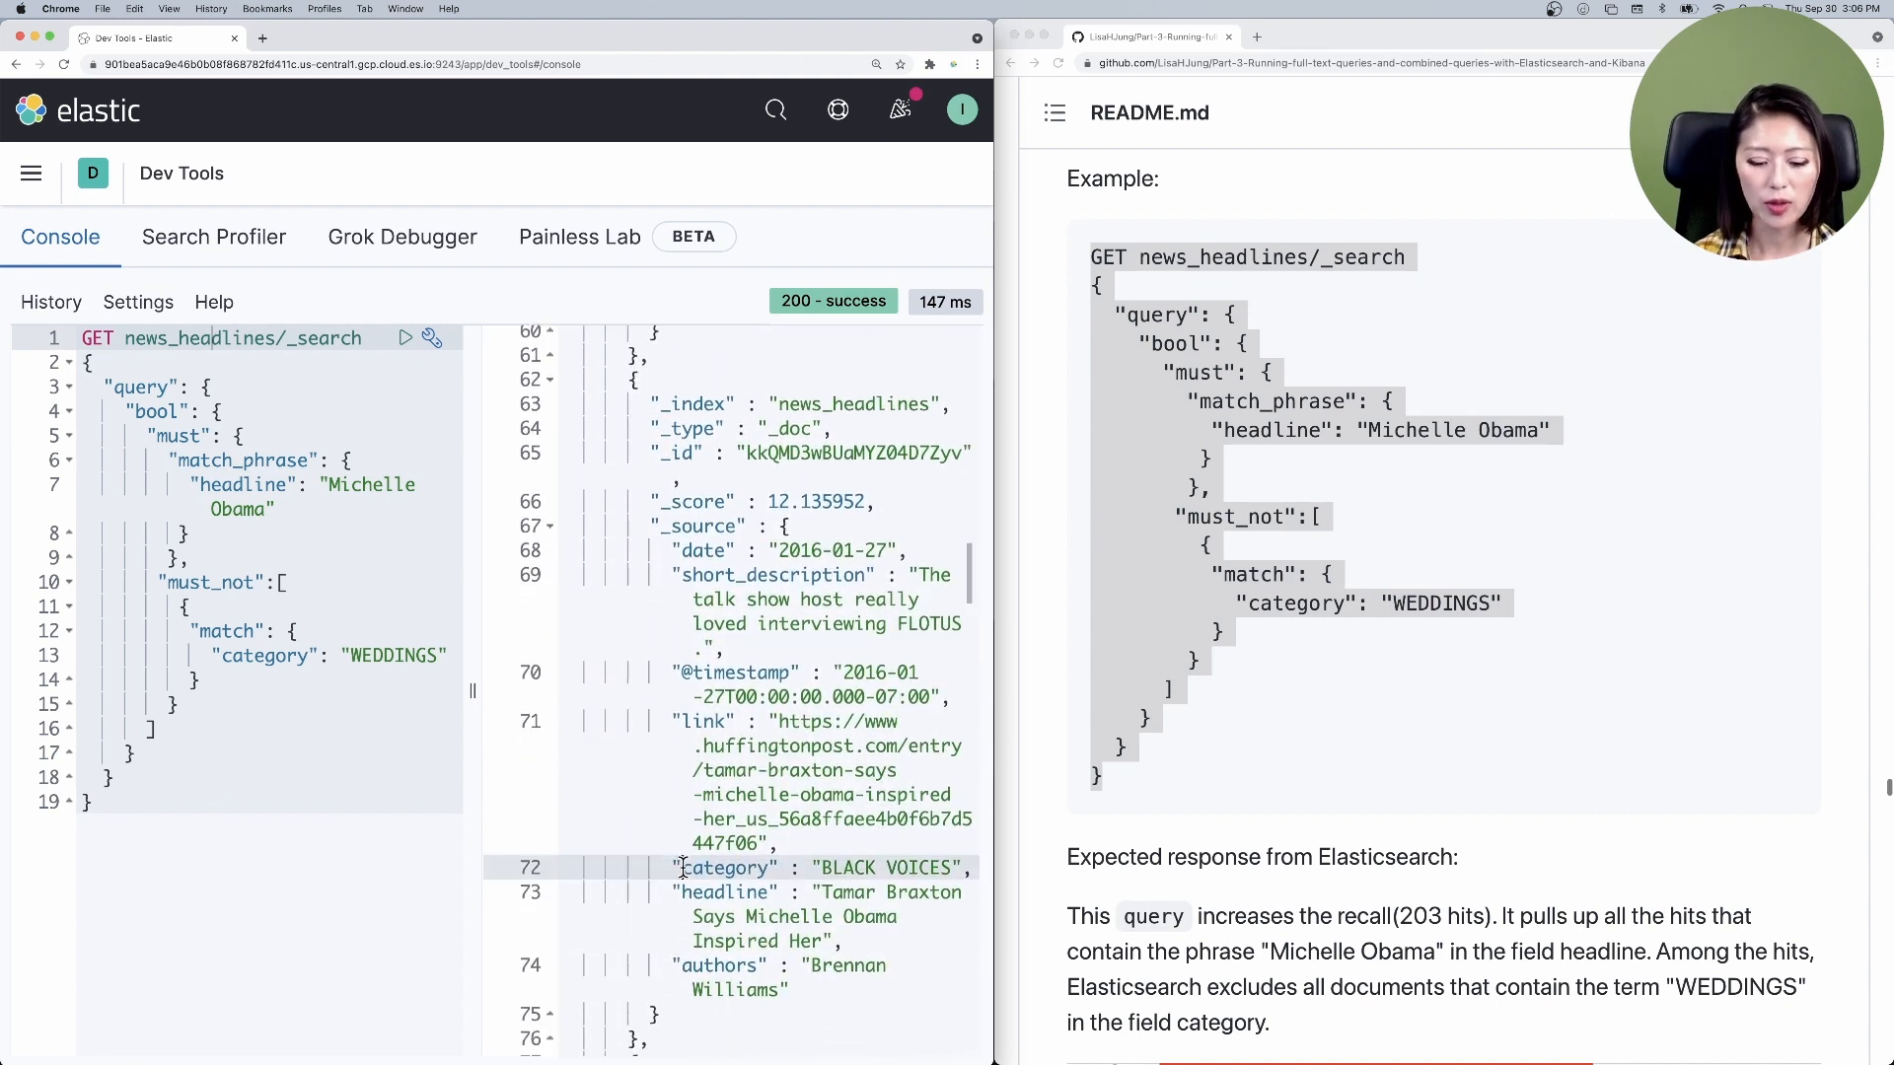